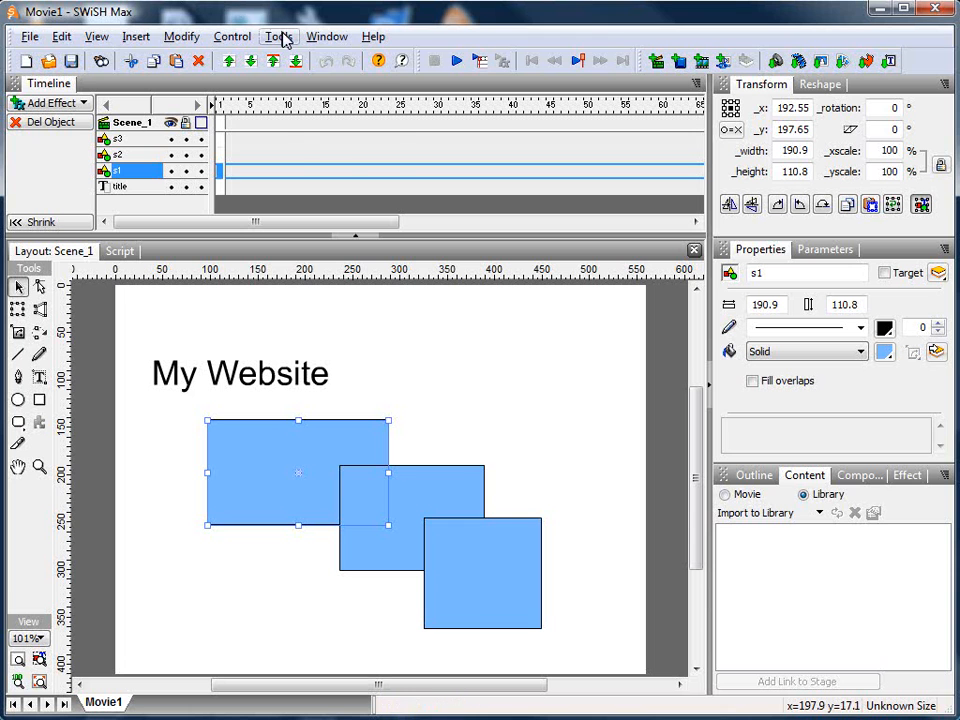
Step: Enable 'Authoring Options for Components and Wizards' in the Editing preferences and confirm
click(278, 36)
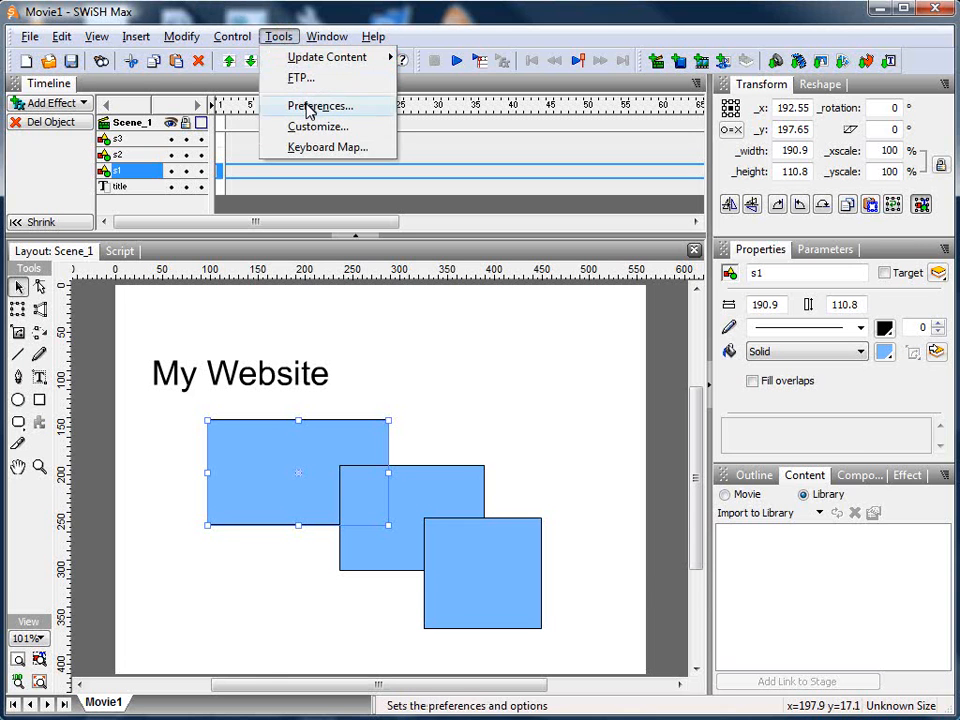
click(320, 106)
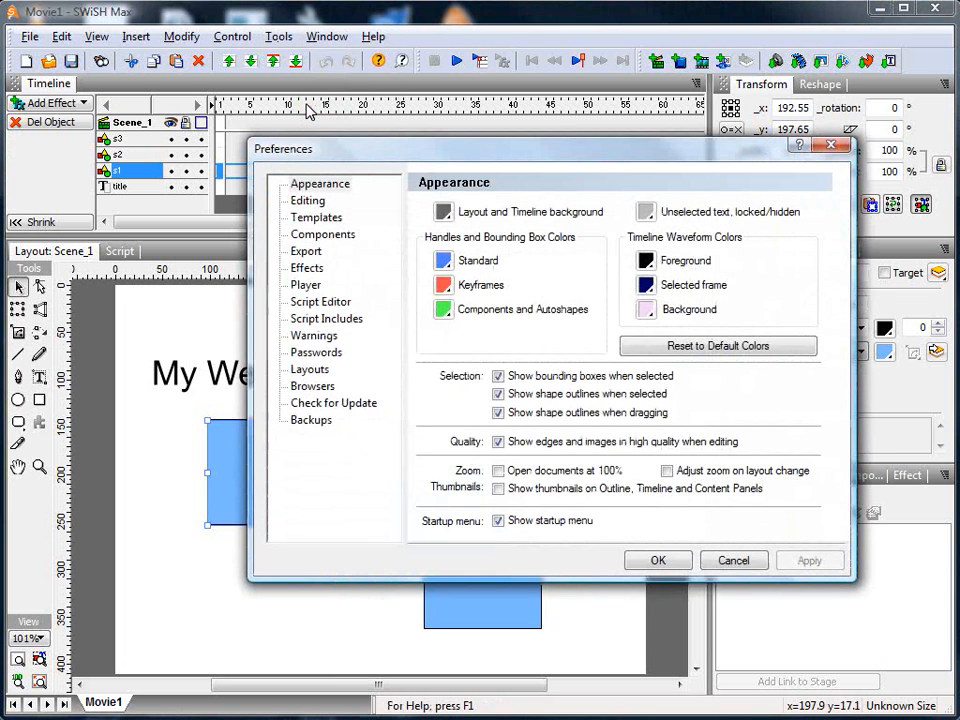
click(308, 200)
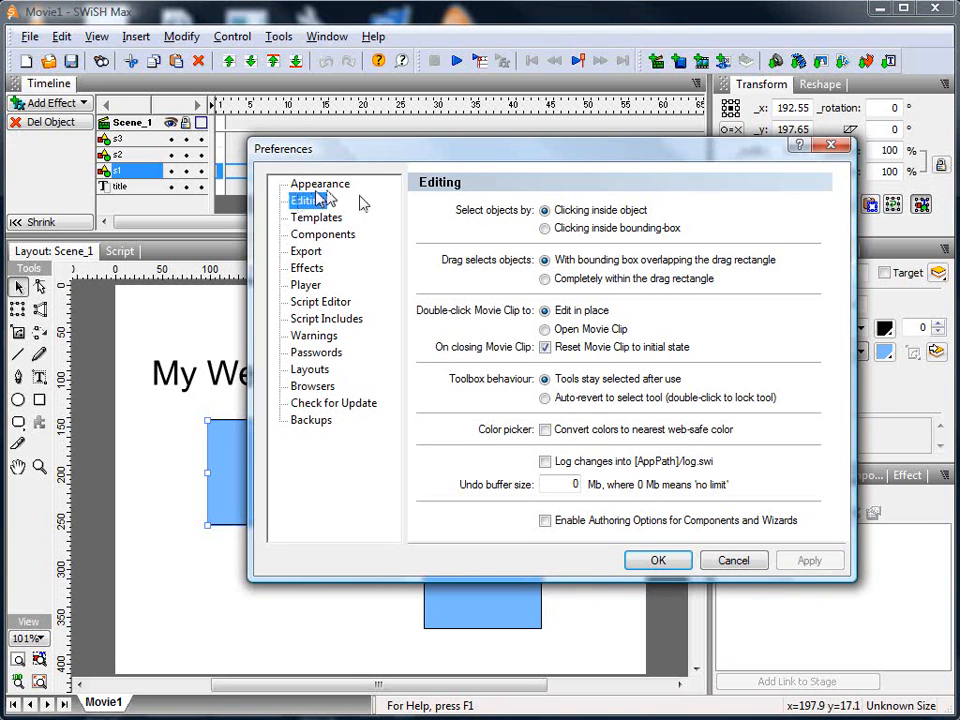
click(544, 520)
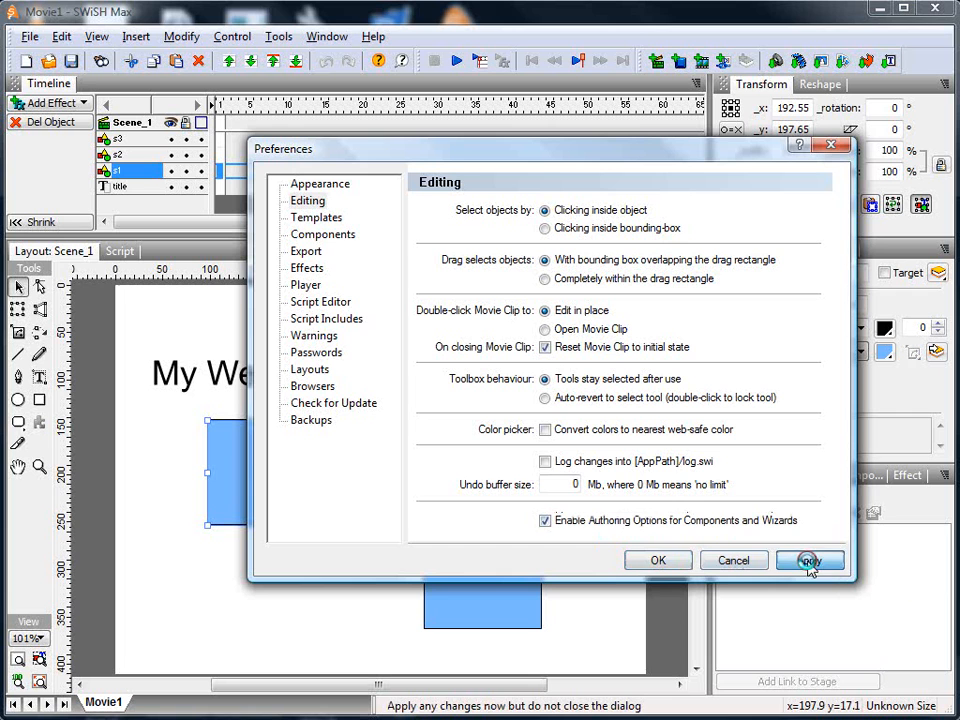
click(808, 560)
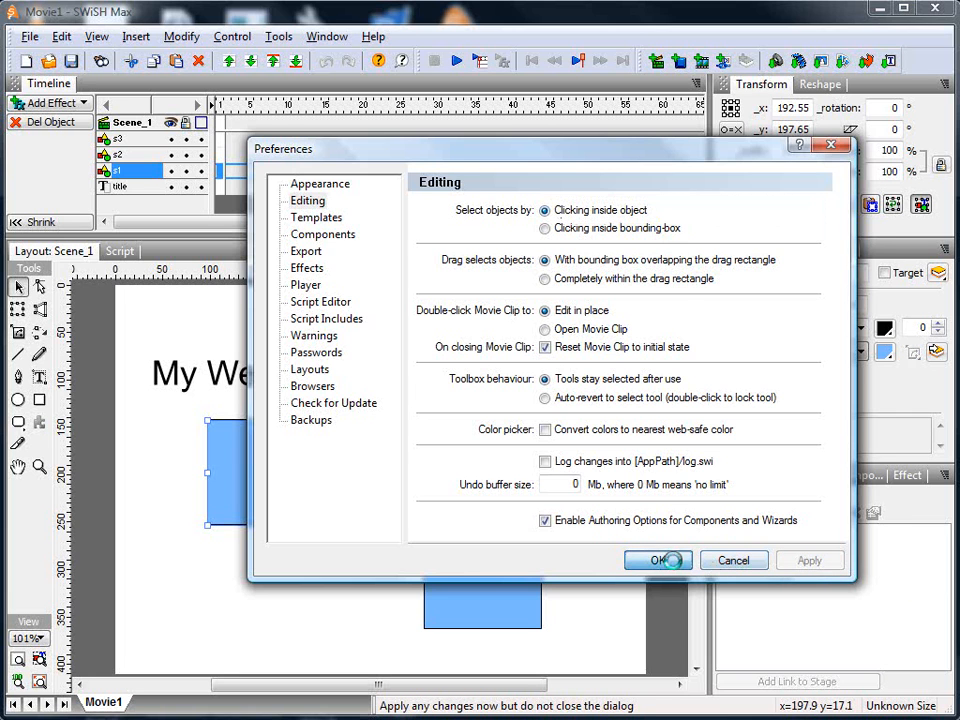
click(656, 560)
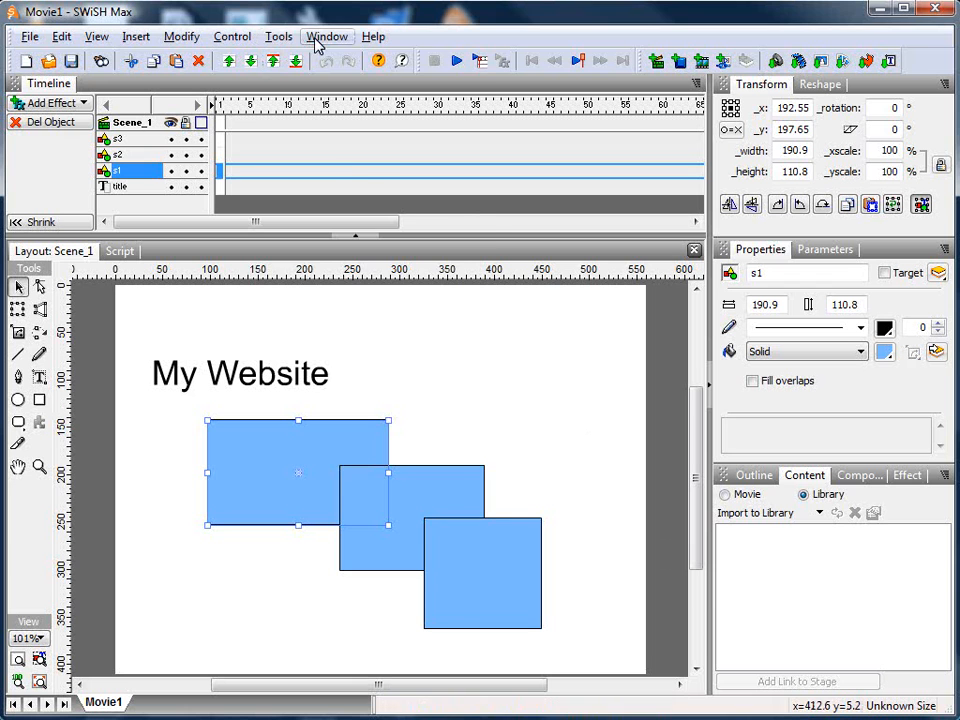
Step: Show the Author Wizard and Wizard panels from the Window menu
click(328, 36)
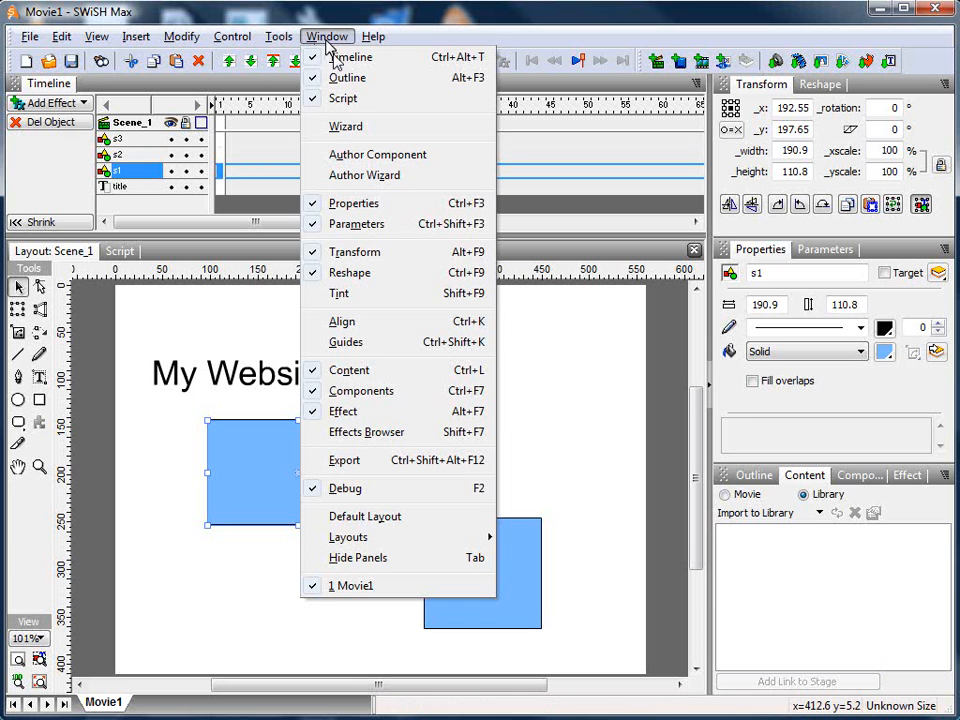
click(364, 176)
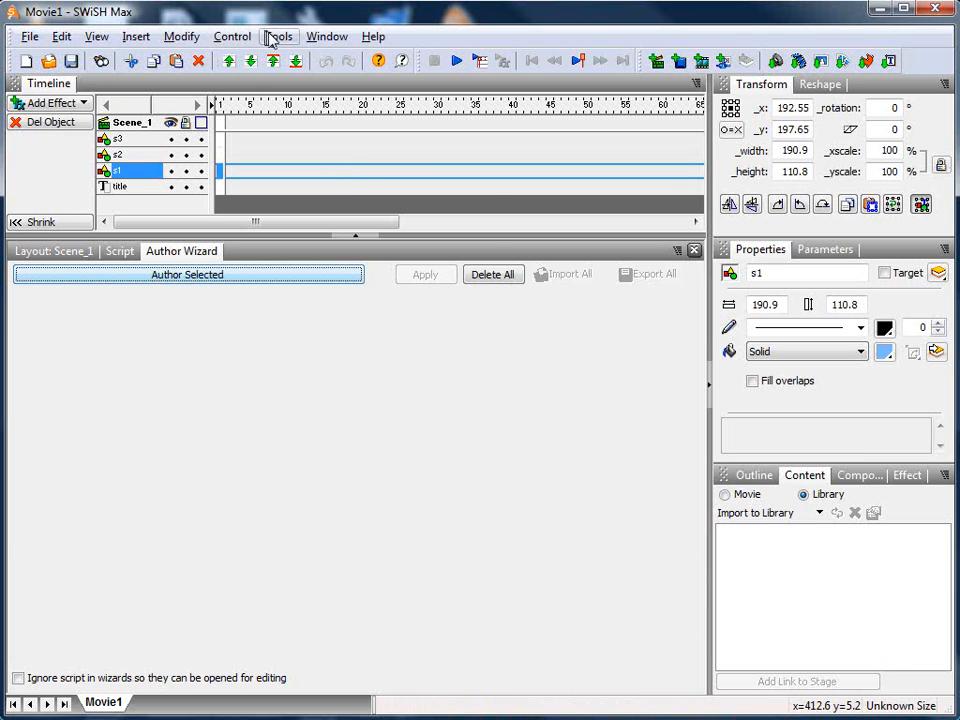
click(328, 36)
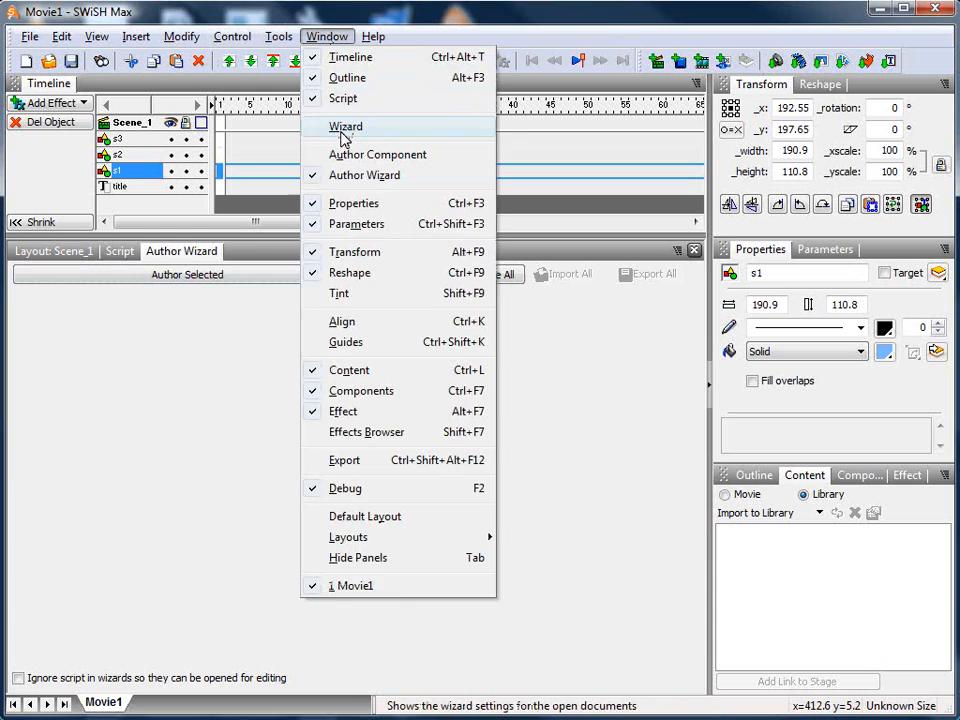
click(346, 126)
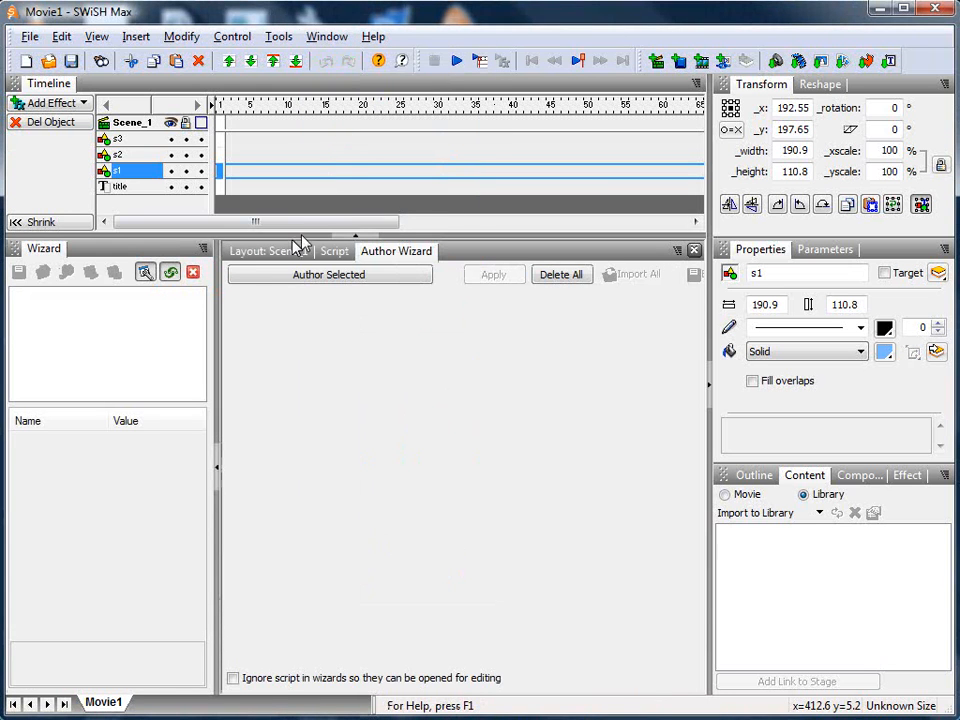
Step: Return to the Layout view and set the zoom to 100%
click(268, 252)
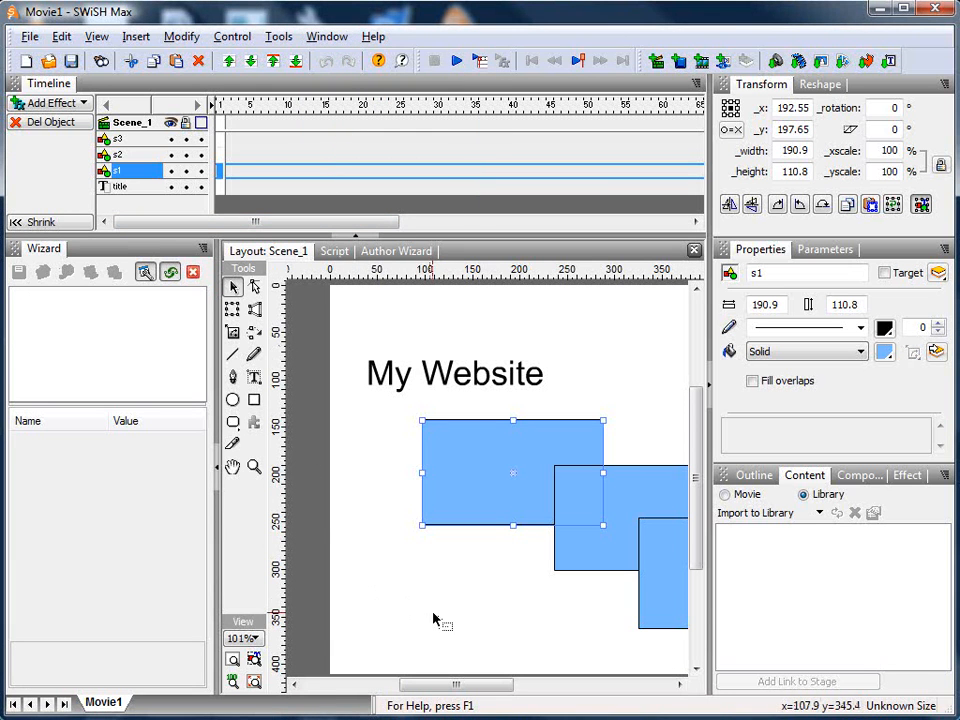
click(256, 638)
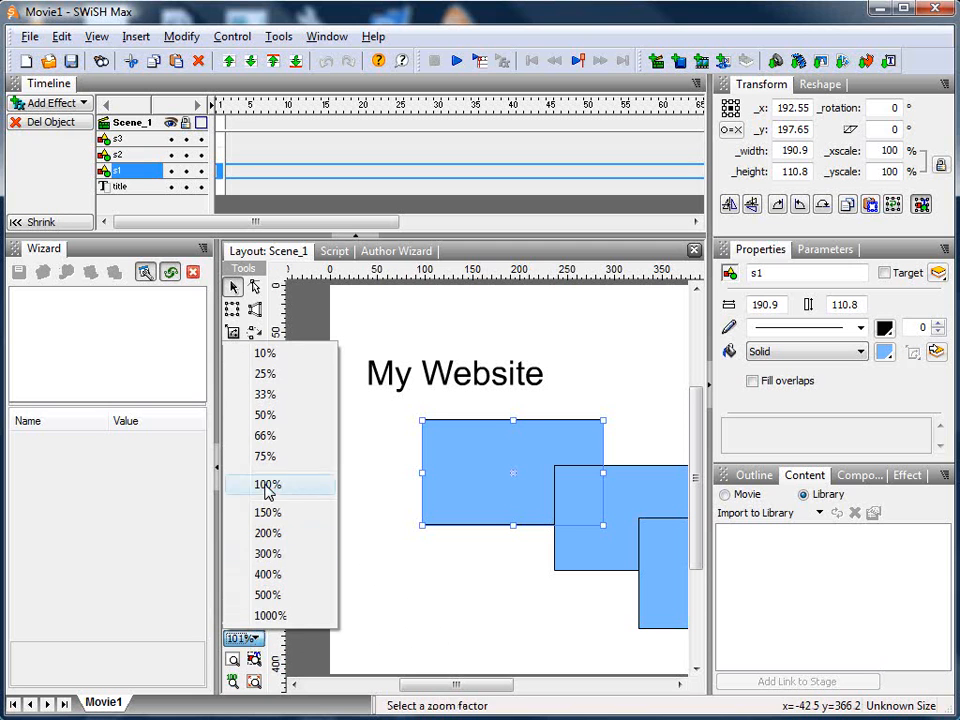
click(268, 486)
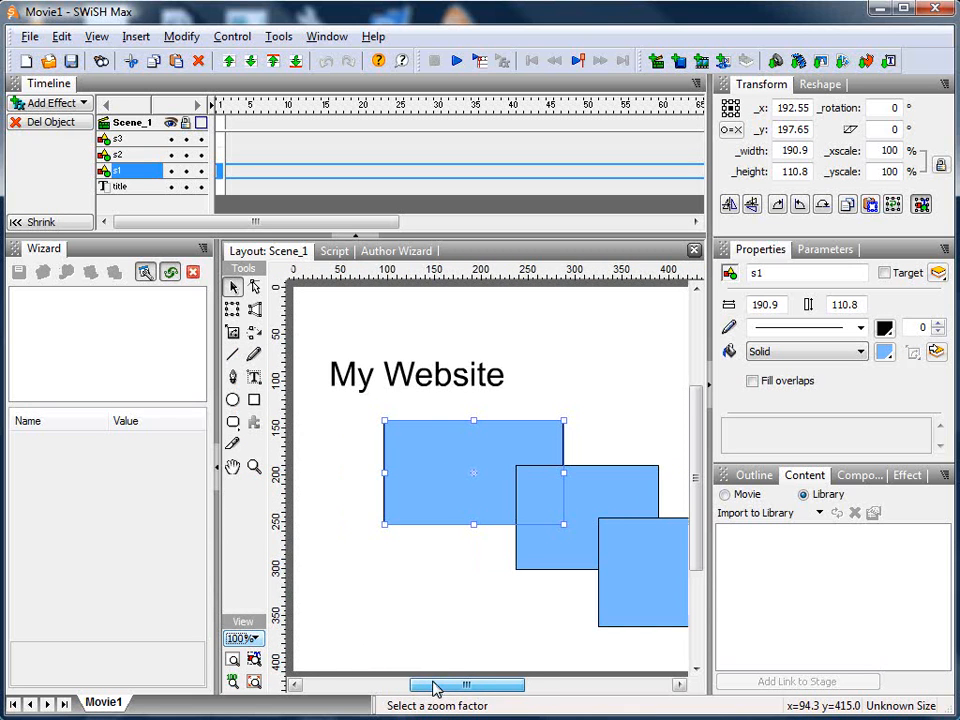
click(754, 476)
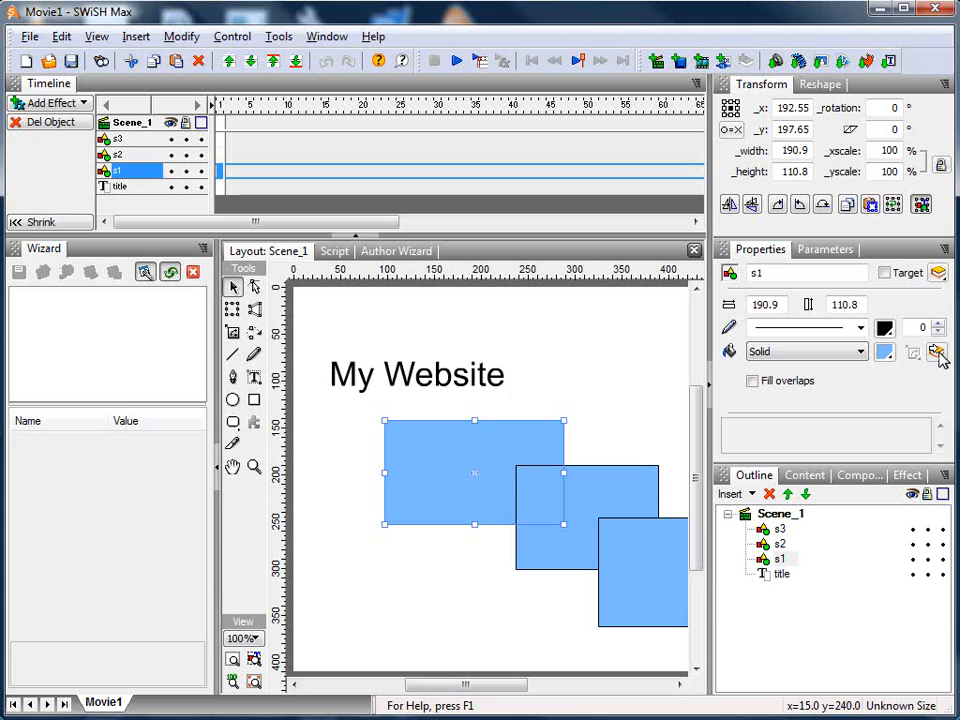
Step: Add the square's blue fill to the library as linked colour 'rectcolor' and reuse it on the third square
click(938, 352)
text(rectcolor)
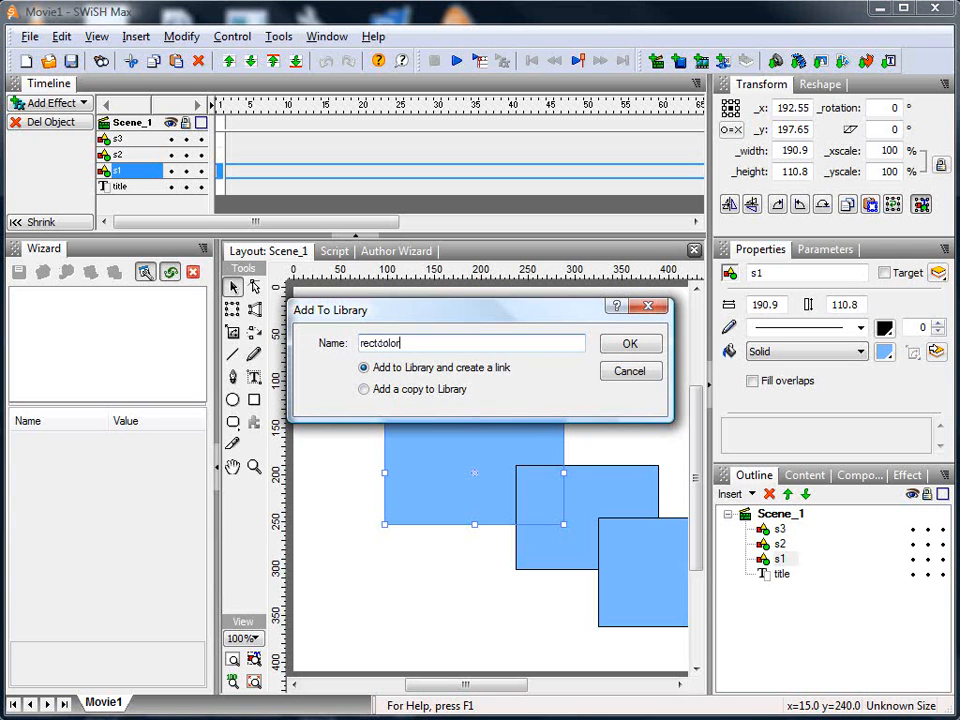
click(630, 344)
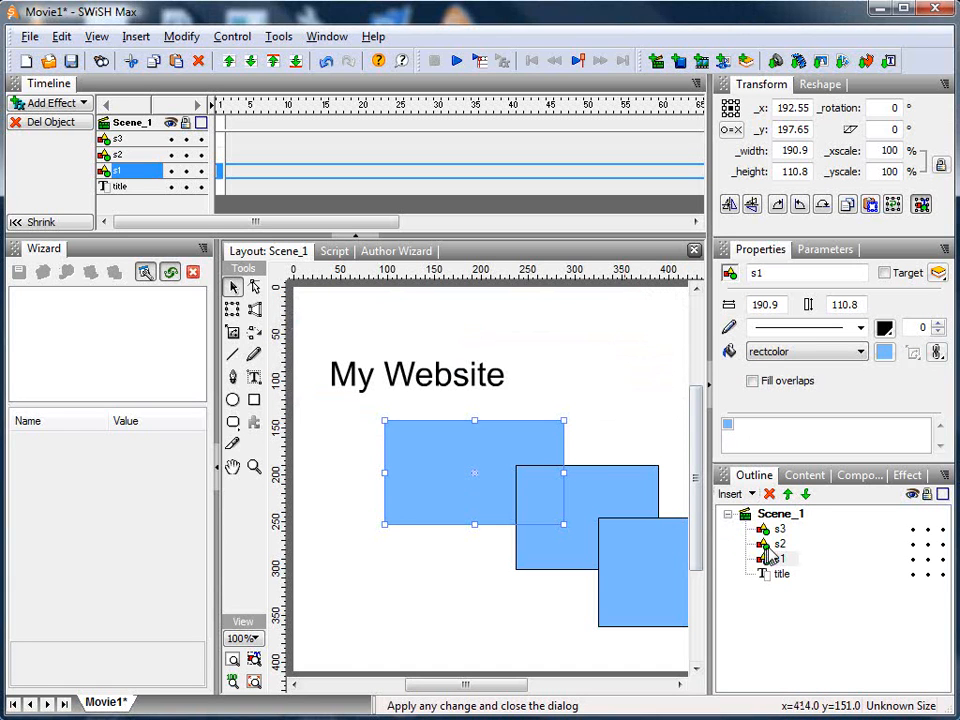
click(780, 544)
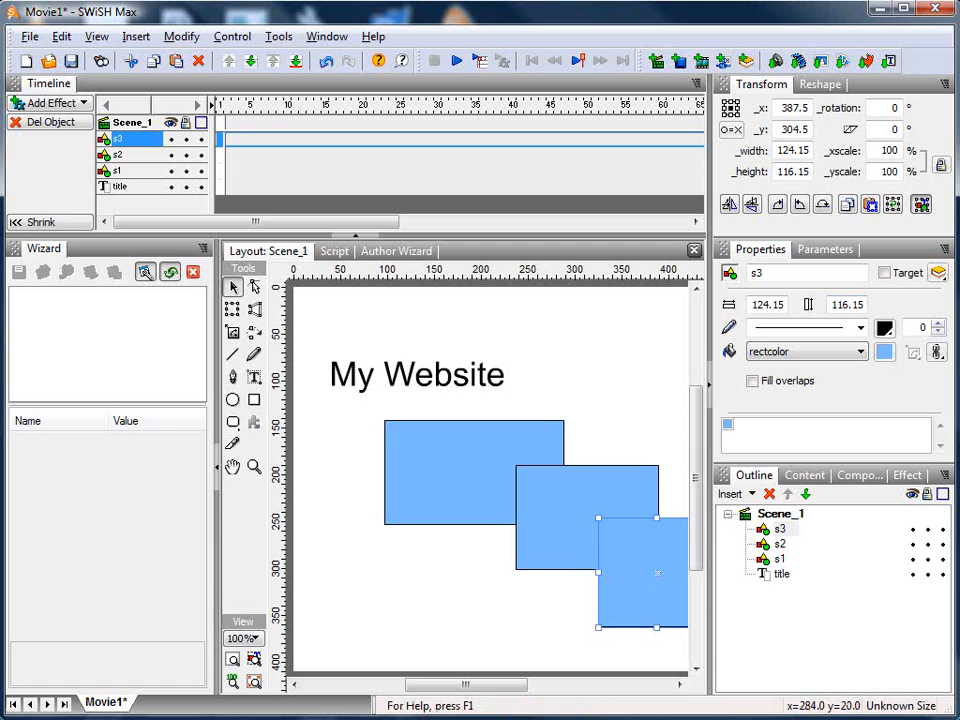
Step: Author a wizard for Scene_1 and switch to its Parameters section
click(396, 252)
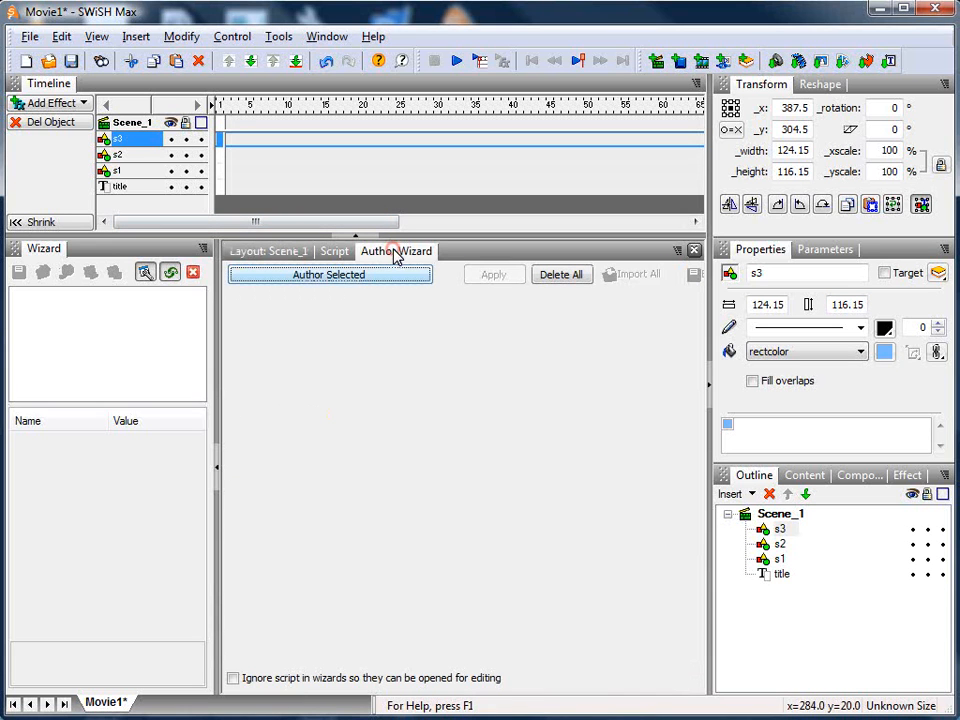
mouse_move(790, 528)
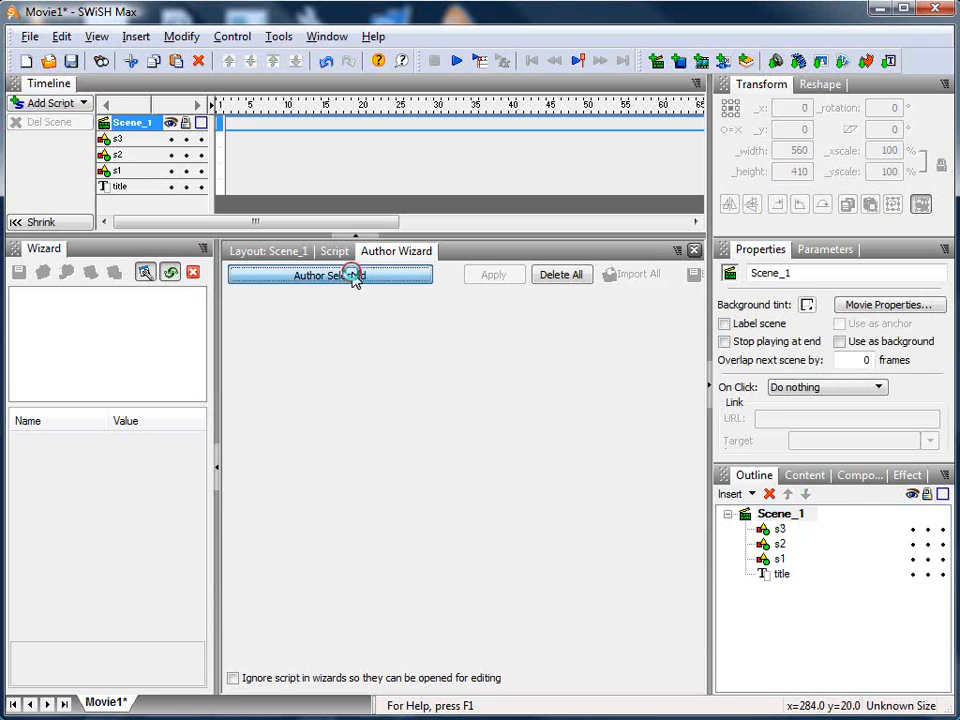
click(330, 276)
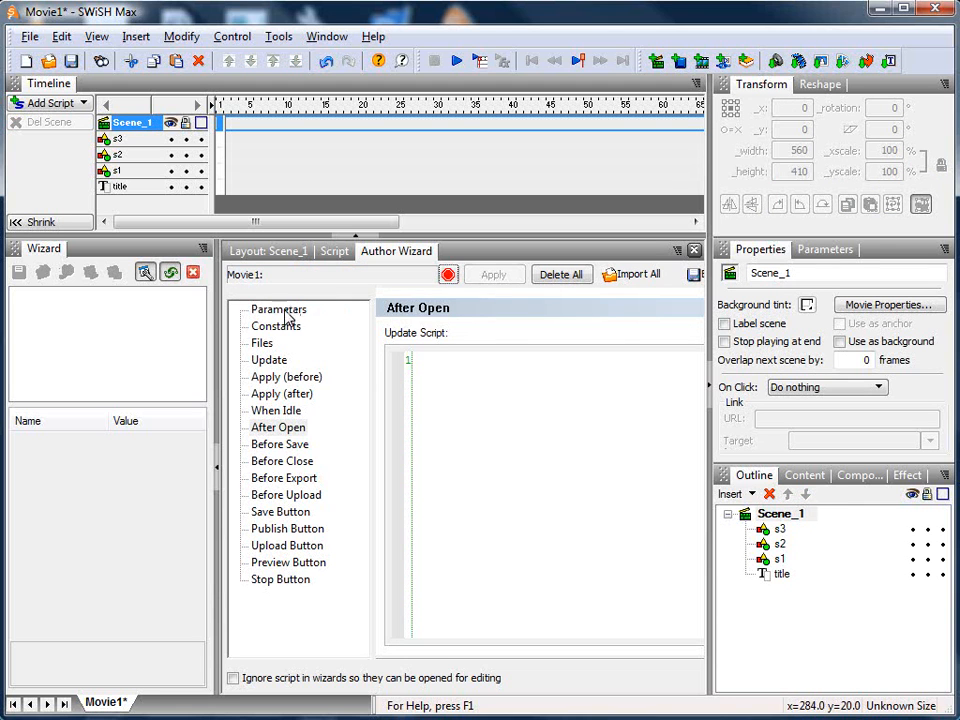
click(278, 308)
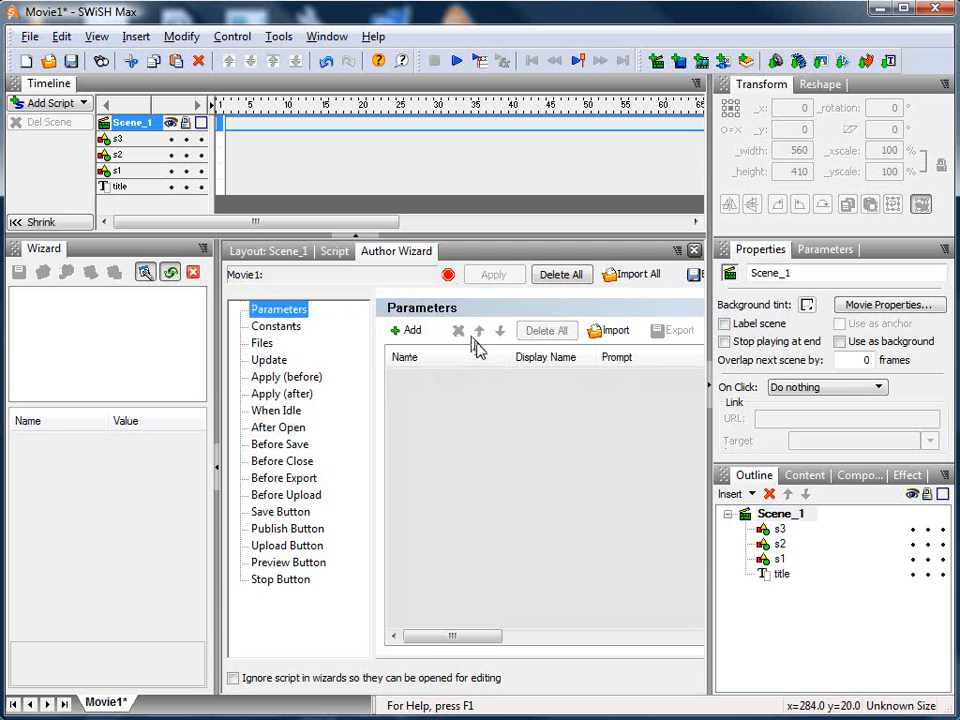
Step: Add a wizard parameter named Background of type Color
click(406, 330)
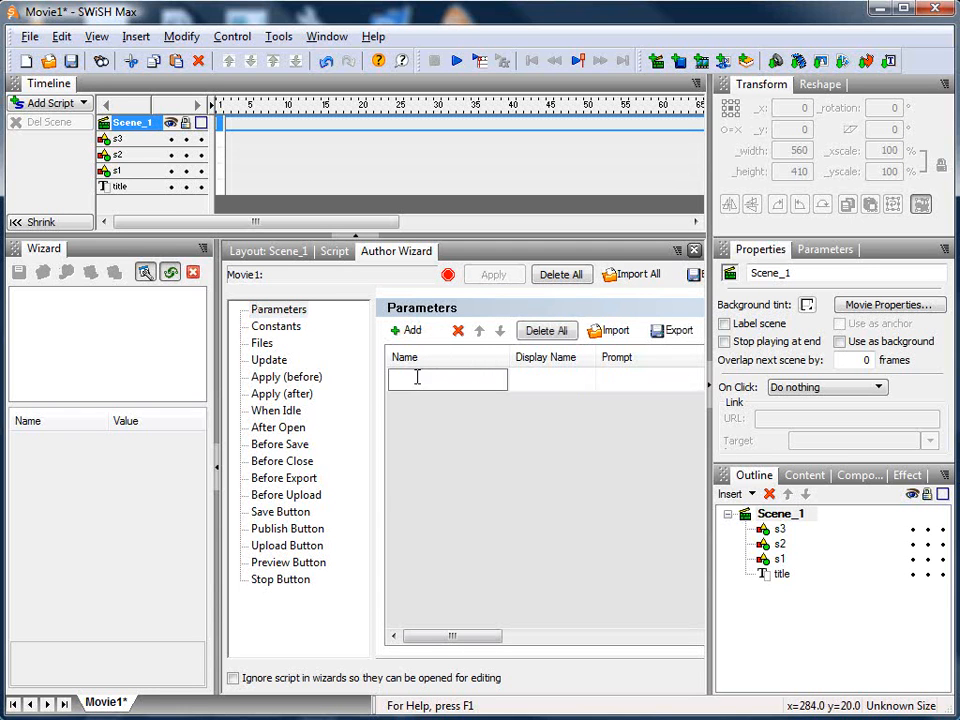
text(B)
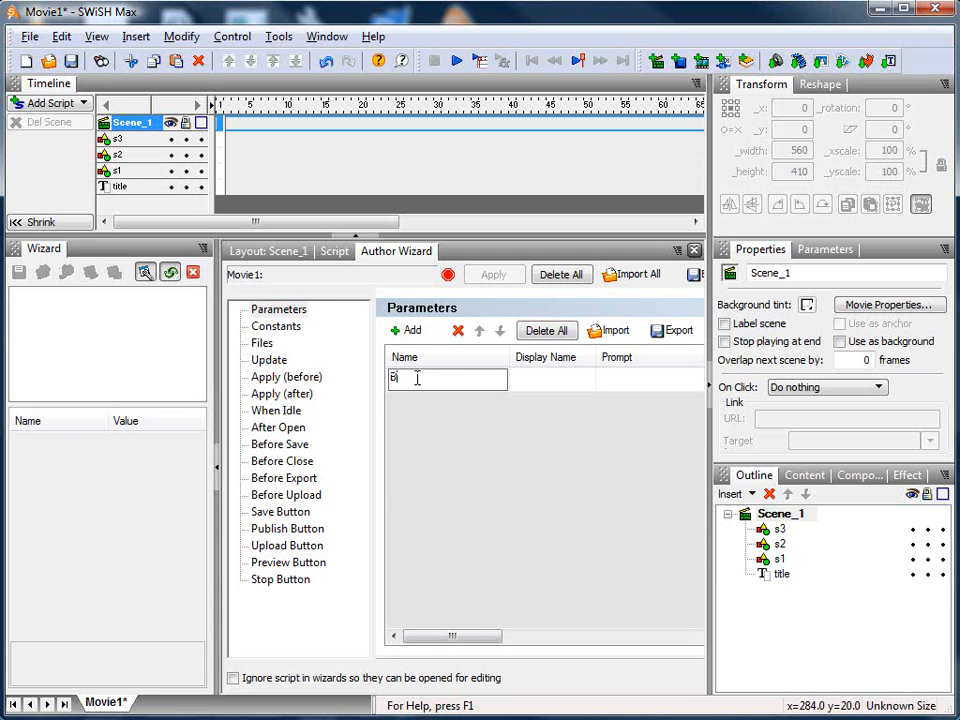
text(ackground)
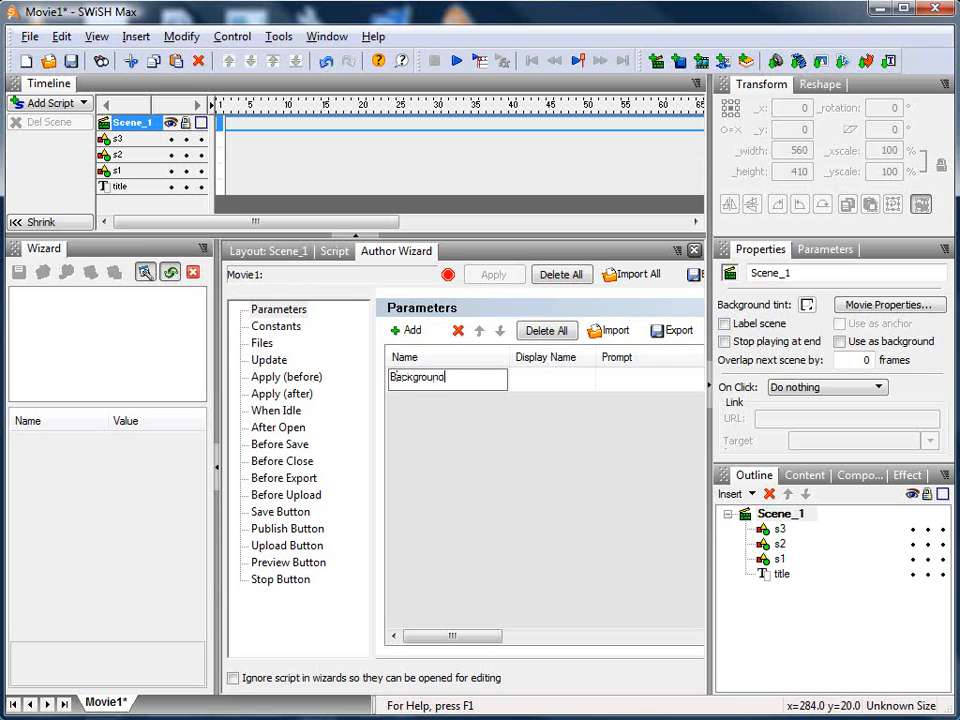
text(Background C...)
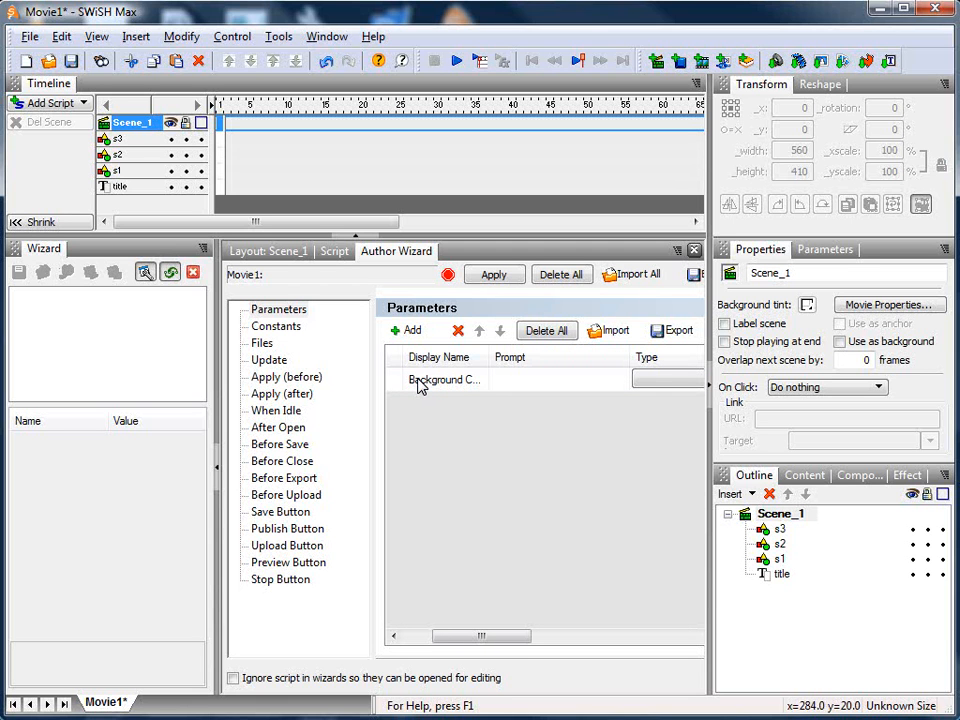
click(668, 380)
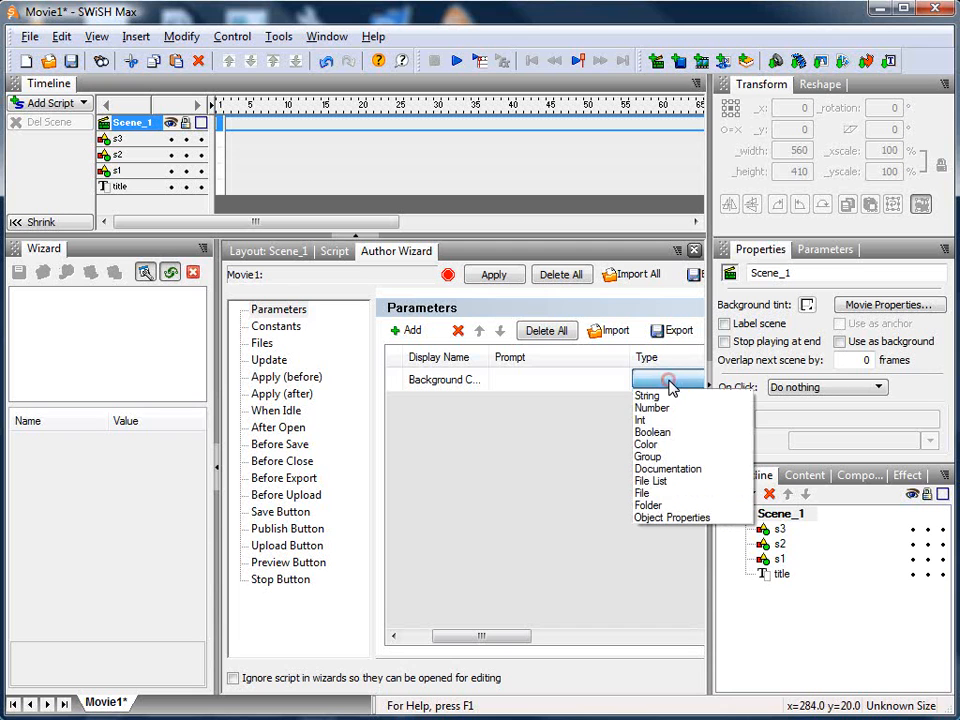
mouse_move(648, 444)
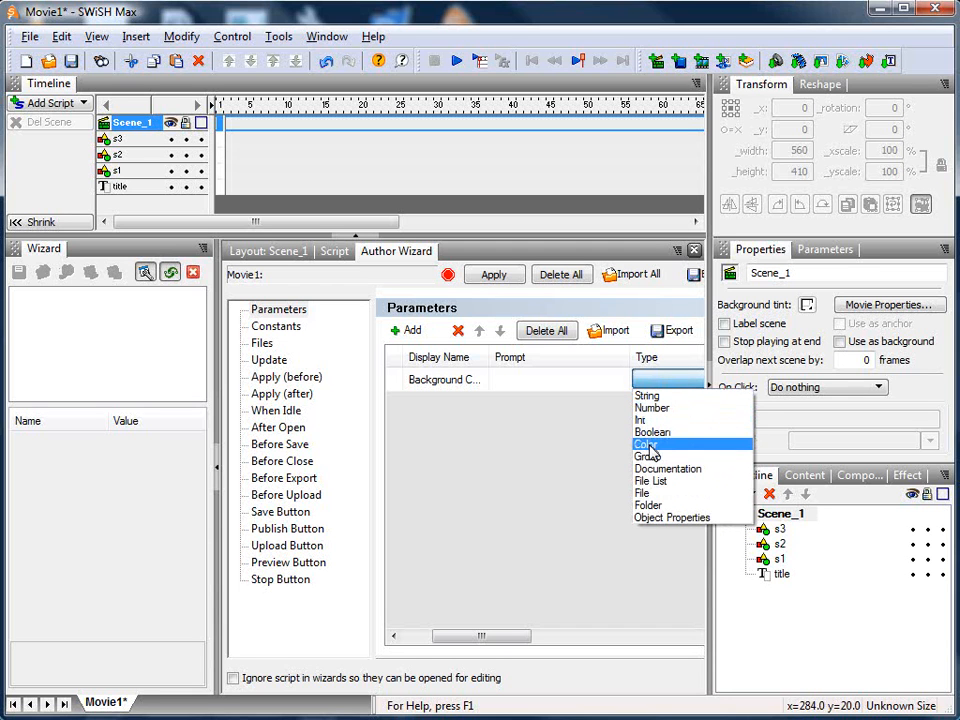
click(646, 444)
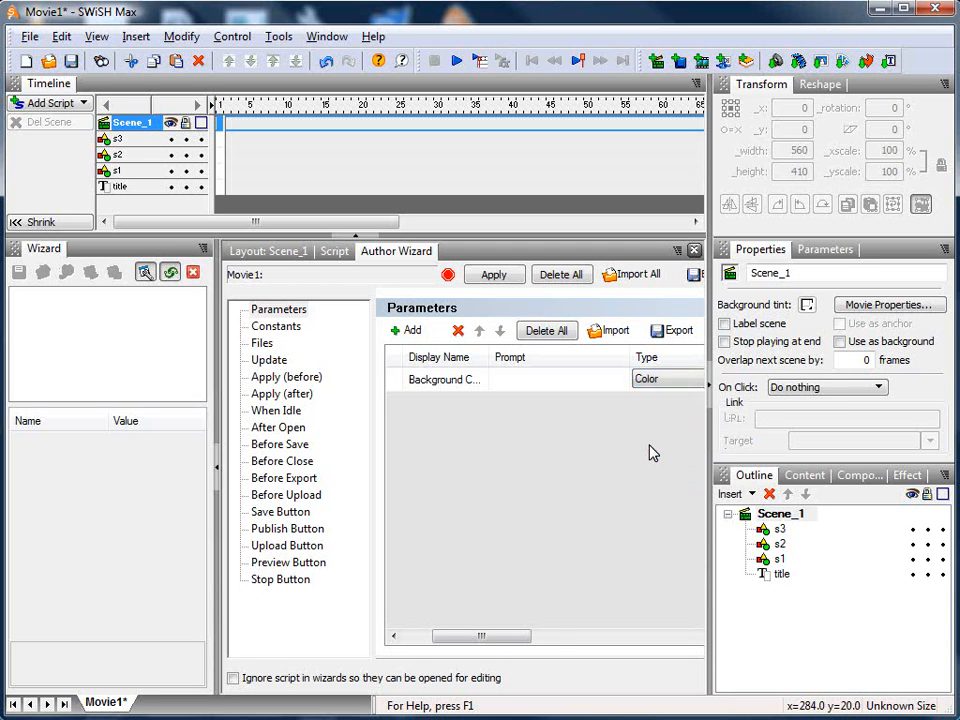
Step: Give Background a colour-picker control linked to backgroundColor, then start a new parameter
click(668, 378)
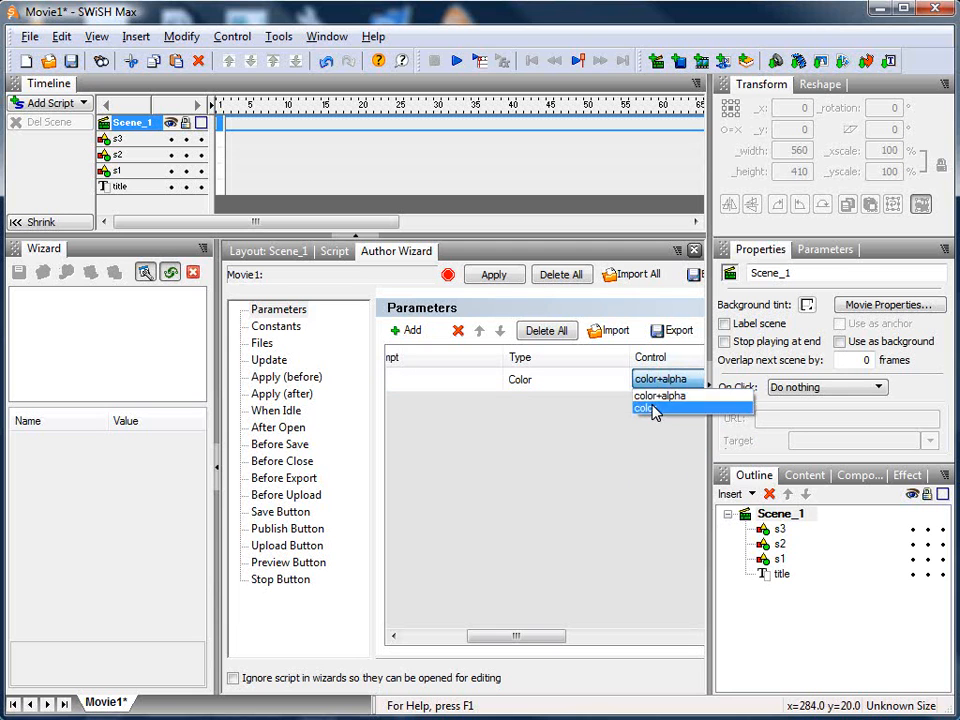
click(644, 408)
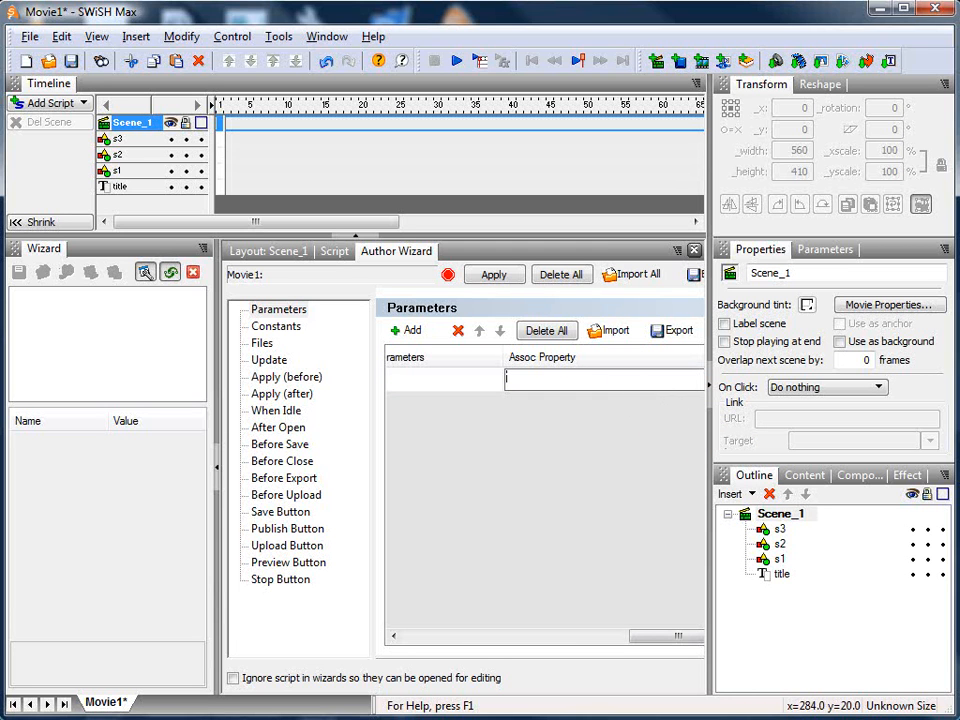
text(backgroundColor)
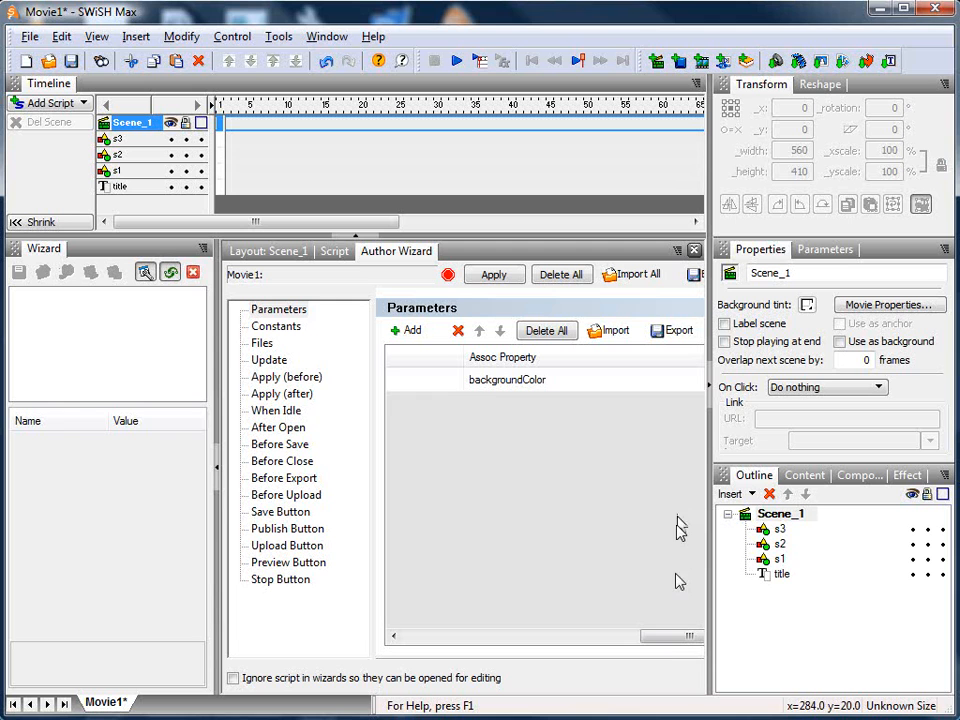
click(506, 380)
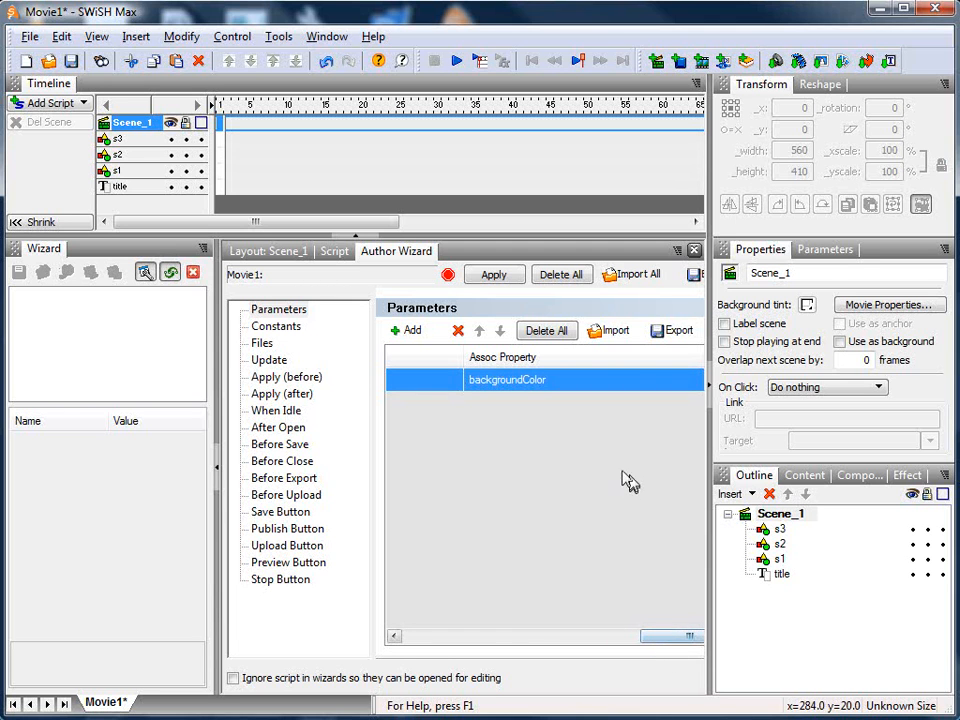
click(408, 330)
text(Title)
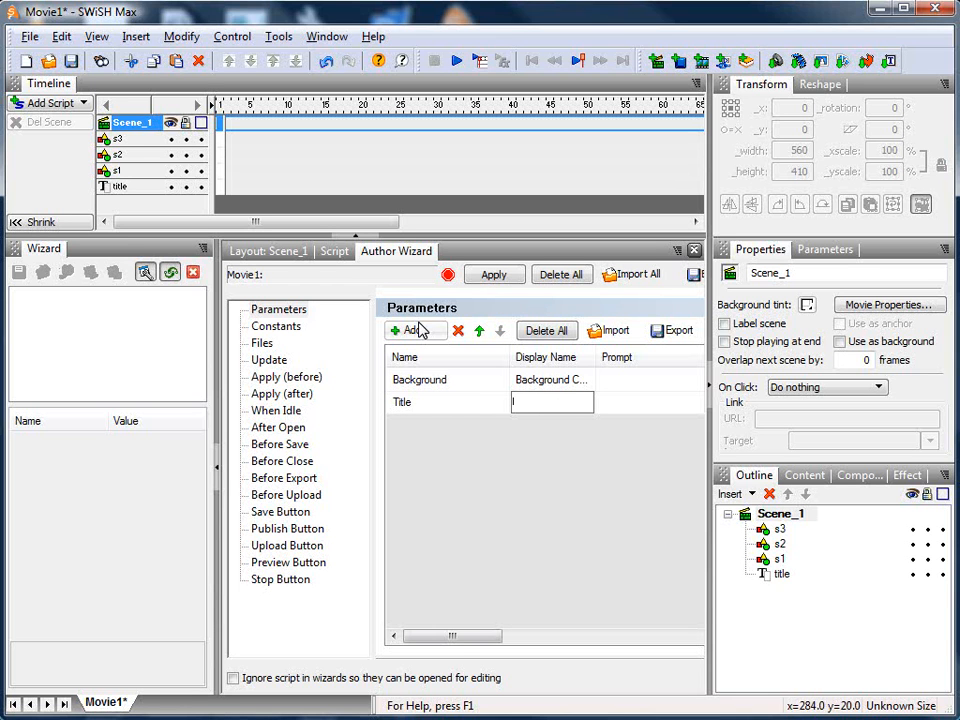
Step: Make Title a String with an edit control linked to Scene_1.title.text
click(650, 400)
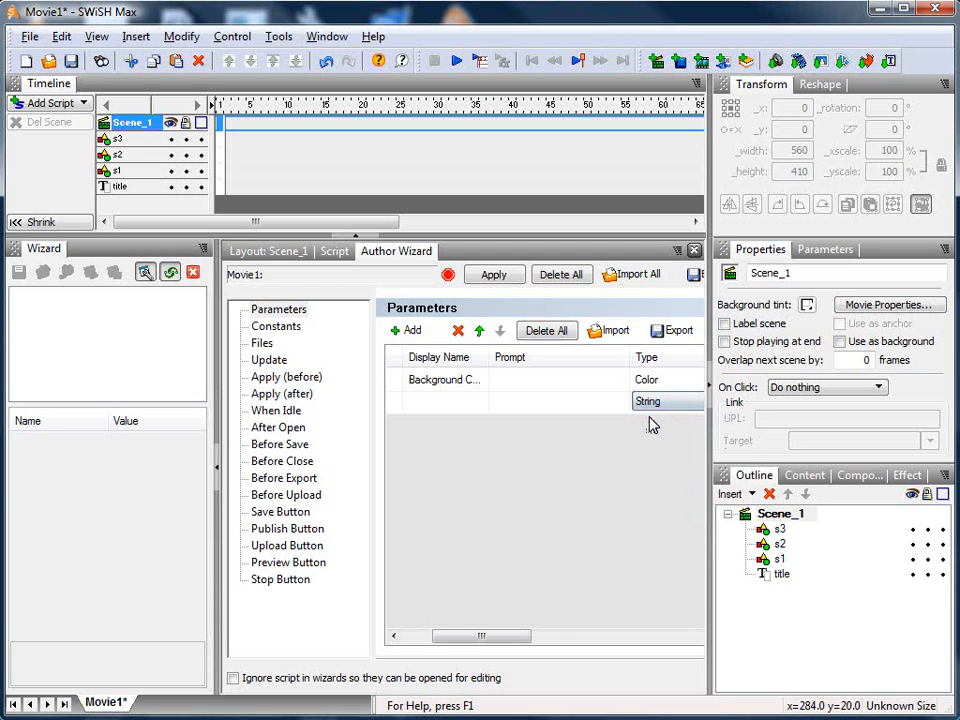
click(648, 400)
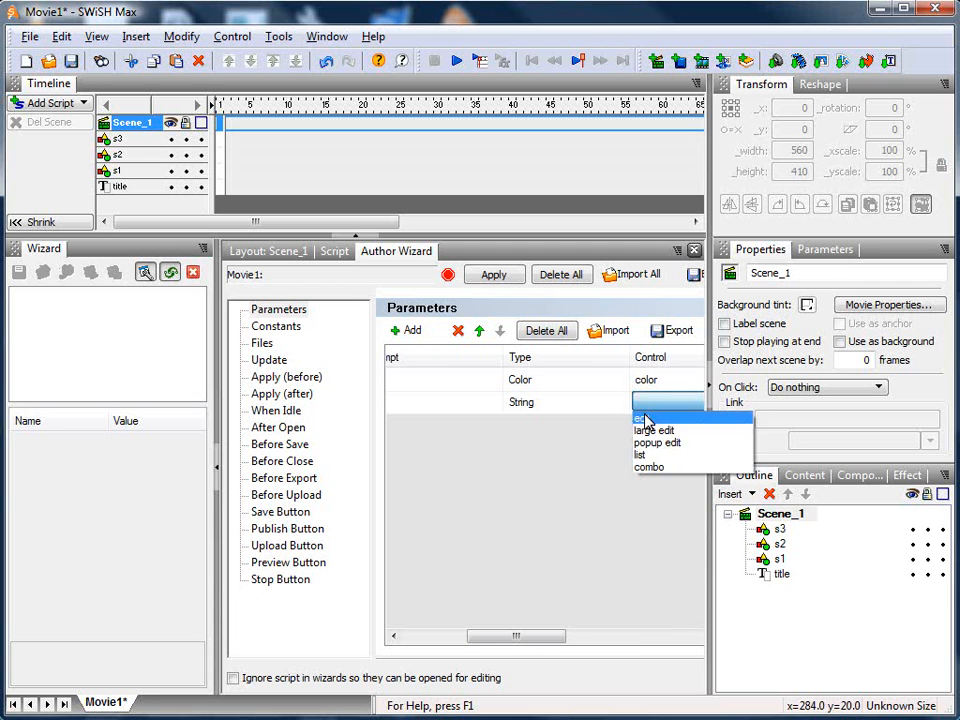
click(644, 418)
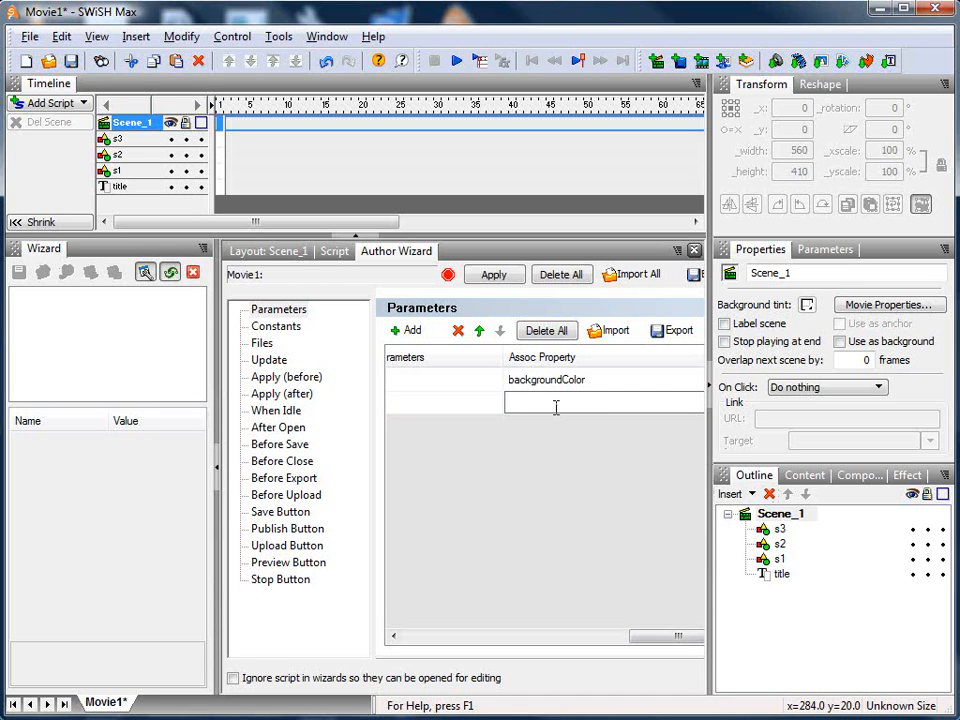
text(Scel)
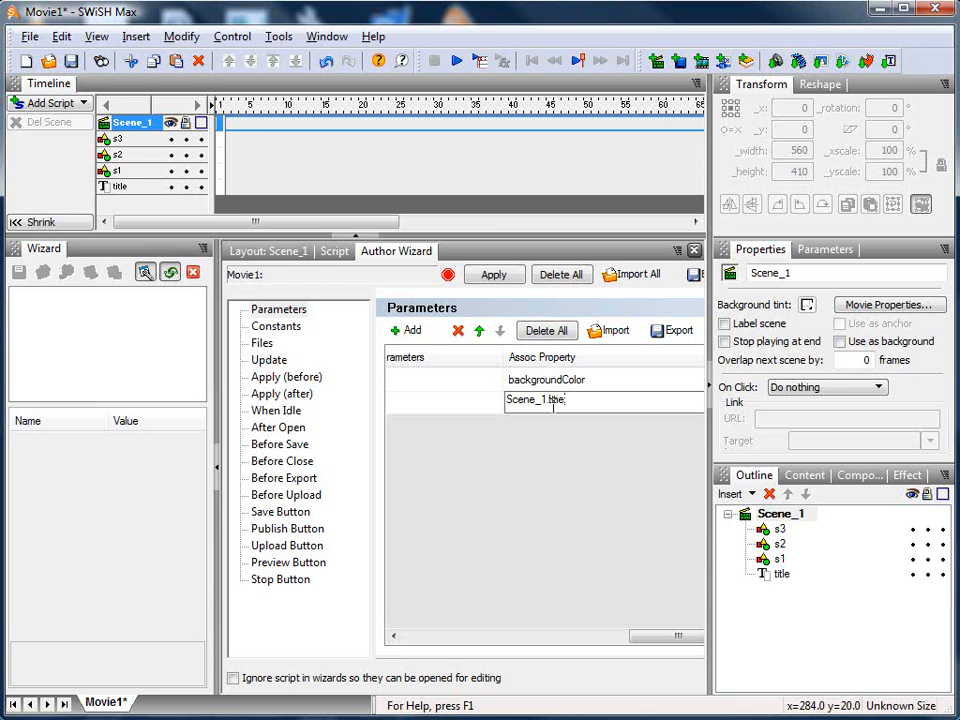
text(.text1)
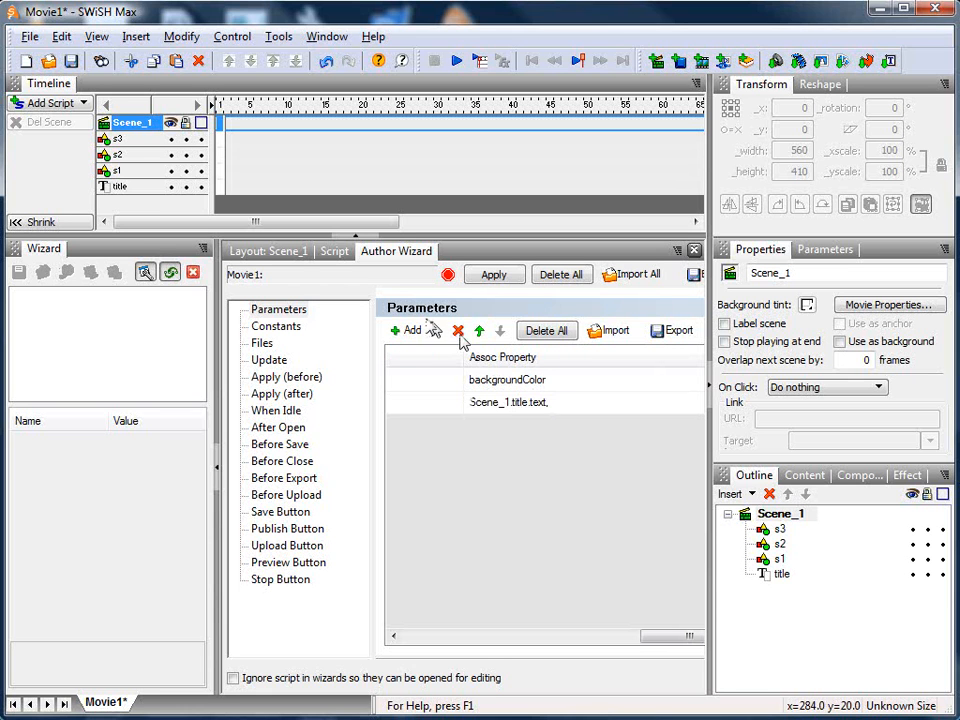
Step: Add TitleProperties, shown as Properties, of type Object Properties linked to Scene_1.title
click(408, 330)
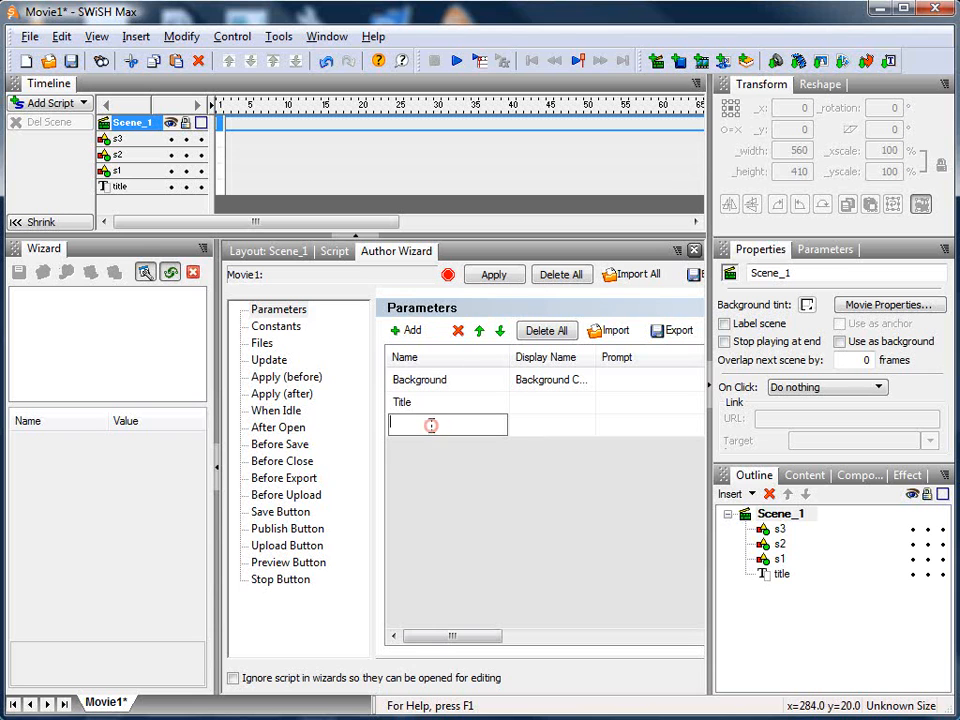
text(TitleP)
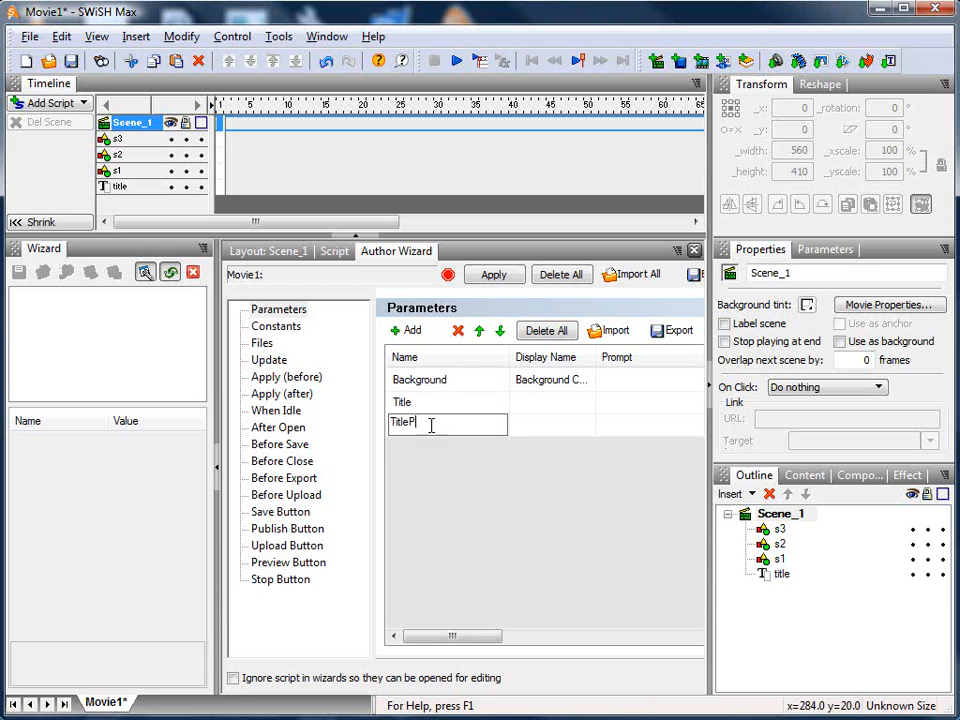
text(roperties)
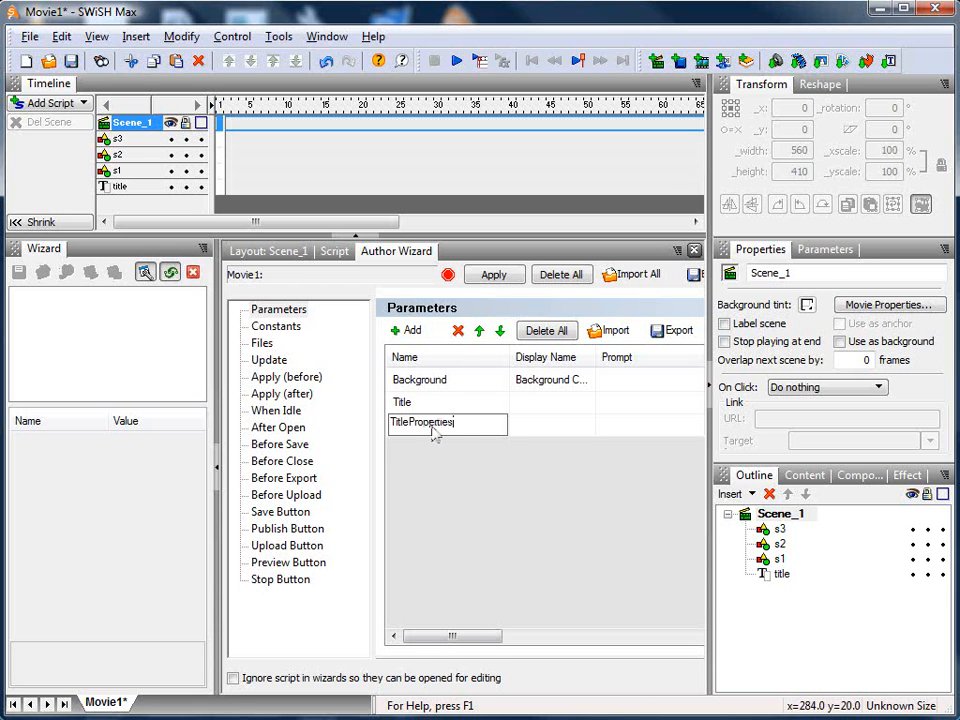
text(Properties)
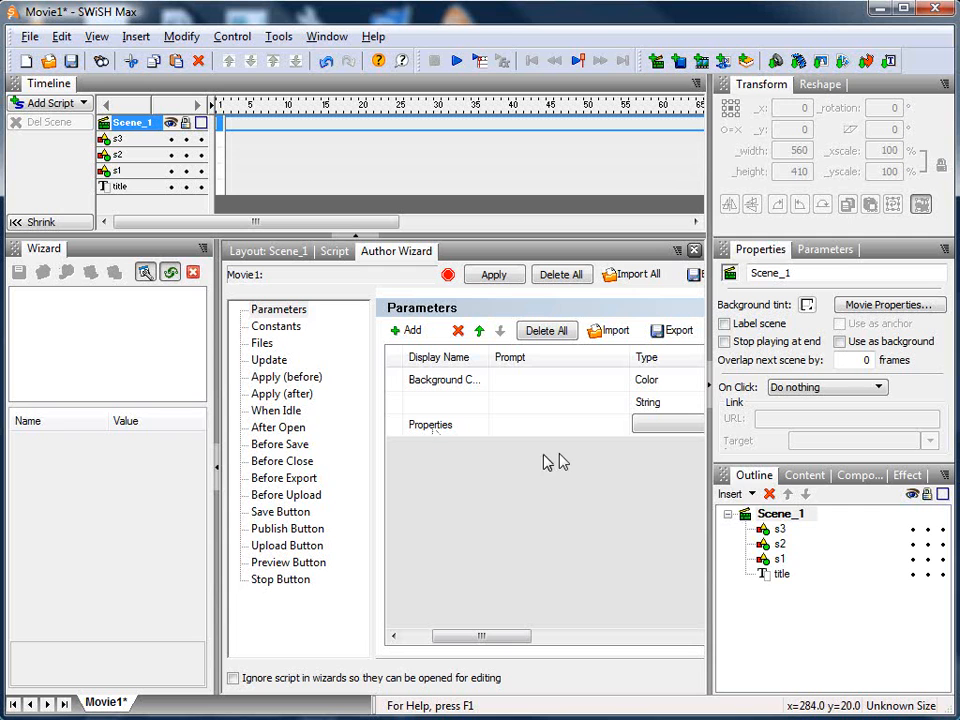
click(668, 424)
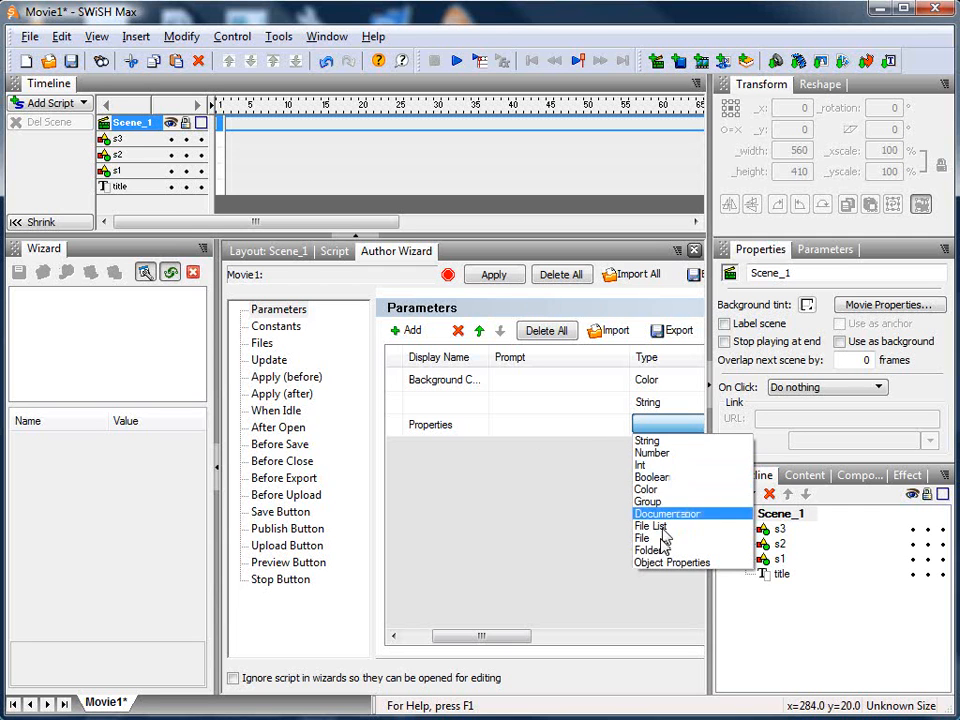
click(672, 562)
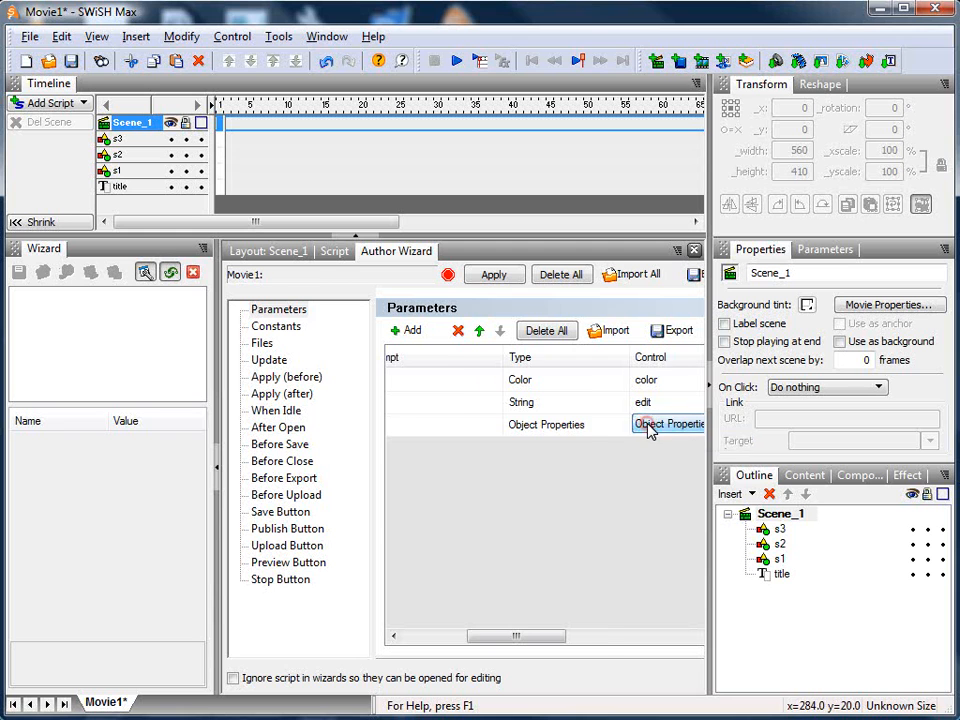
click(670, 424)
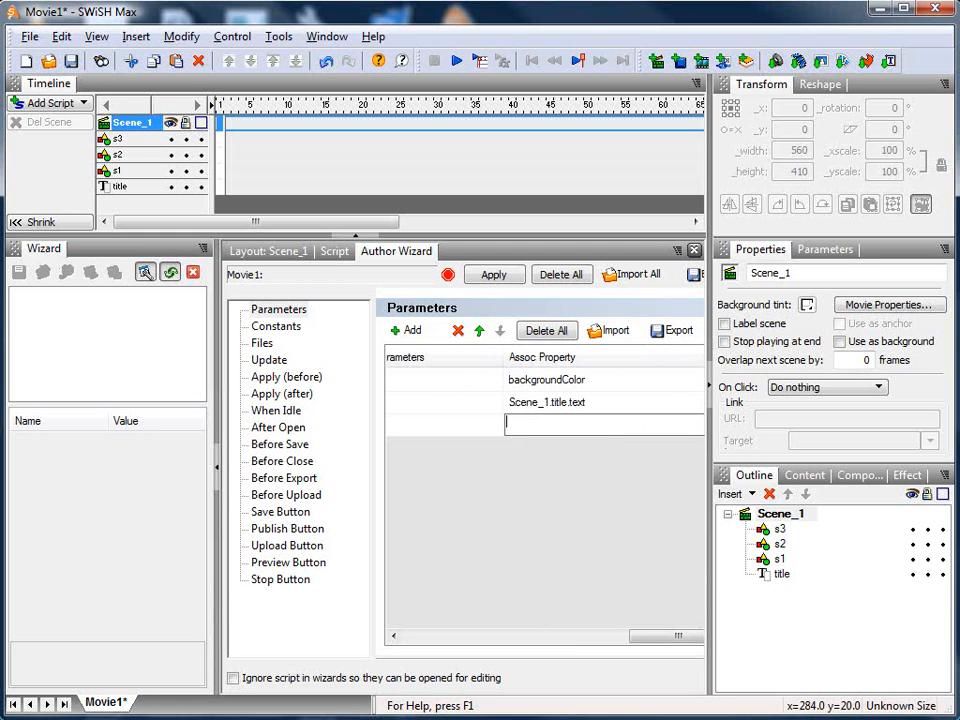
text(Scene_1)
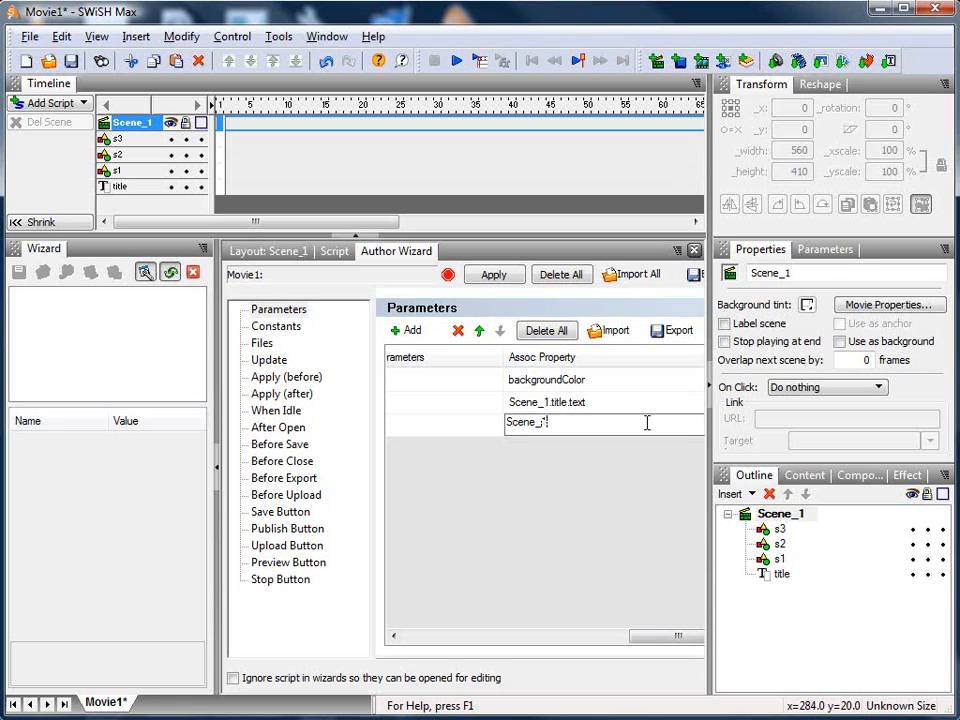
text(.title)
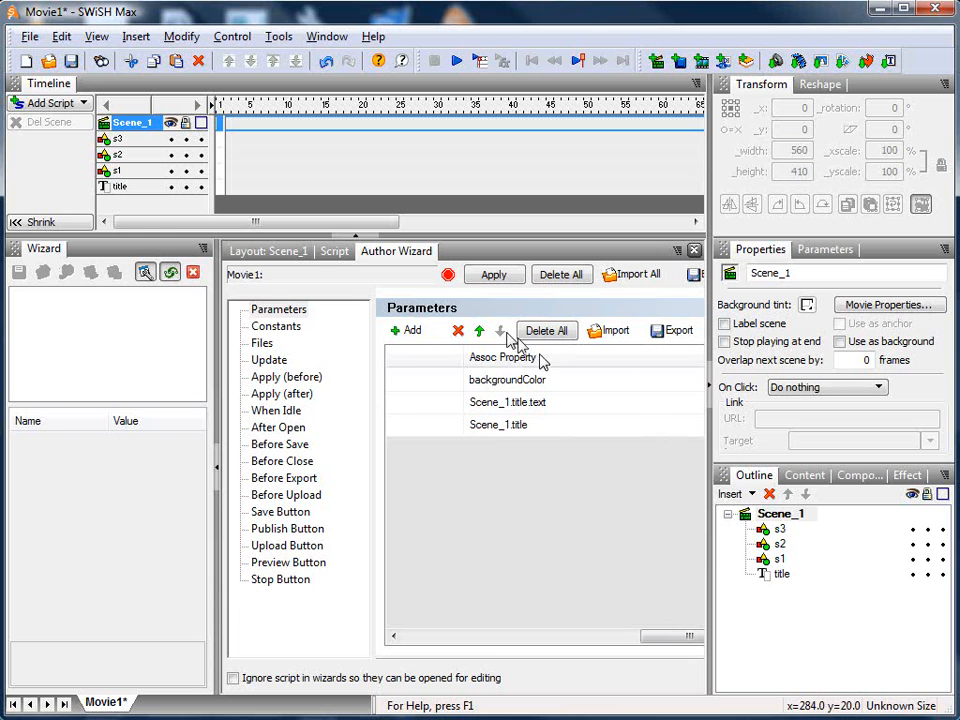
click(412, 330)
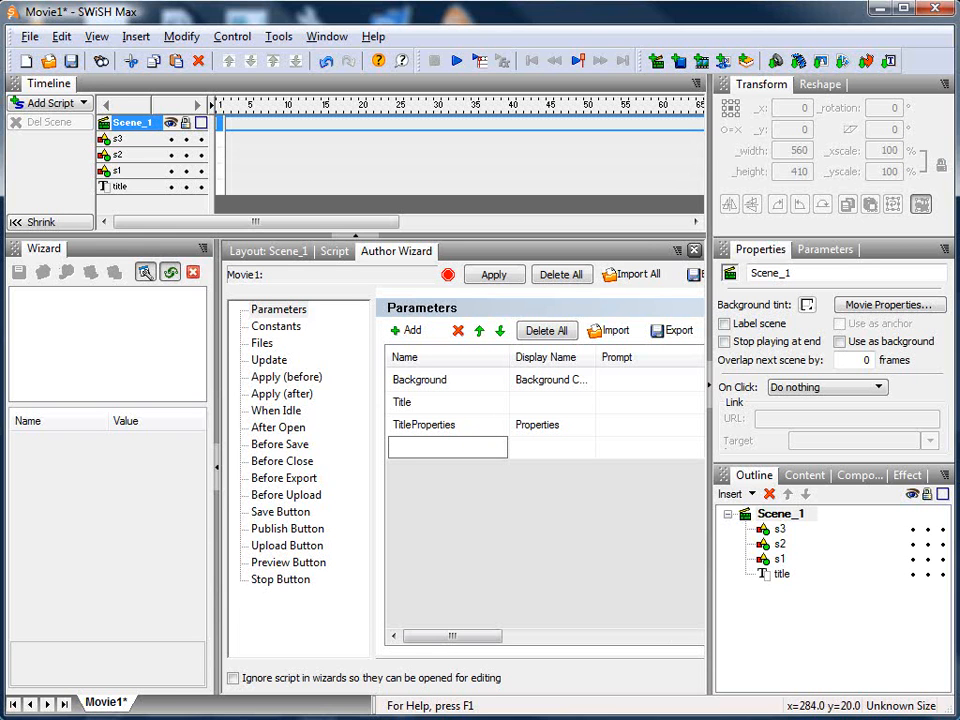
Step: Name the parameter ShapeColor ('Shape Color'), link it to library.rectcolor.color, and apply the wizard
text(ShapeColor)
click(552, 446)
text(X)
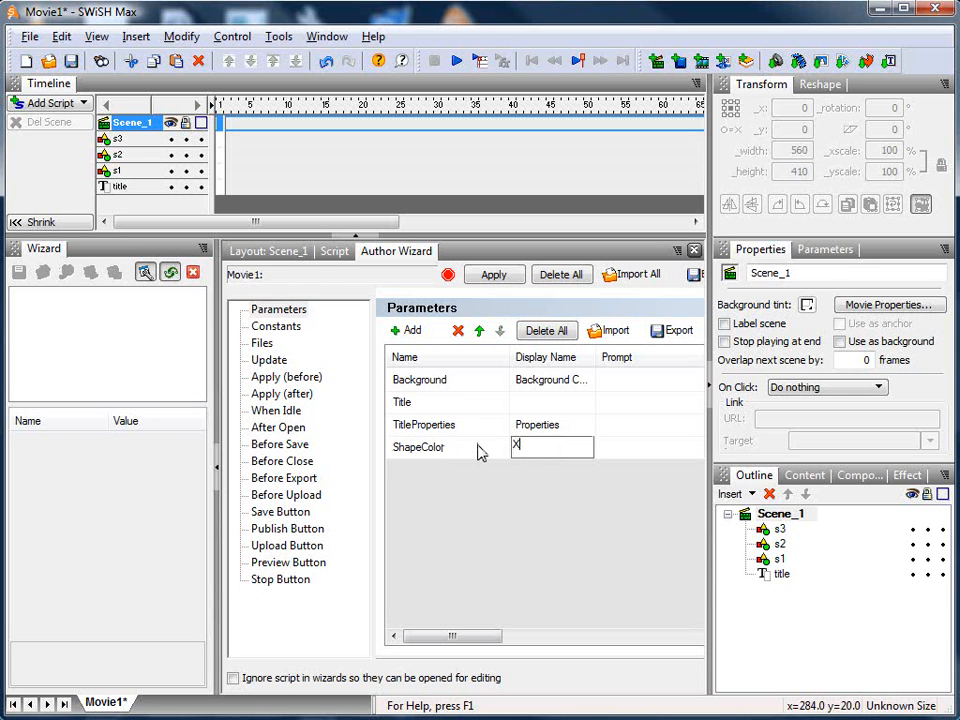
text(Shape Color)
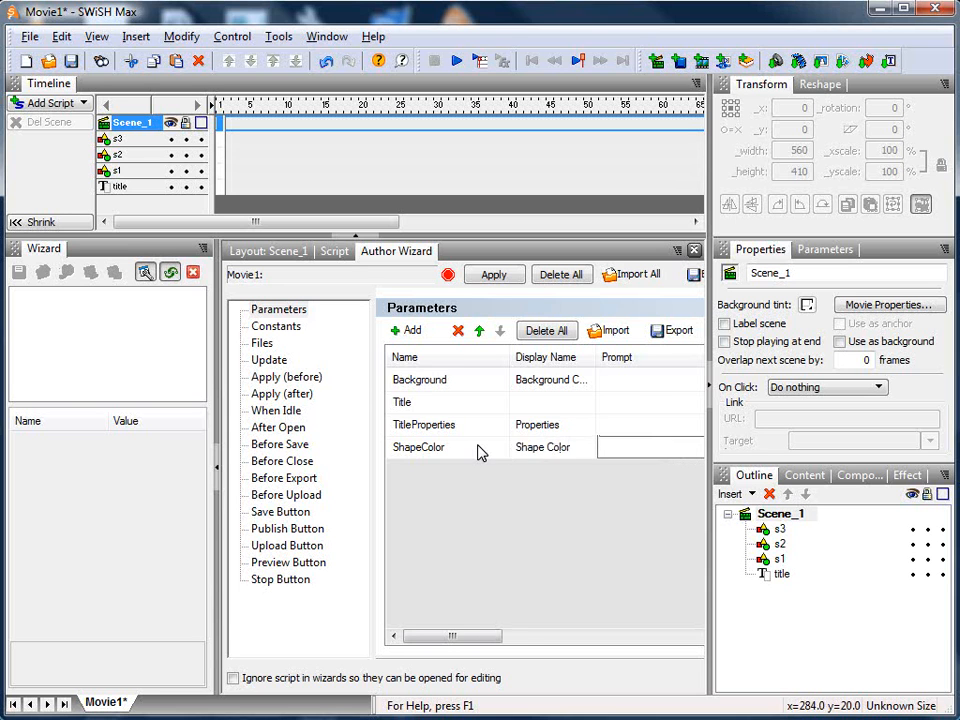
click(650, 448)
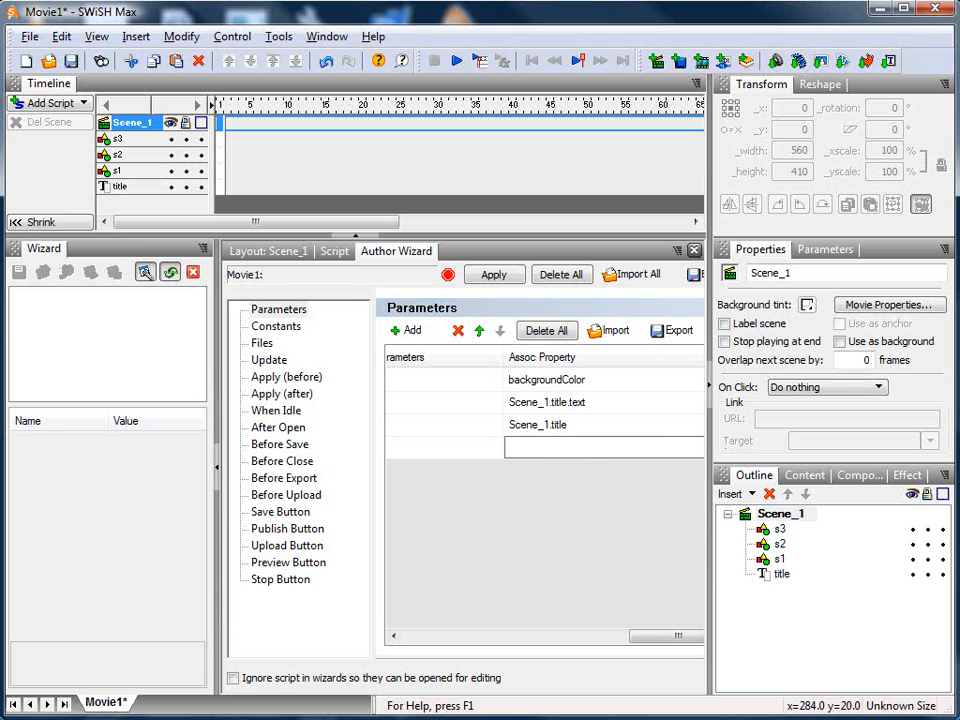
text(library)
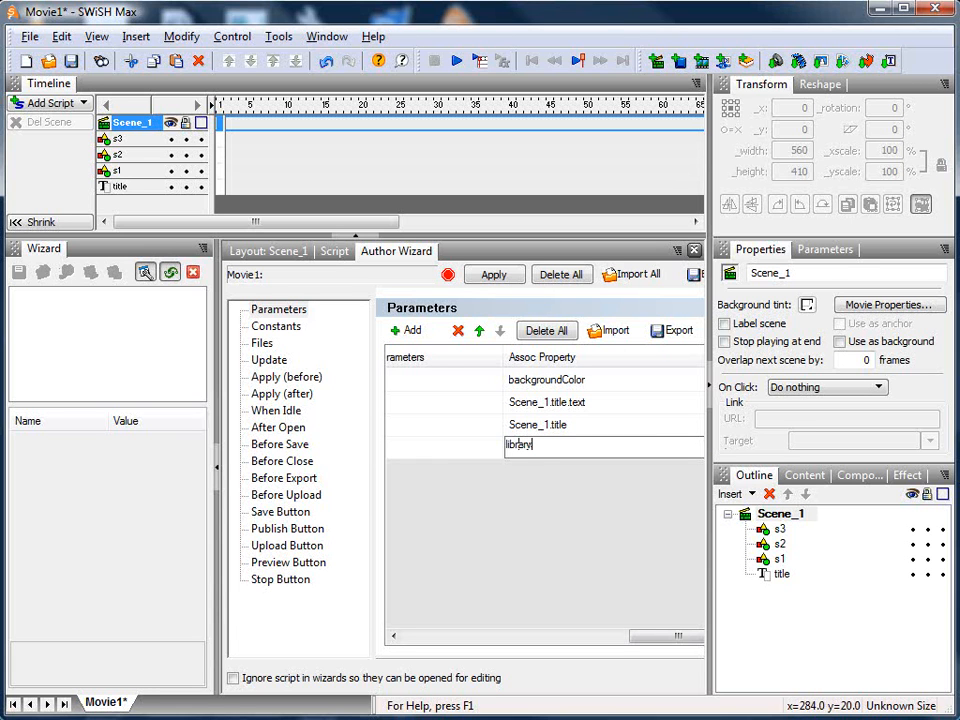
text(.rectcolor.color.)
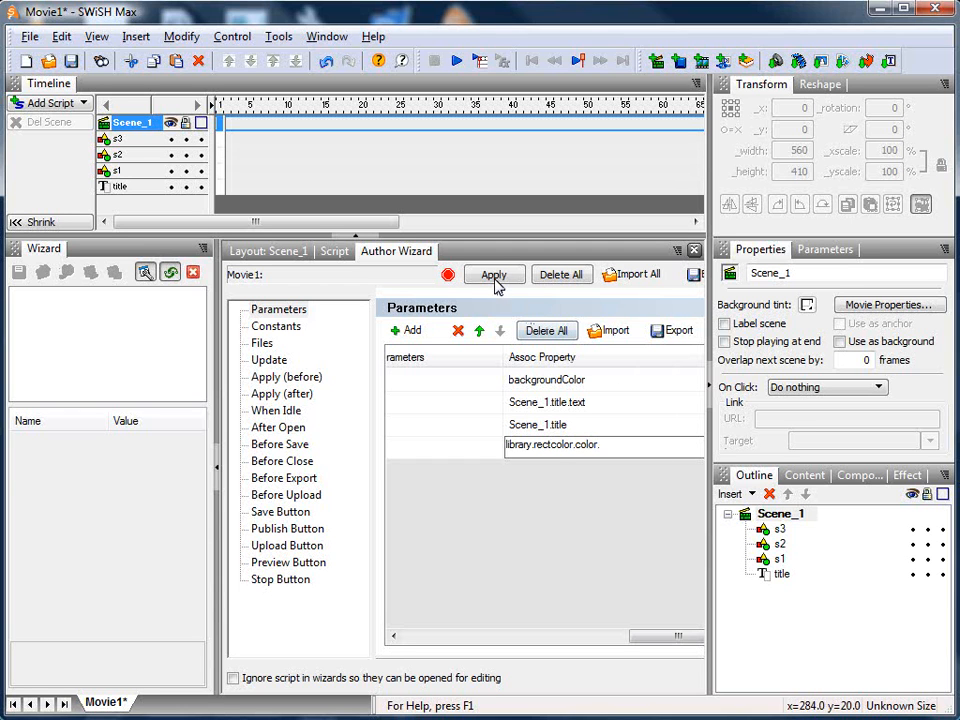
click(492, 274)
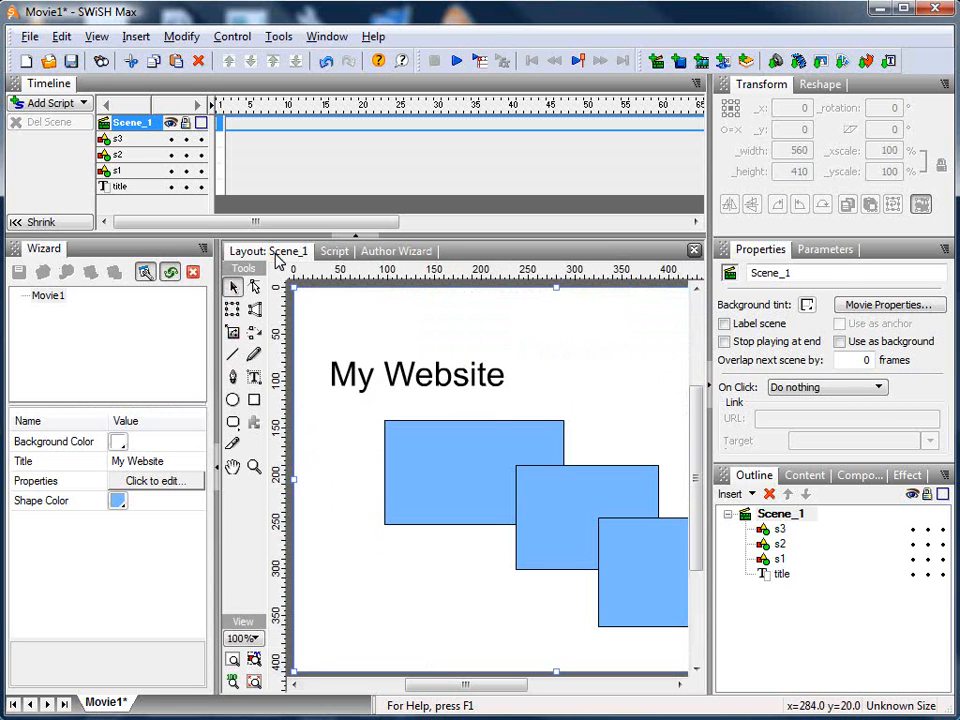
mouse_move(144, 568)
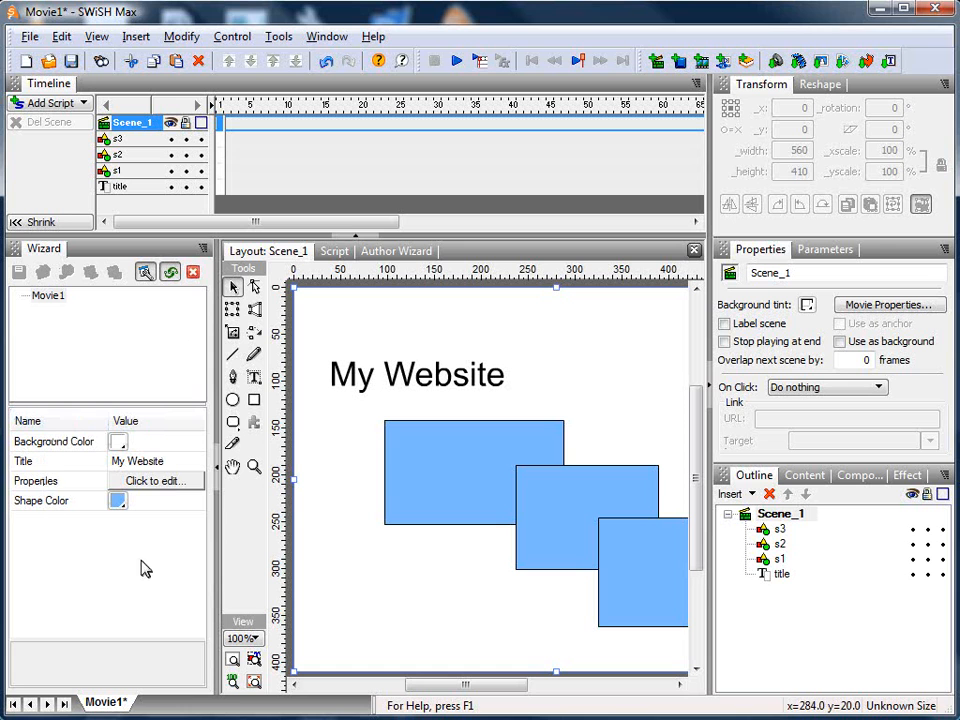
Step: Set the wizard's Background Color to grey and change the Title to 'My Website is good'
click(118, 442)
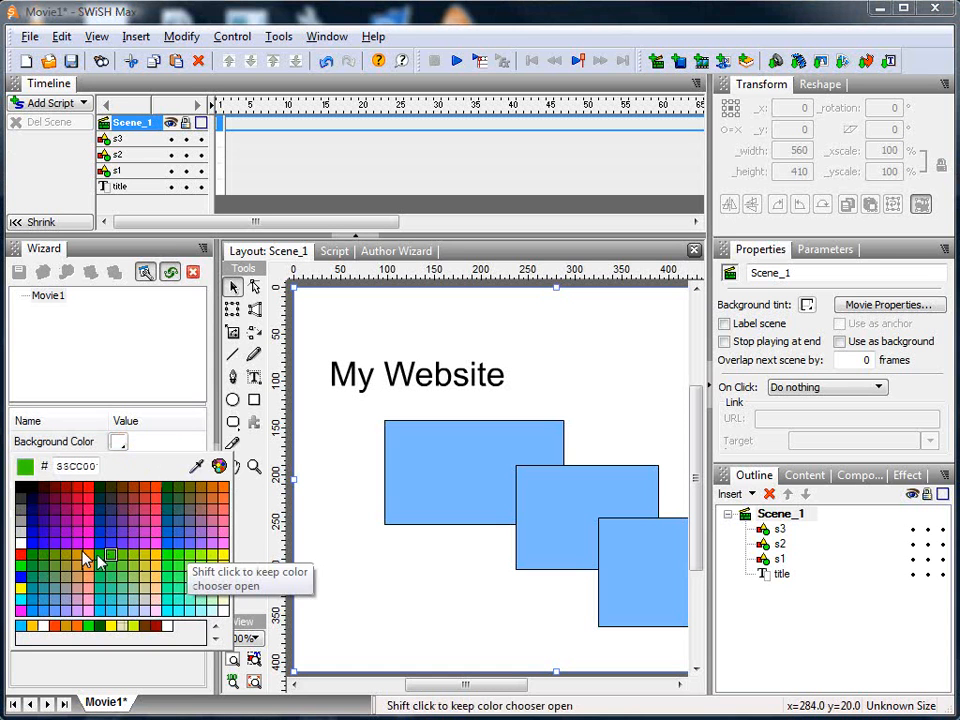
click(108, 556)
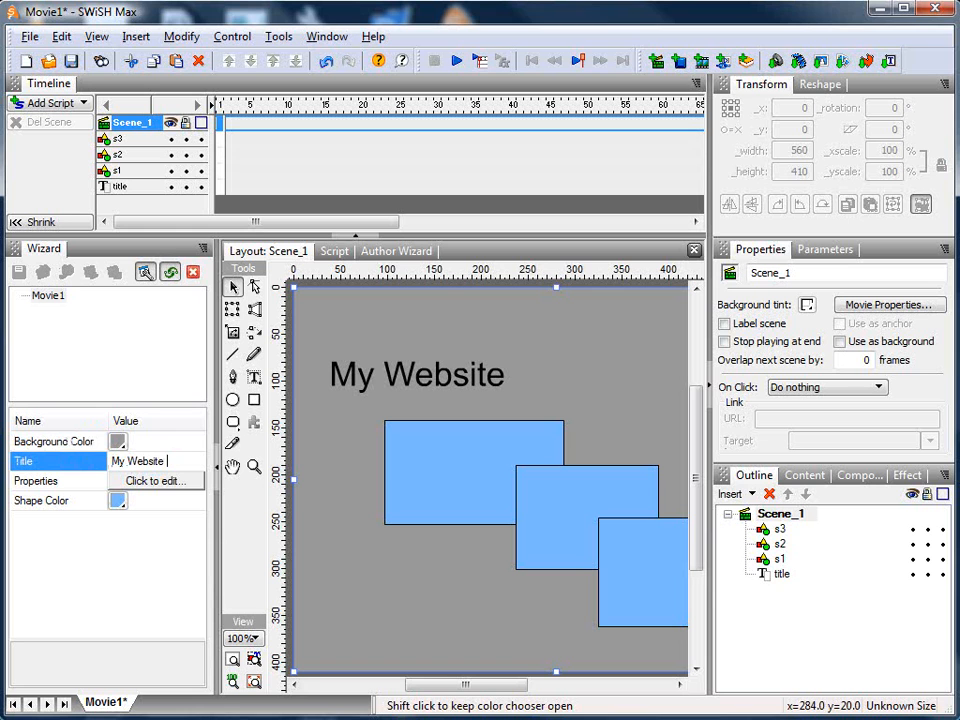
text(is good)
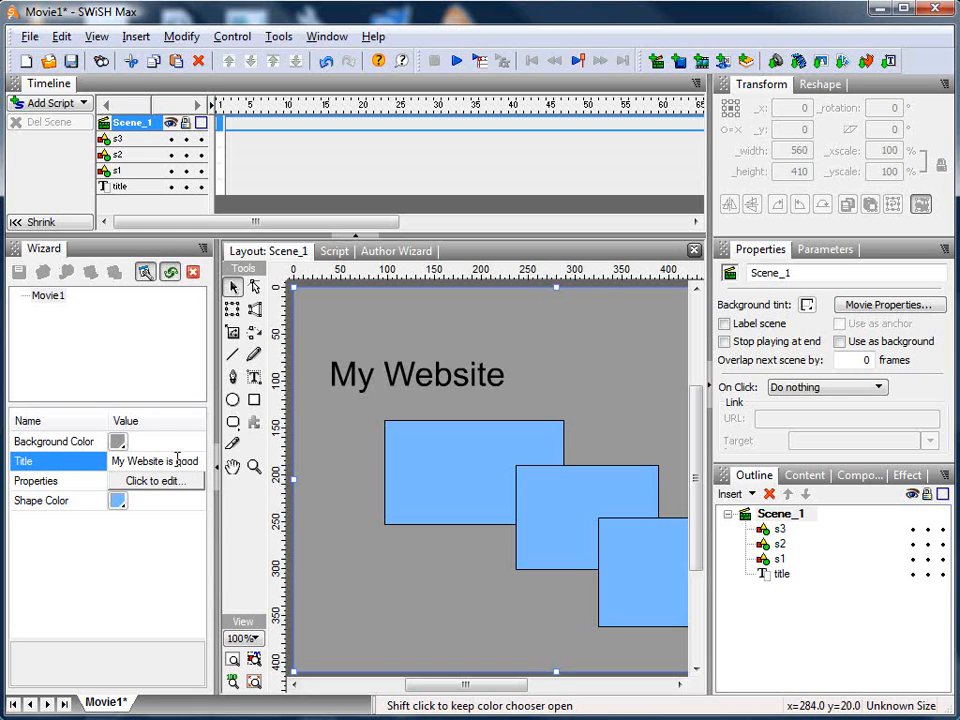
text(is good)
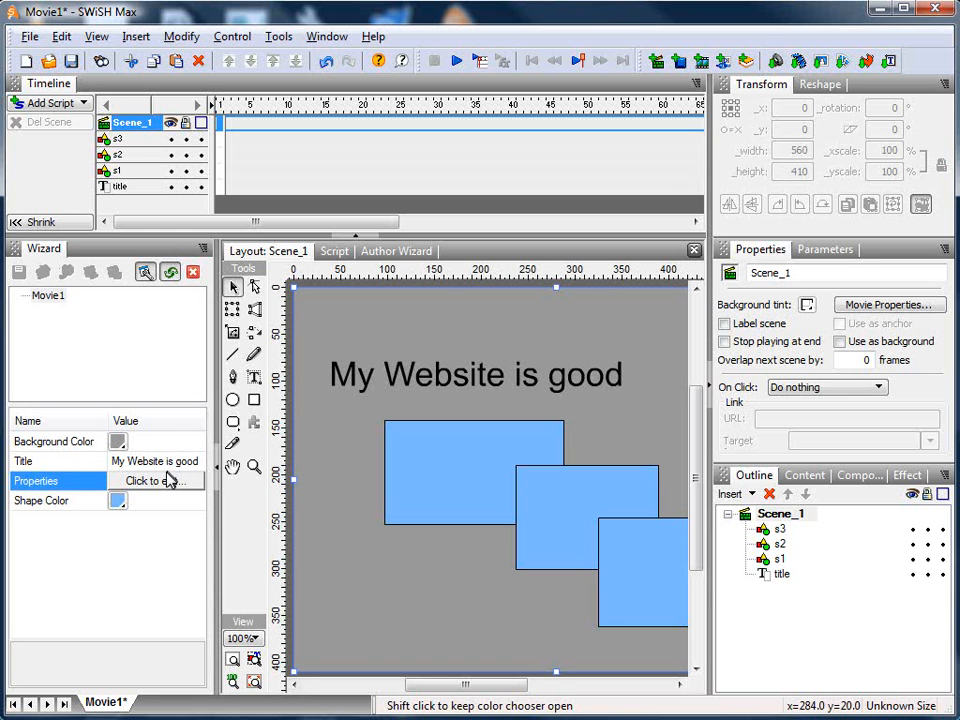
Step: Colour the title text blue via its Properties and set Shape Color to green
click(156, 480)
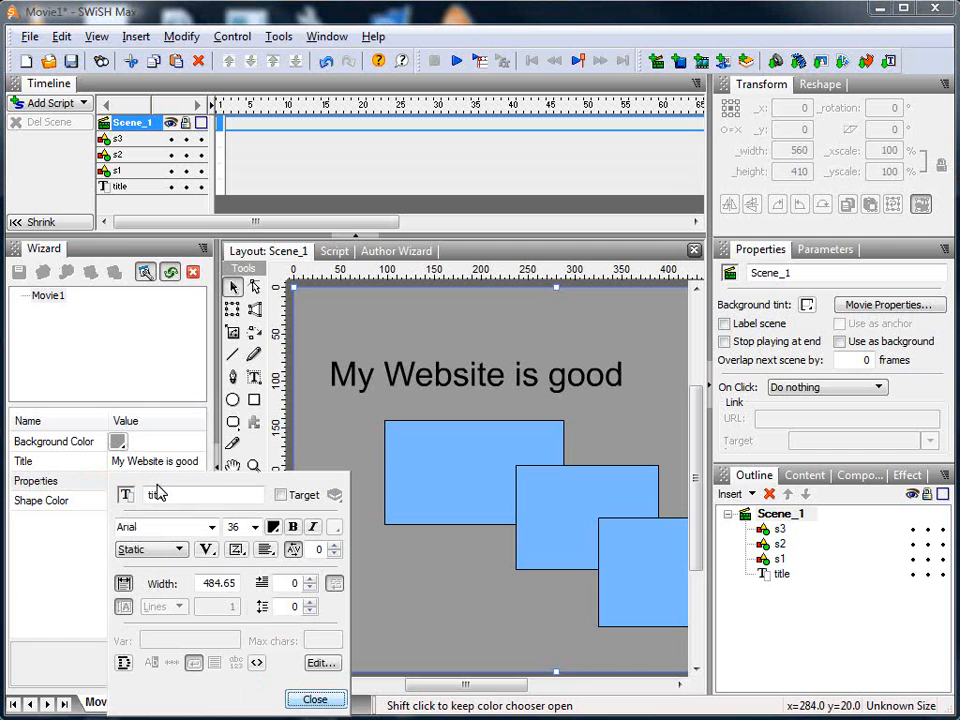
click(274, 528)
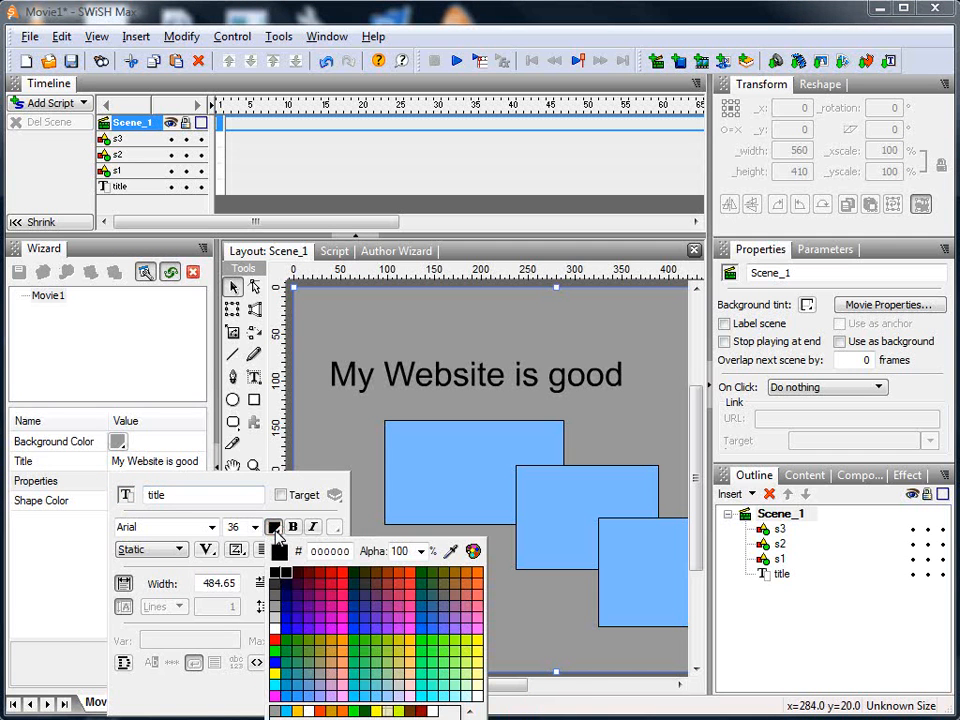
click(288, 628)
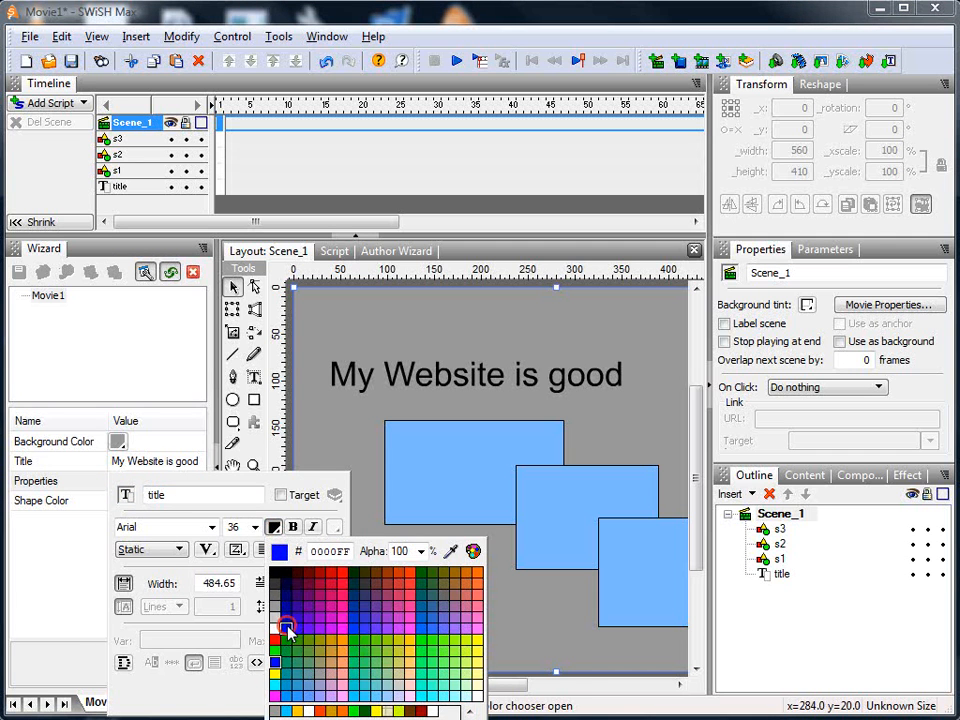
click(288, 628)
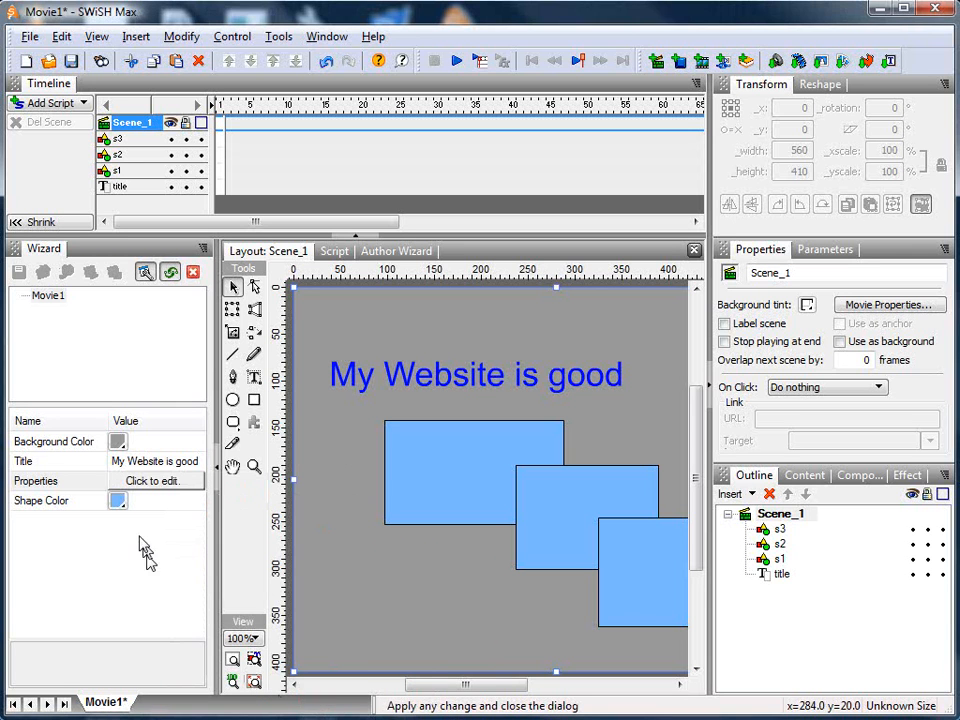
click(118, 500)
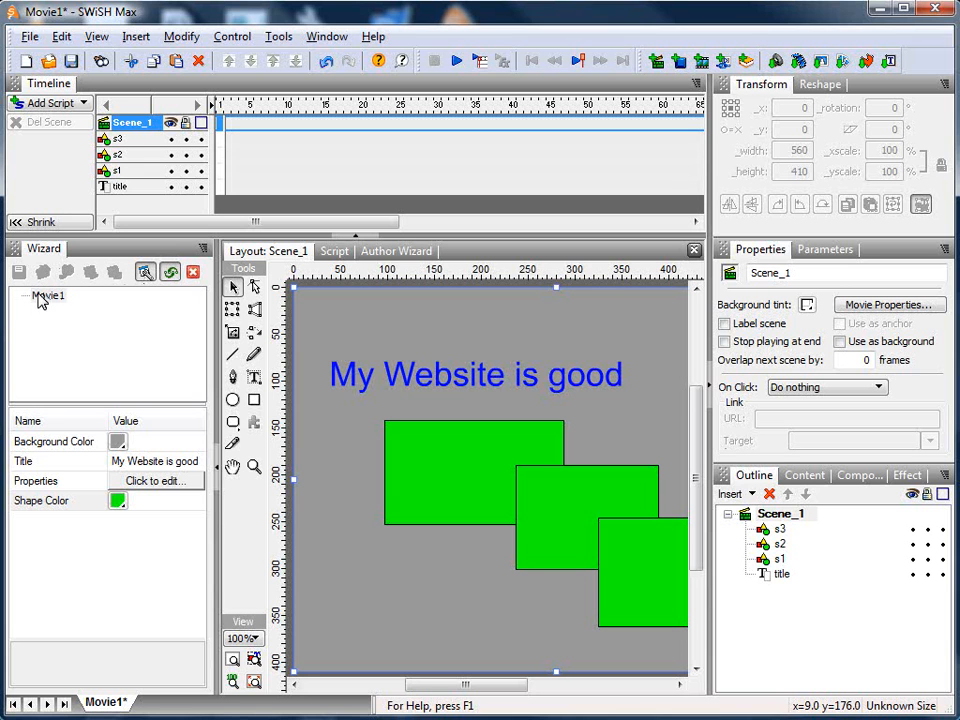
mouse_move(388, 264)
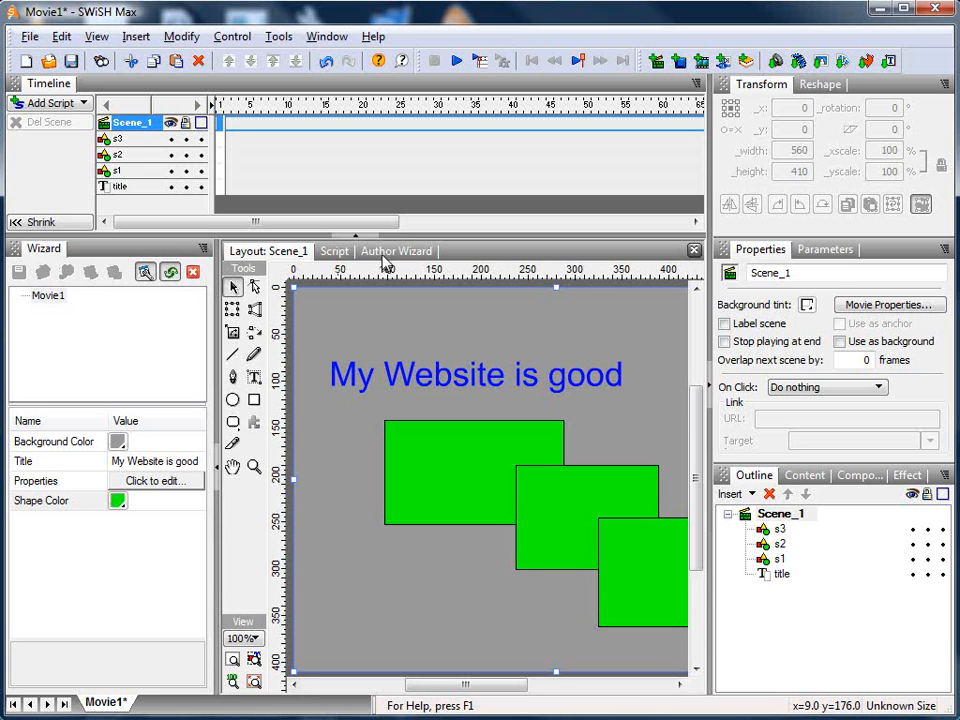
Step: Enter a When Idle script with _app.enableButton lines for buttons 3 and 4 by playing state, and apply it
click(396, 252)
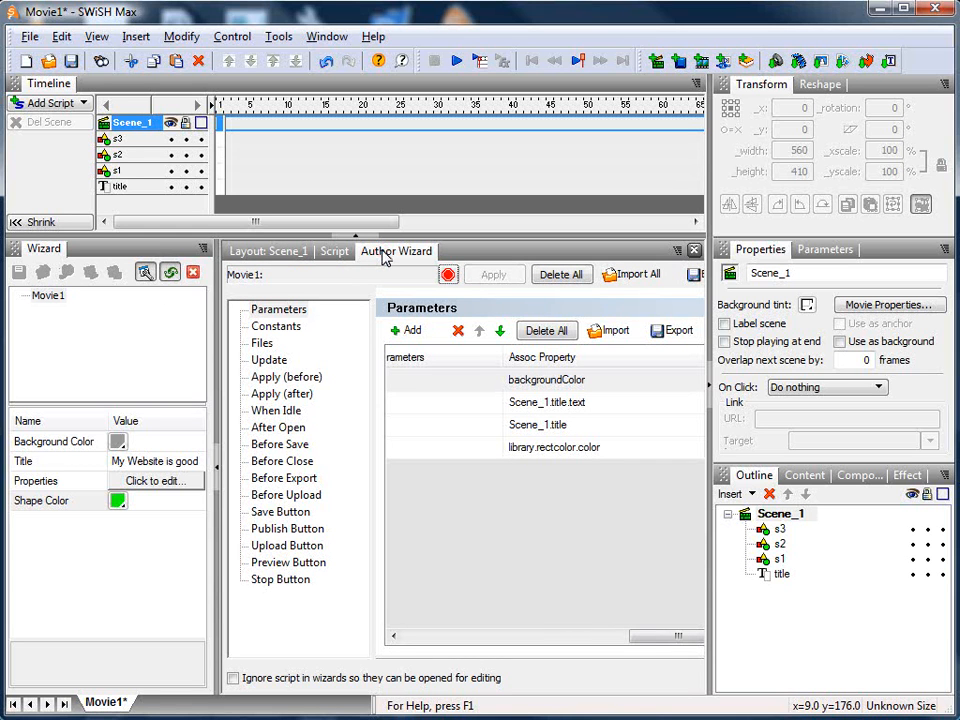
mouse_move(270, 364)
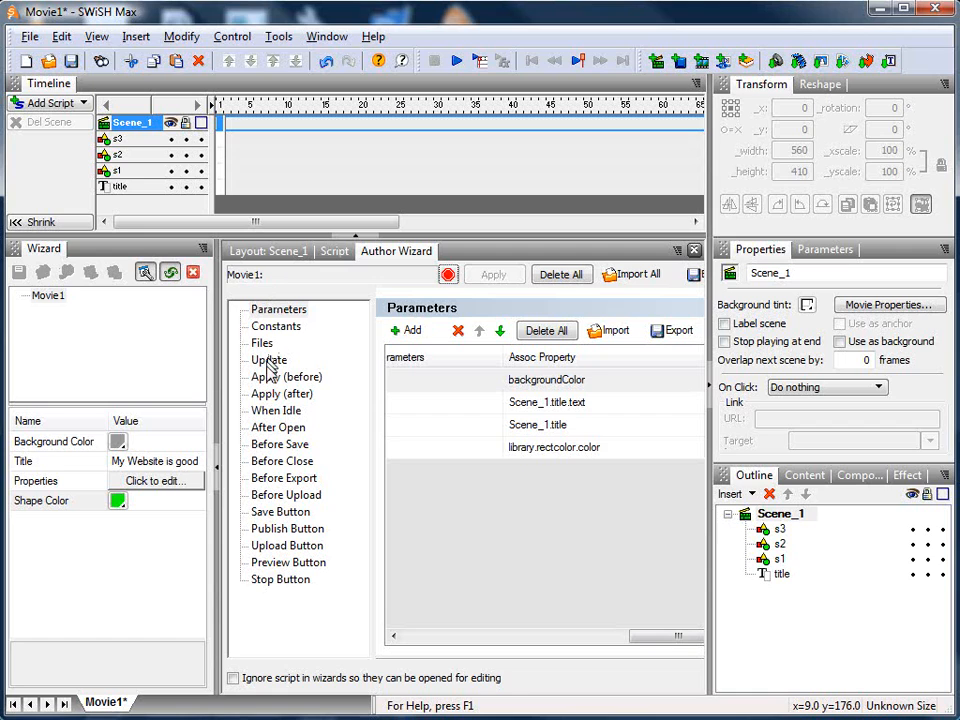
click(276, 410)
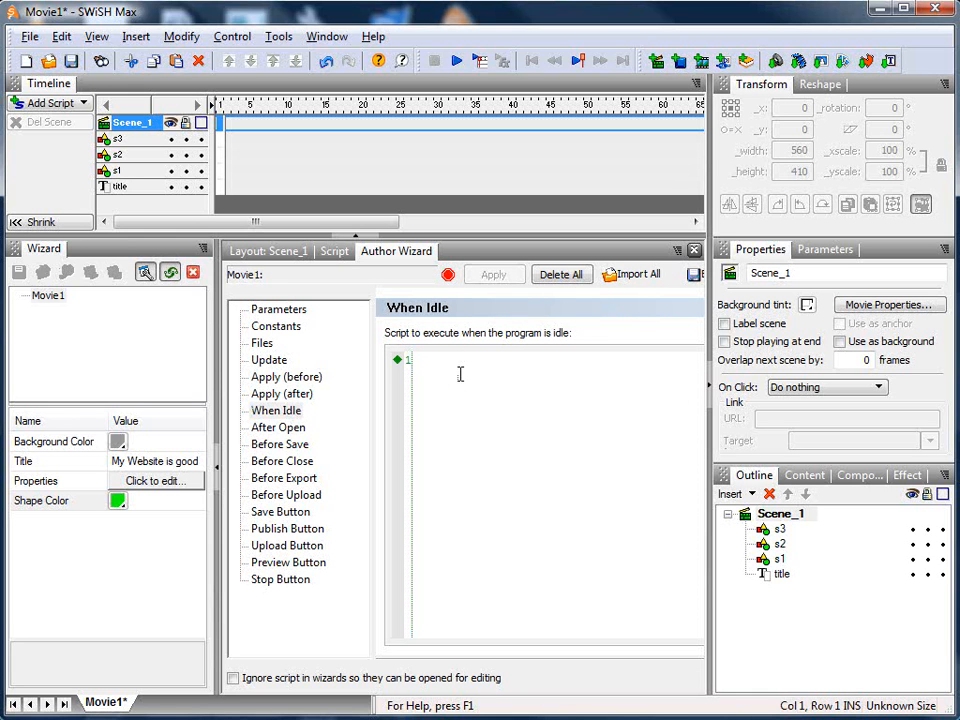
text(_app.enableButton)
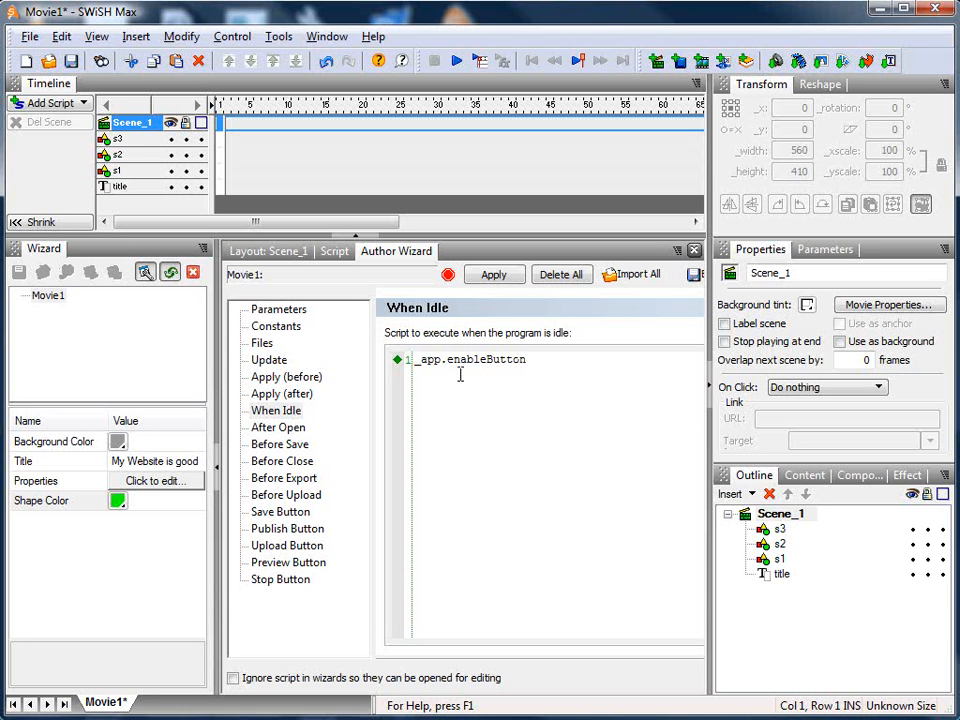
text((3)
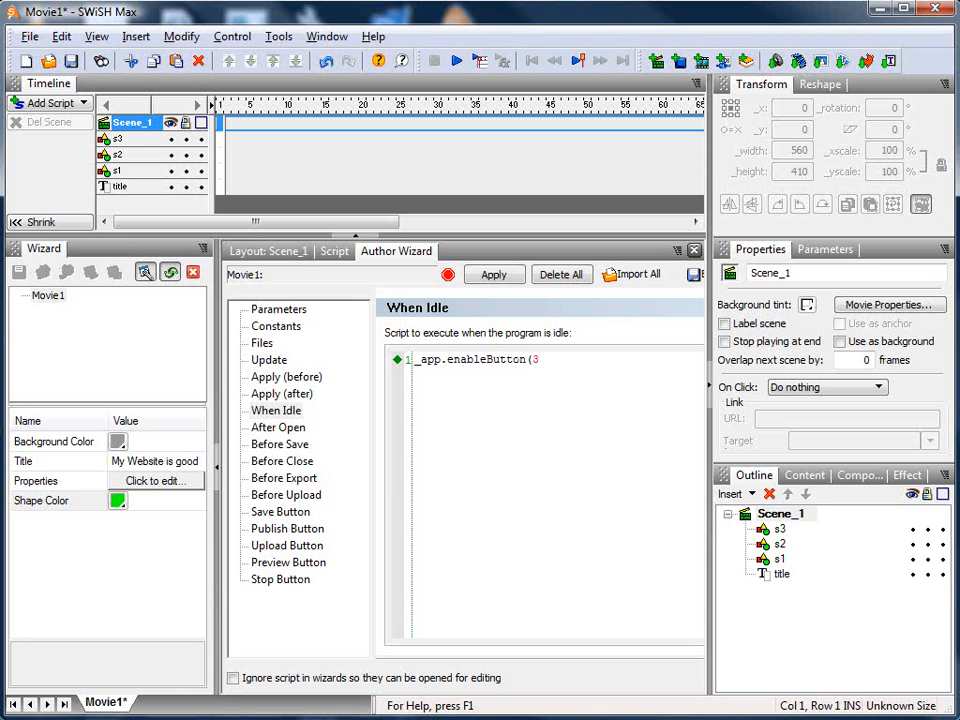
mouse_move(90, 278)
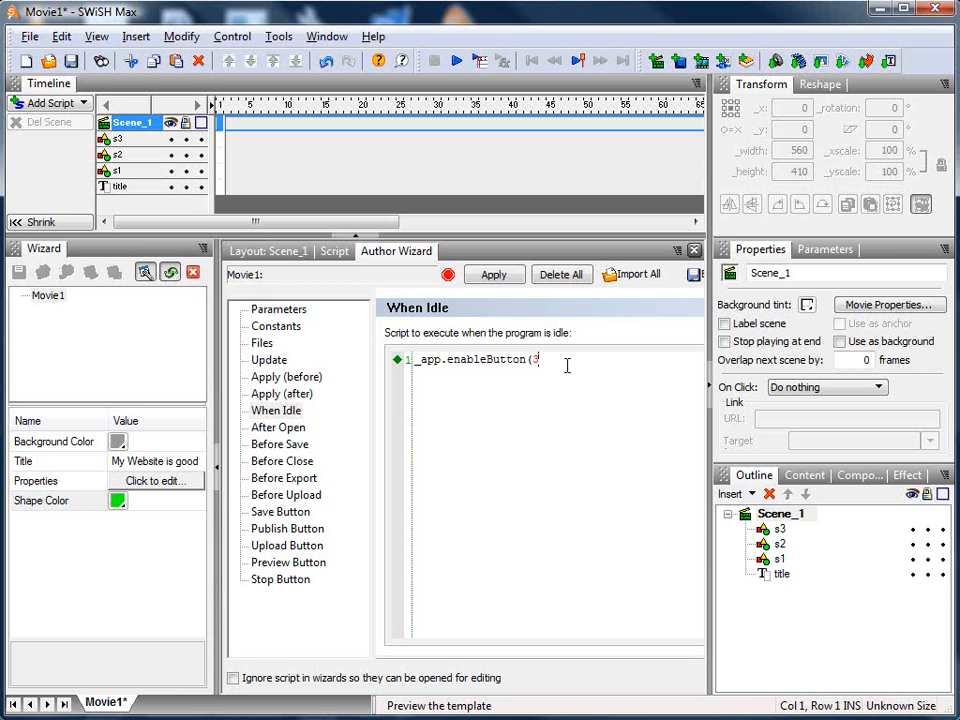
text(, :pl)
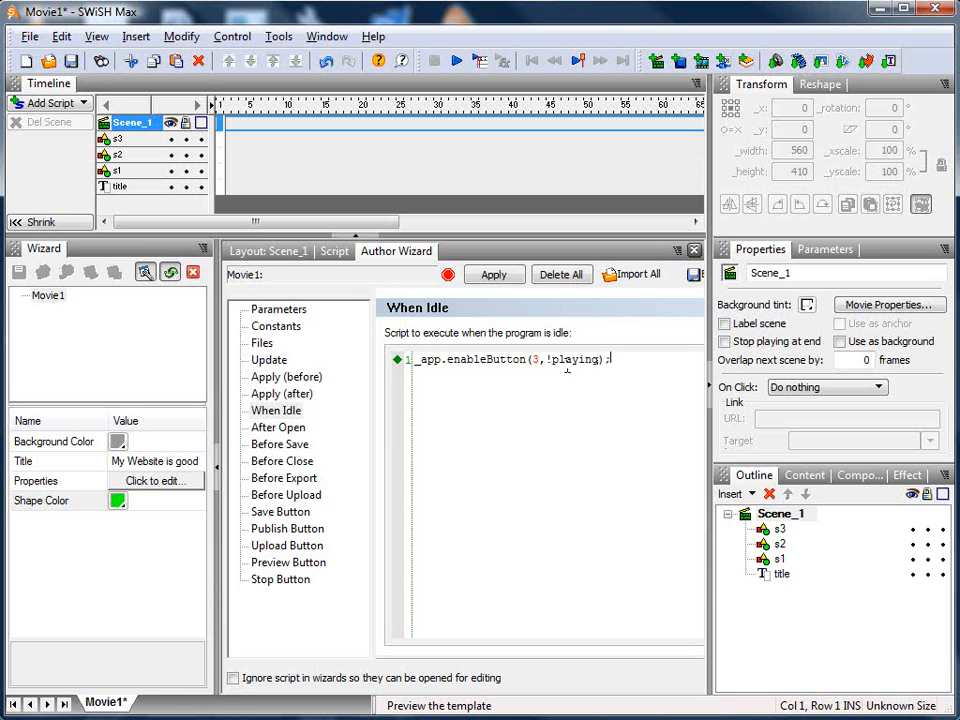
text(_app.e)
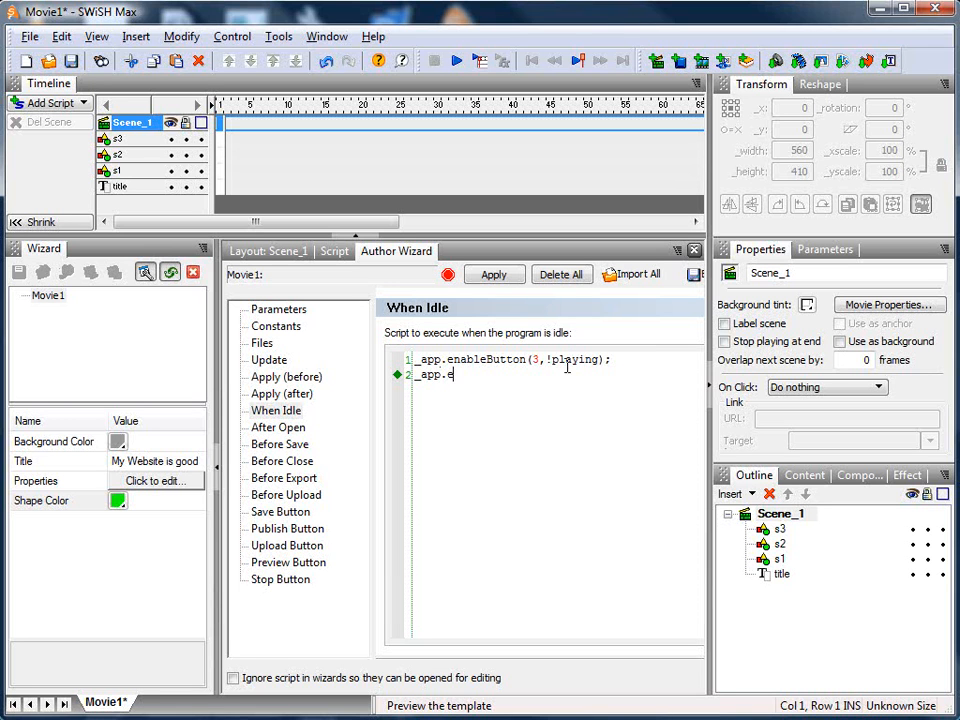
text(nableButton()
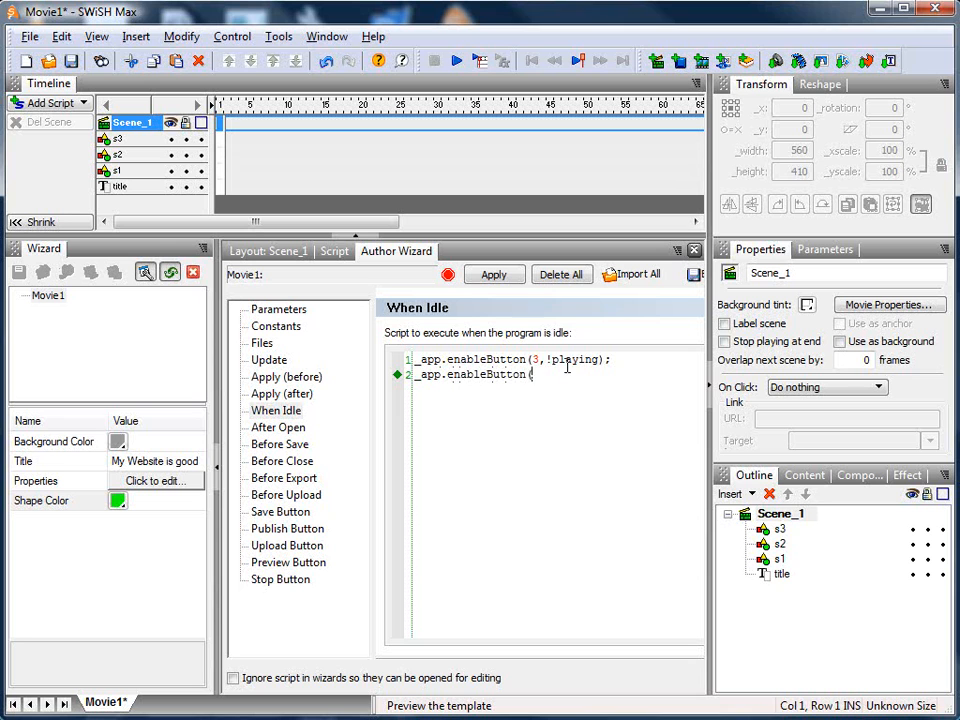
text(4,playing);)
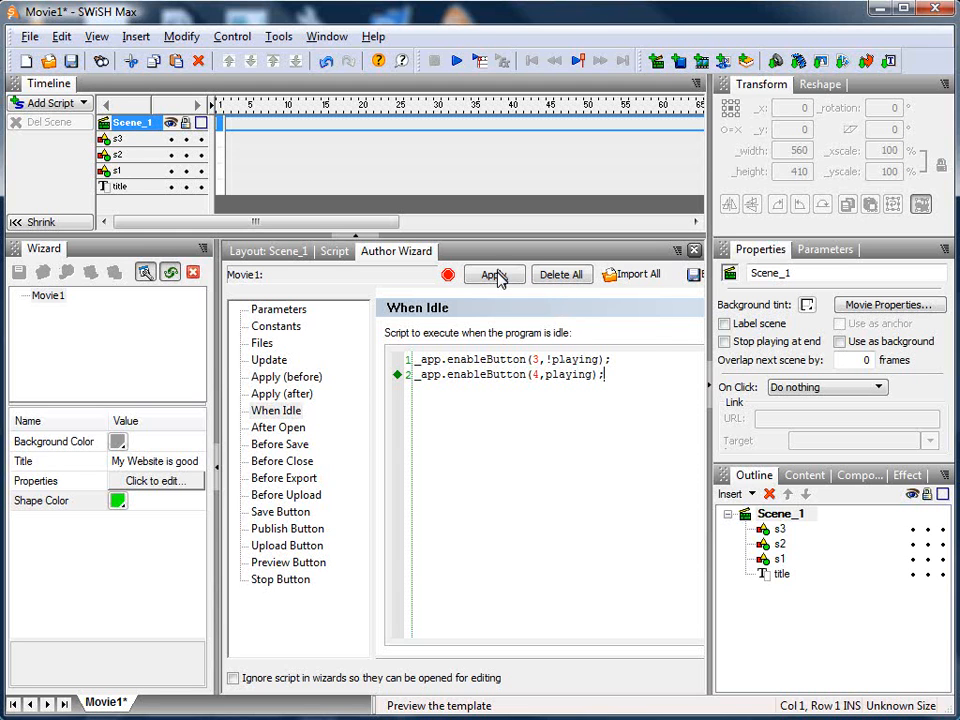
click(490, 274)
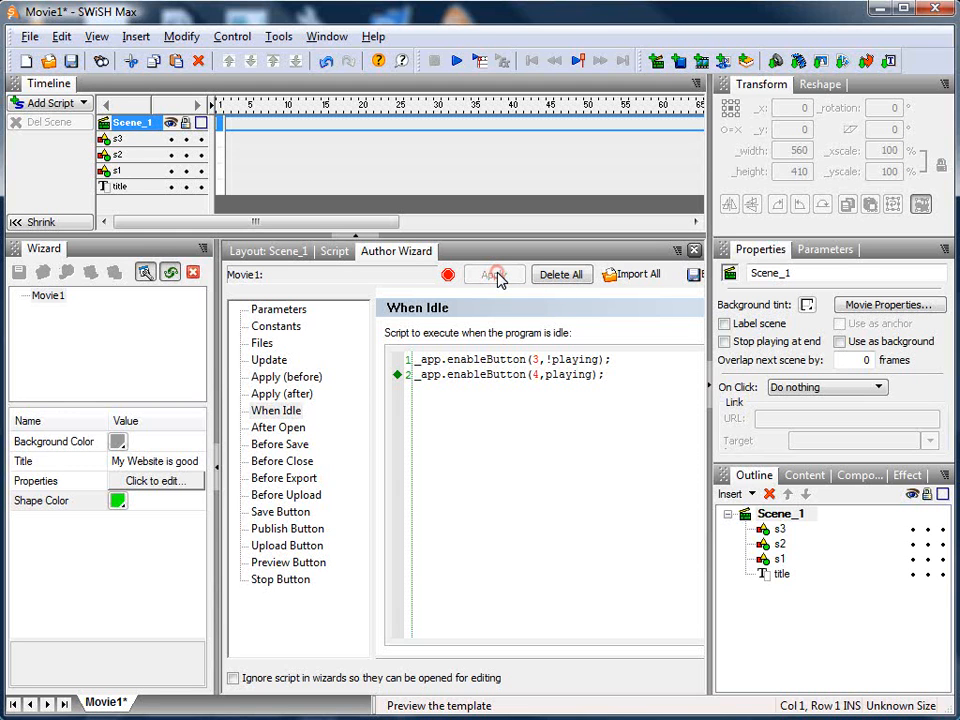
mouse_move(96, 272)
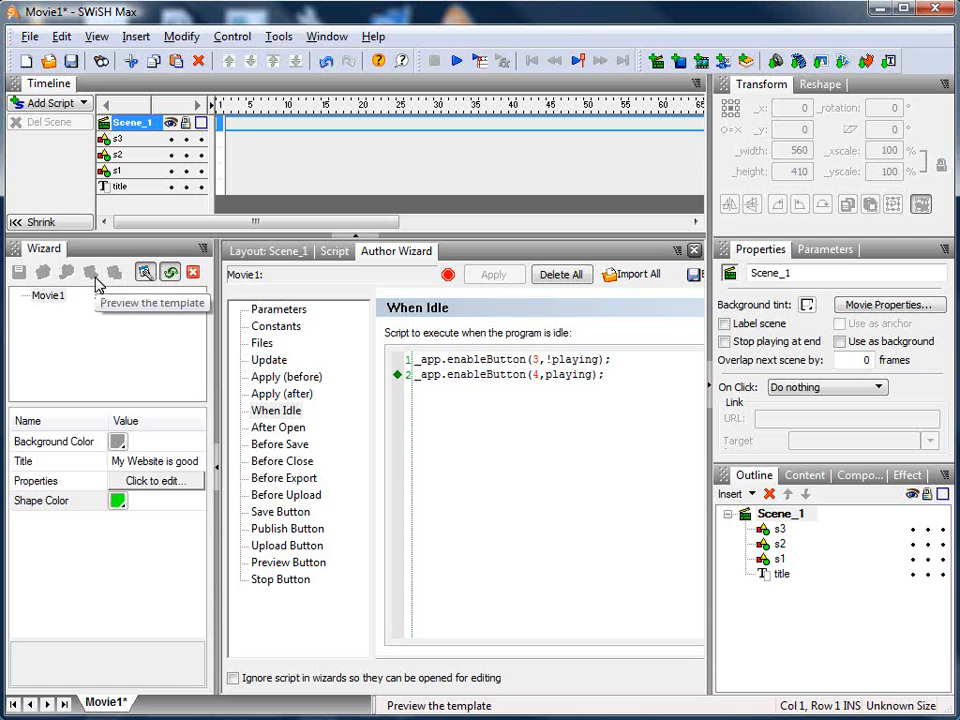
Step: Set the Preview Button script to previewPlayMovie();
click(288, 562)
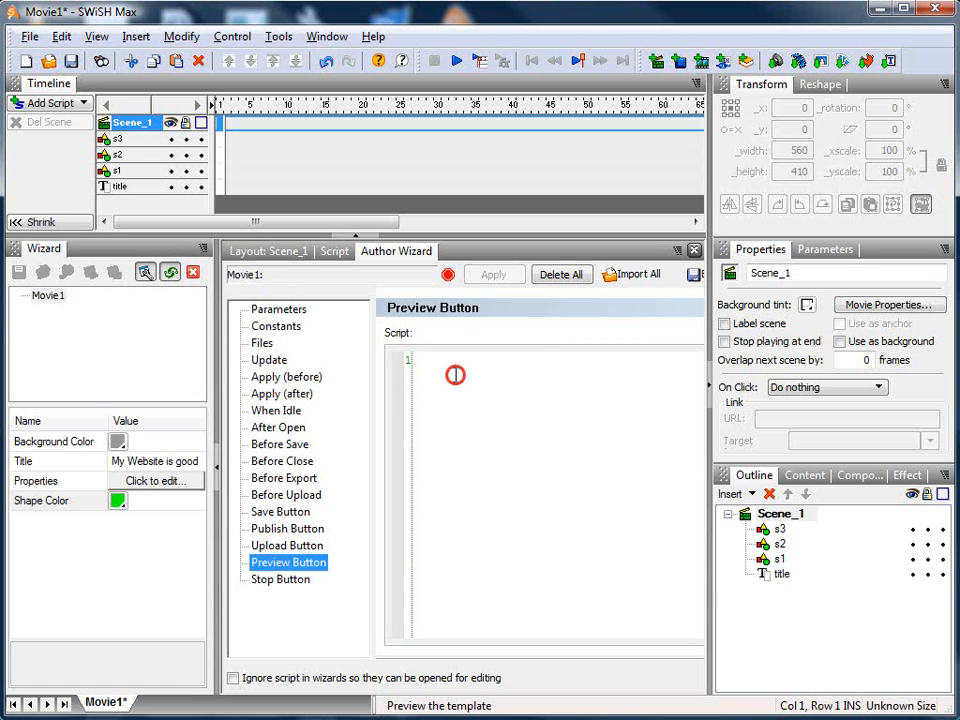
text(preview)
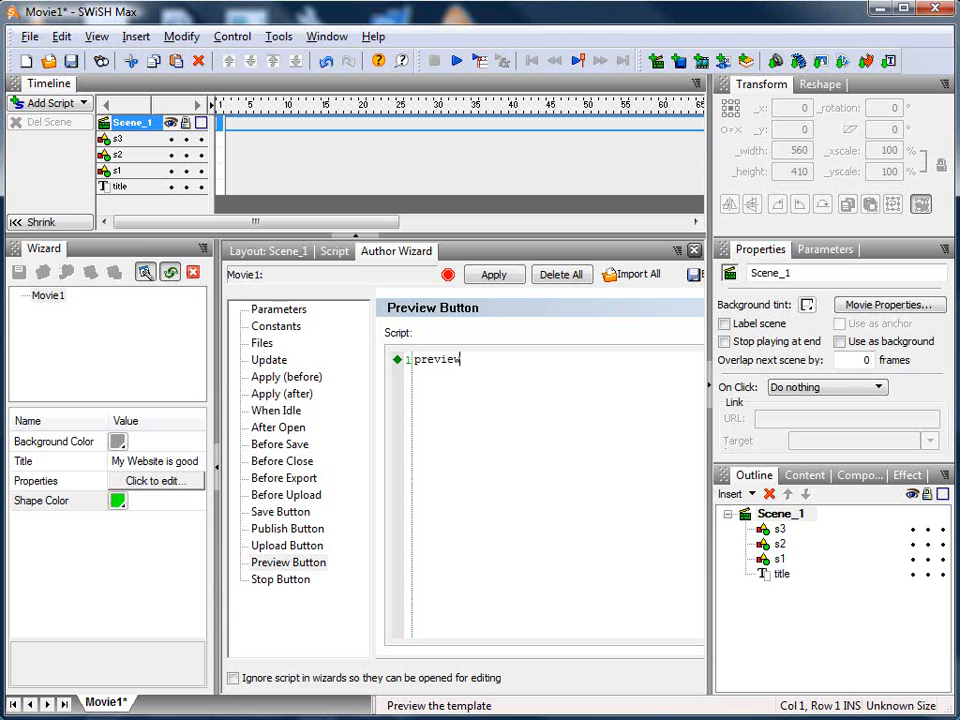
text(PlayMovie)
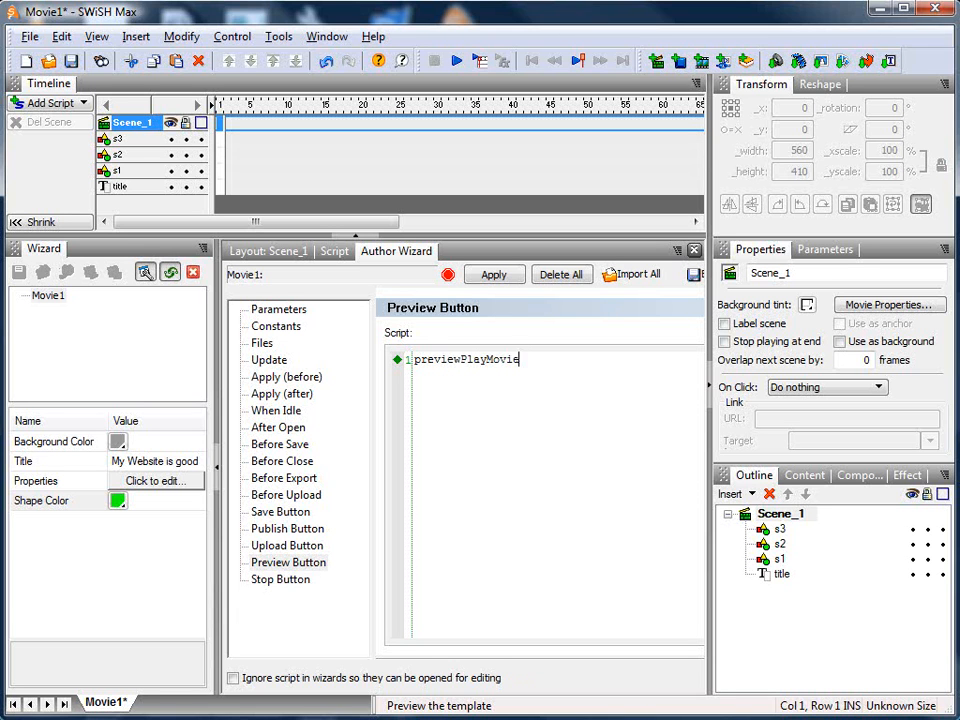
text(();)
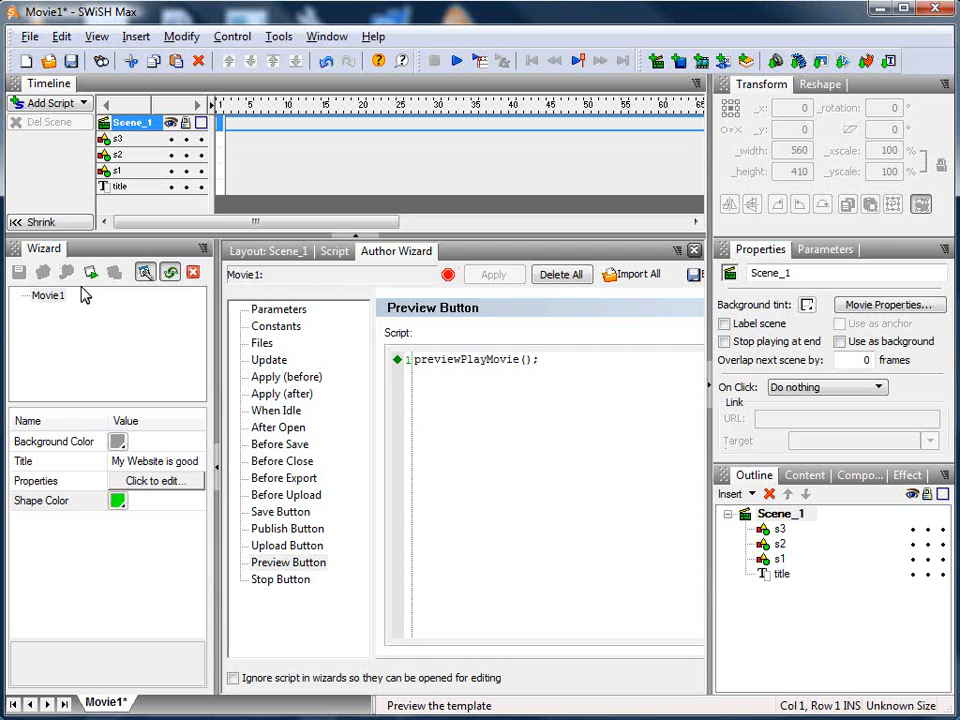
mouse_move(310, 560)
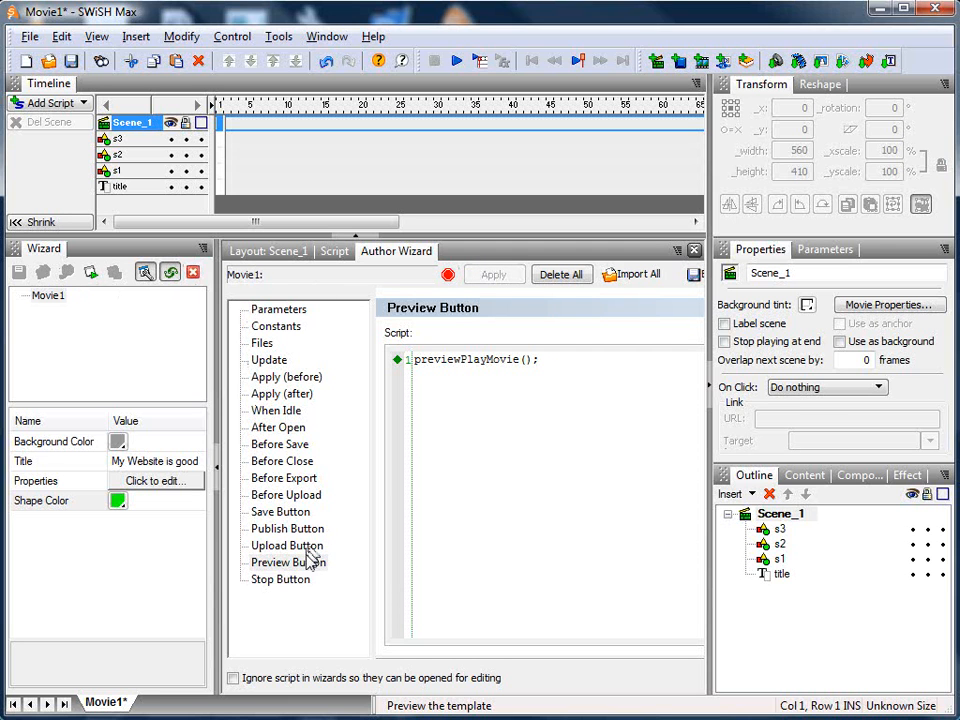
Step: Give the Stop Button a previewStop() script and apply it
click(280, 580)
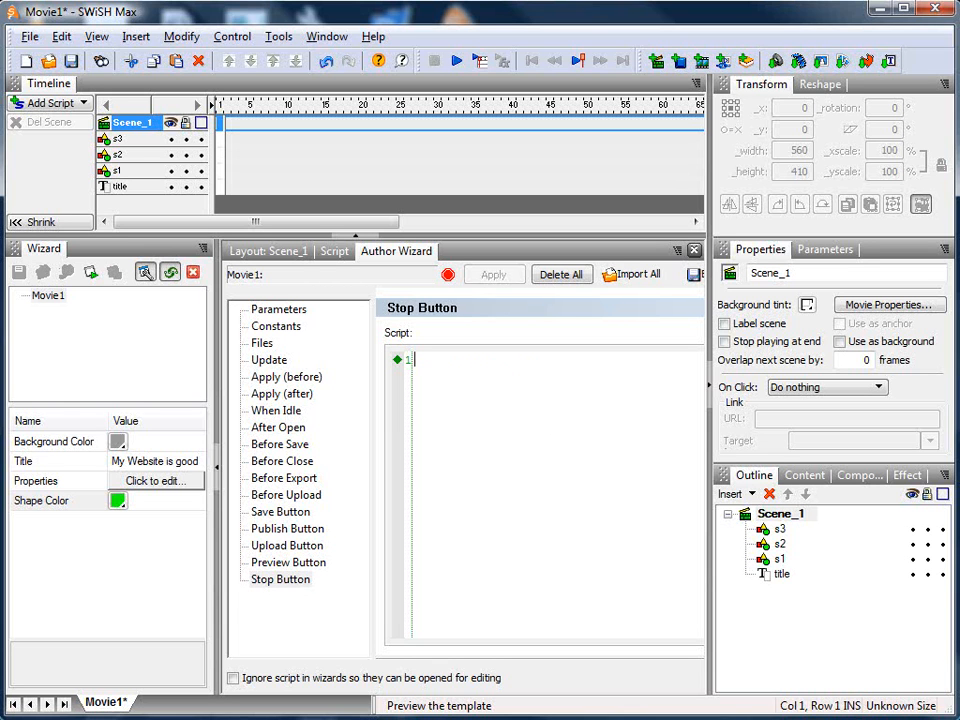
text(previews)
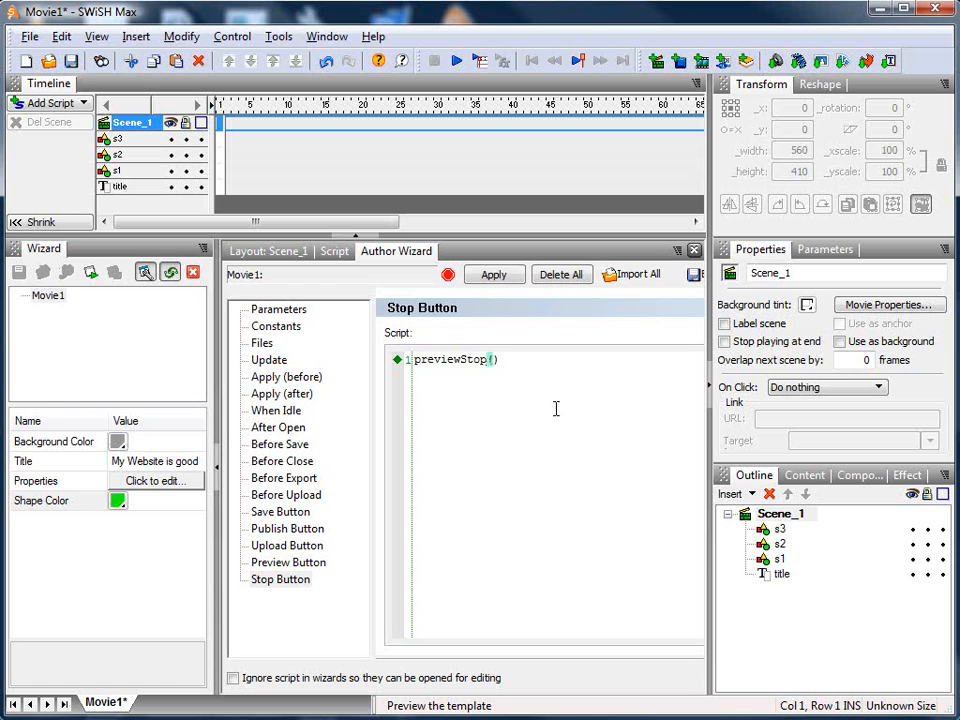
click(494, 274)
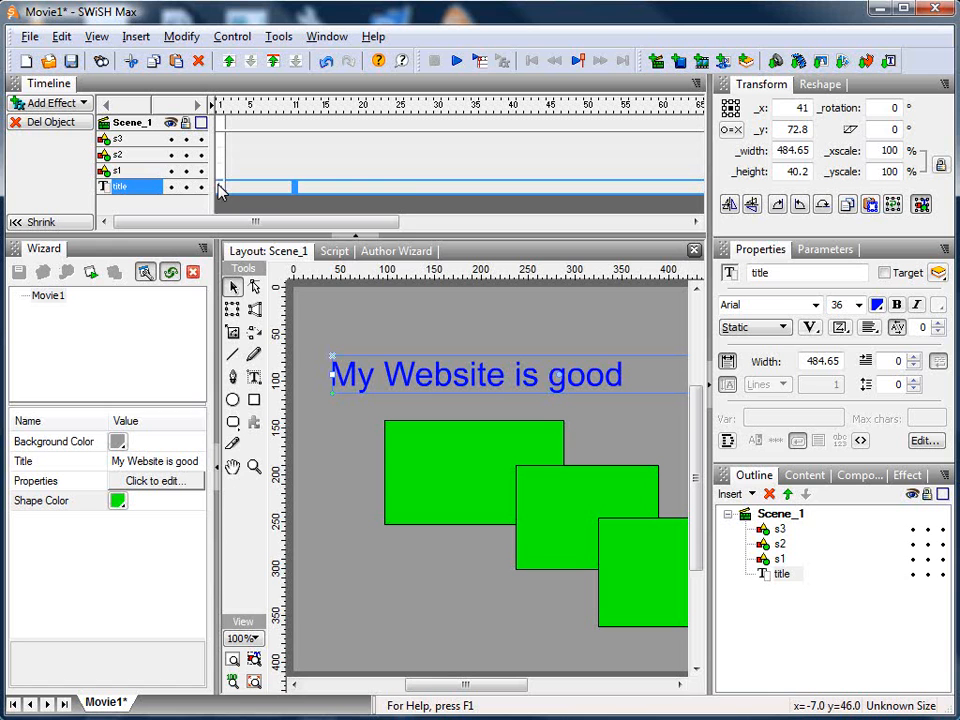
Step: Add a Scale Letters effect to the title, preview the template, and return to the Author Wizard scripts
right_click(218, 188)
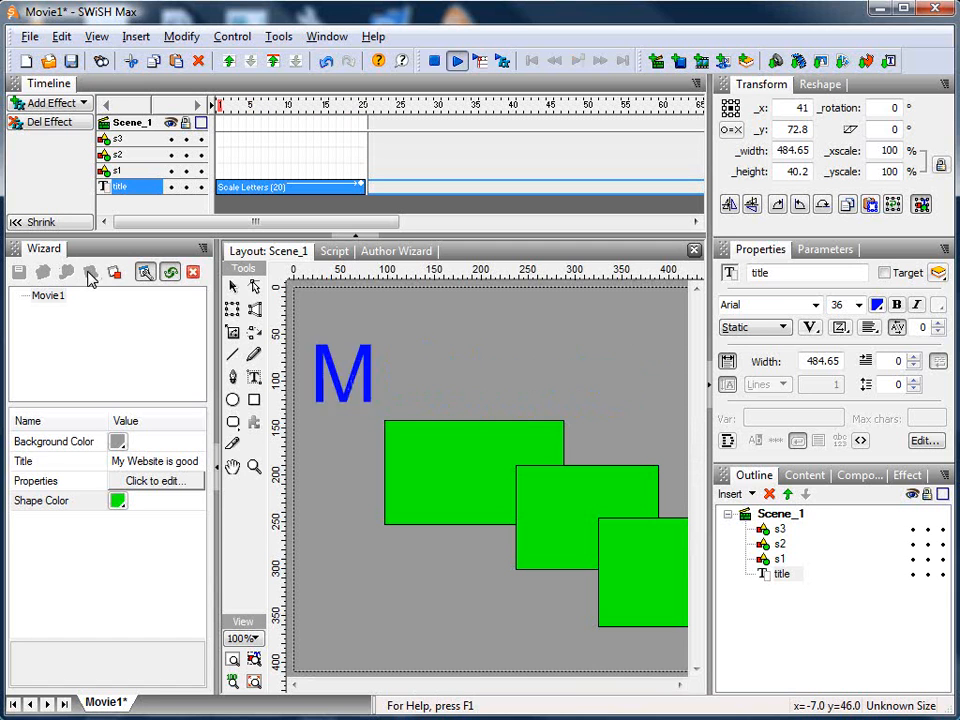
click(456, 60)
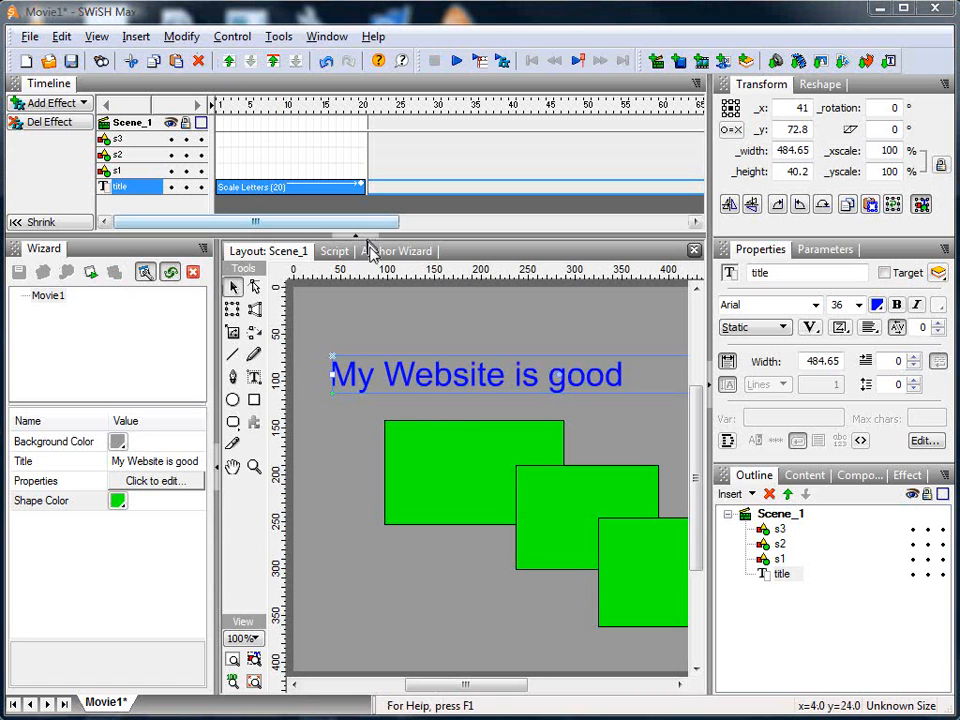
click(396, 252)
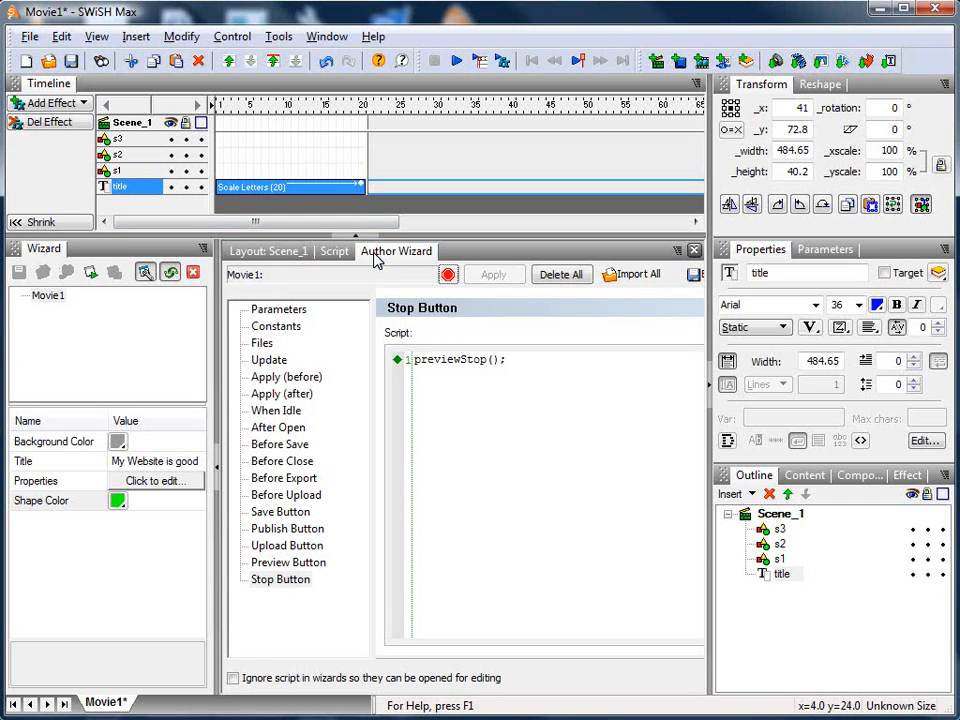
Step: In the Publish Button script, assign rv = this.publish()
click(288, 528)
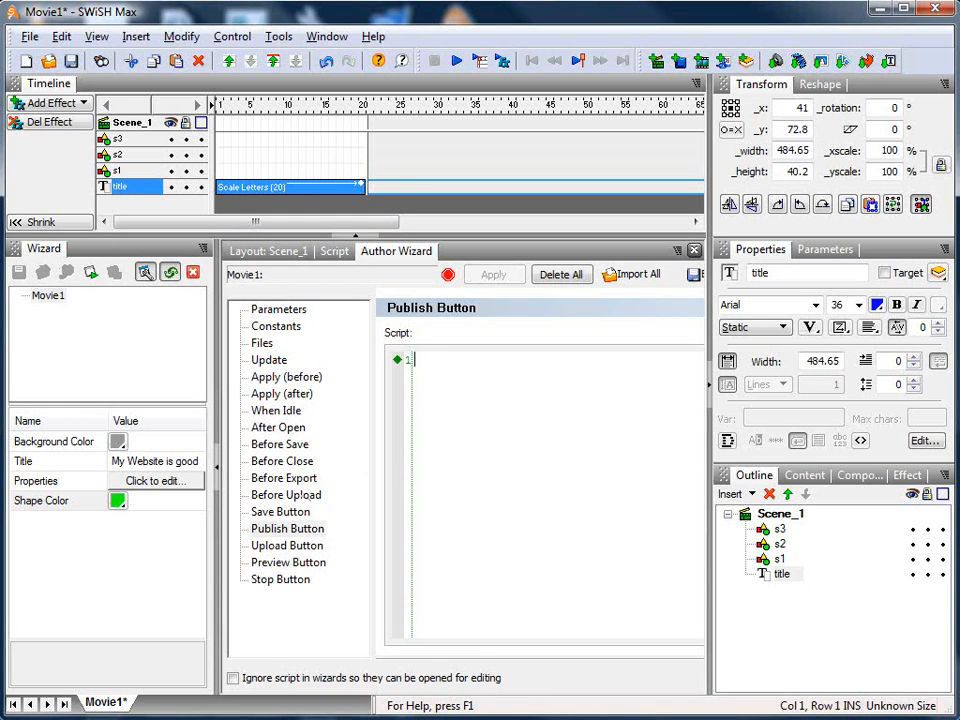
text(rv)
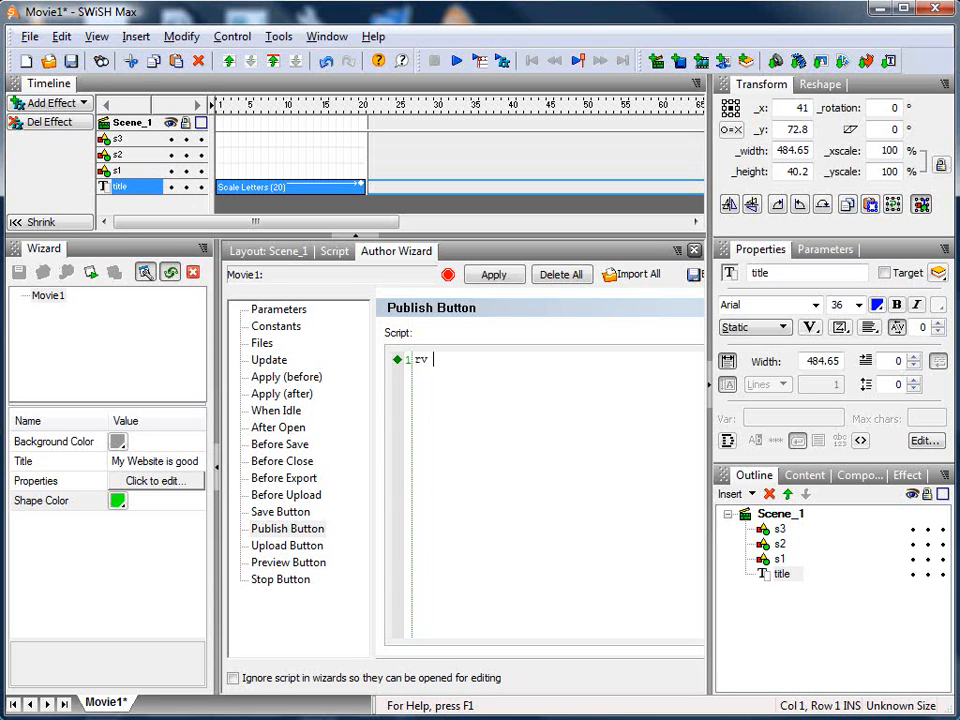
text(= this.)
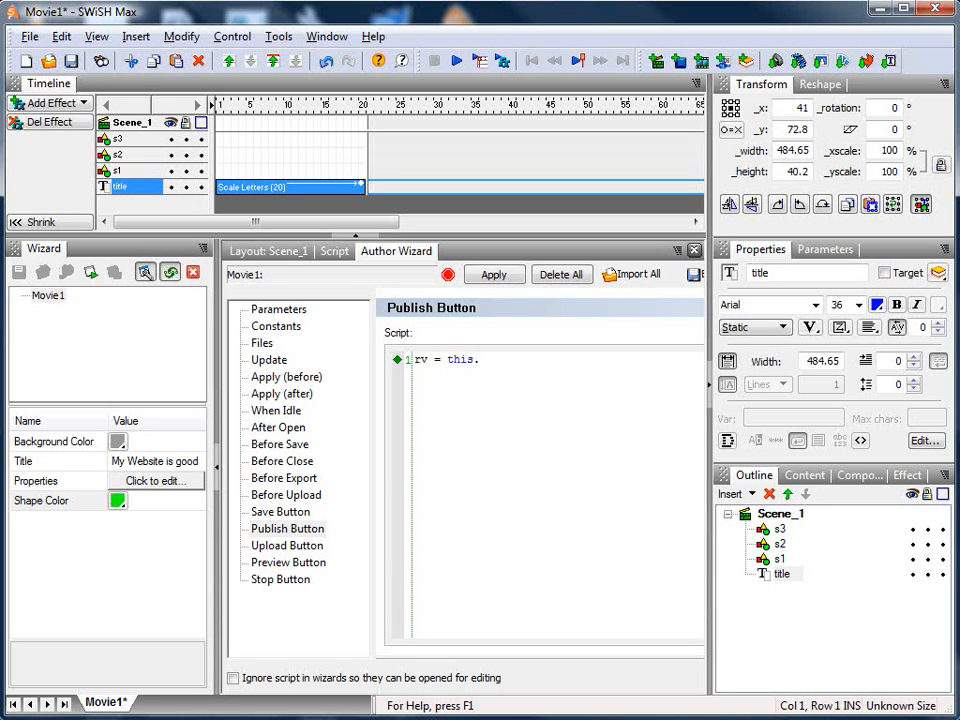
text(.publish();)
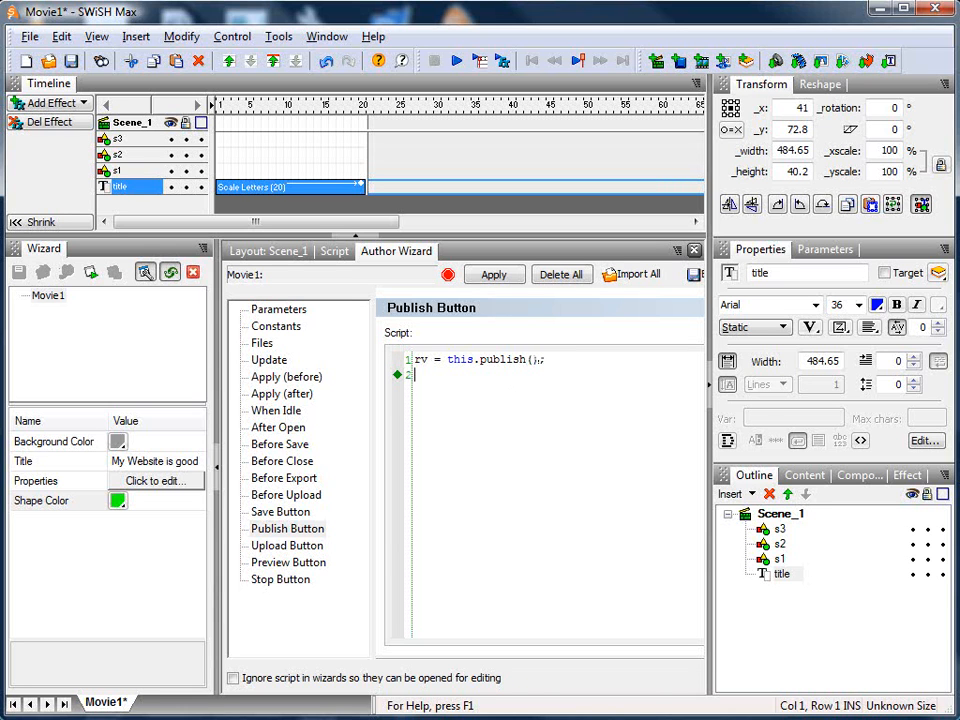
Step: Add if ("" == rv) return; with a 'user has cancelled publish' comment
text(if)
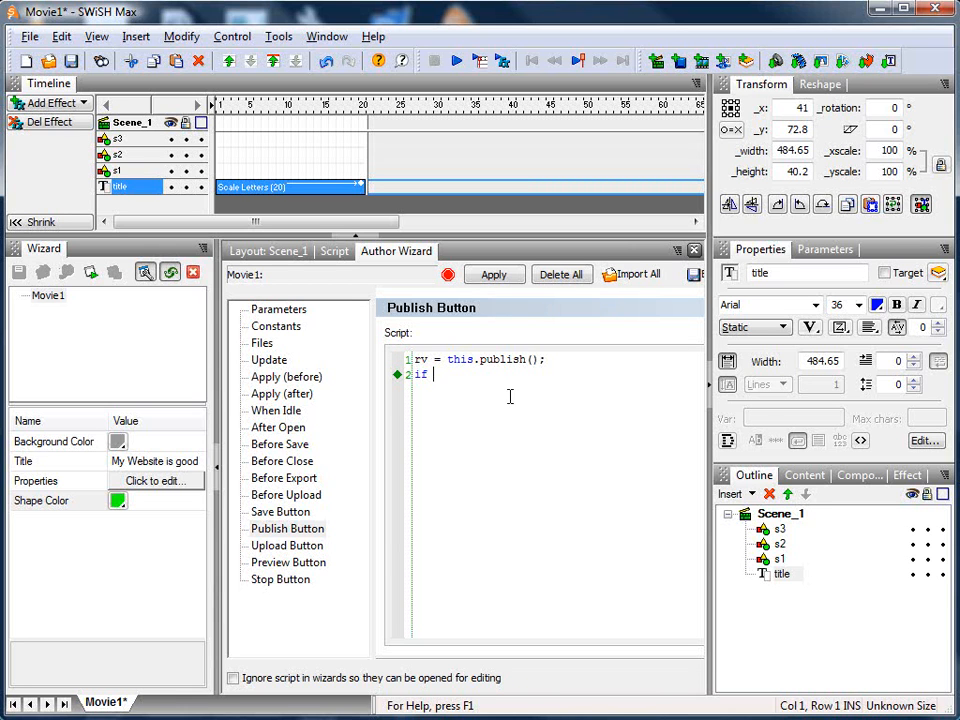
text(("" ==)
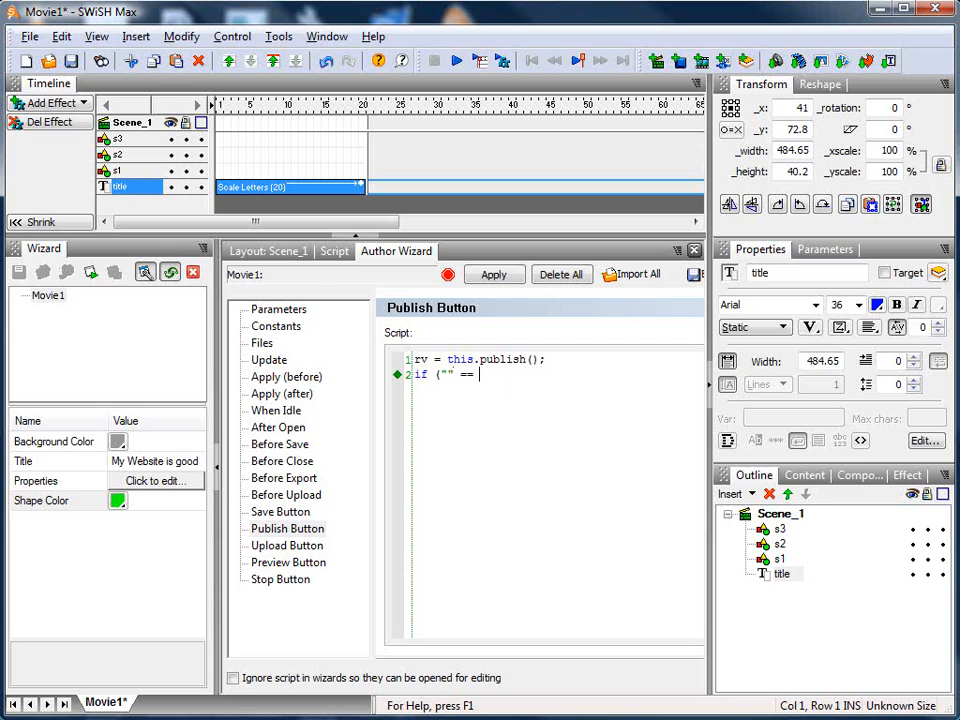
text(rv))
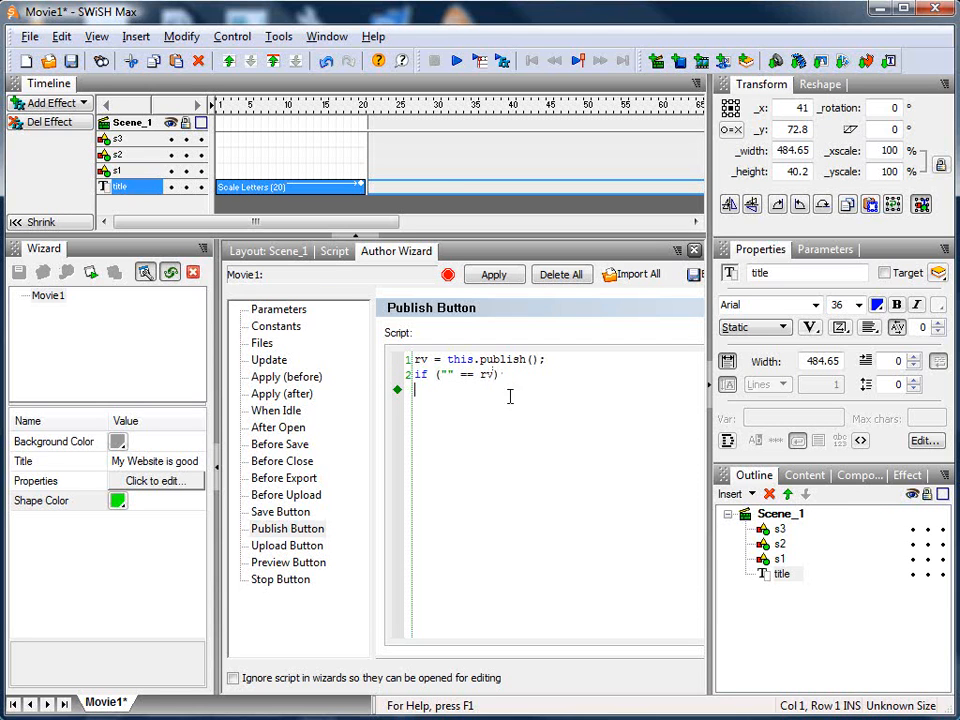
text(return; //)
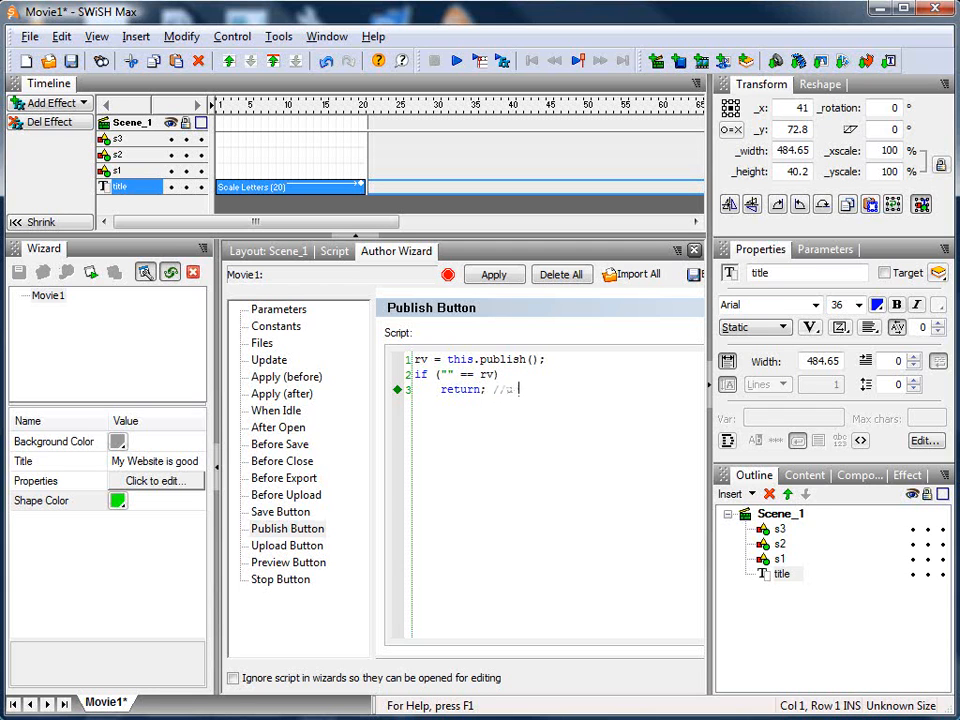
text(user has)
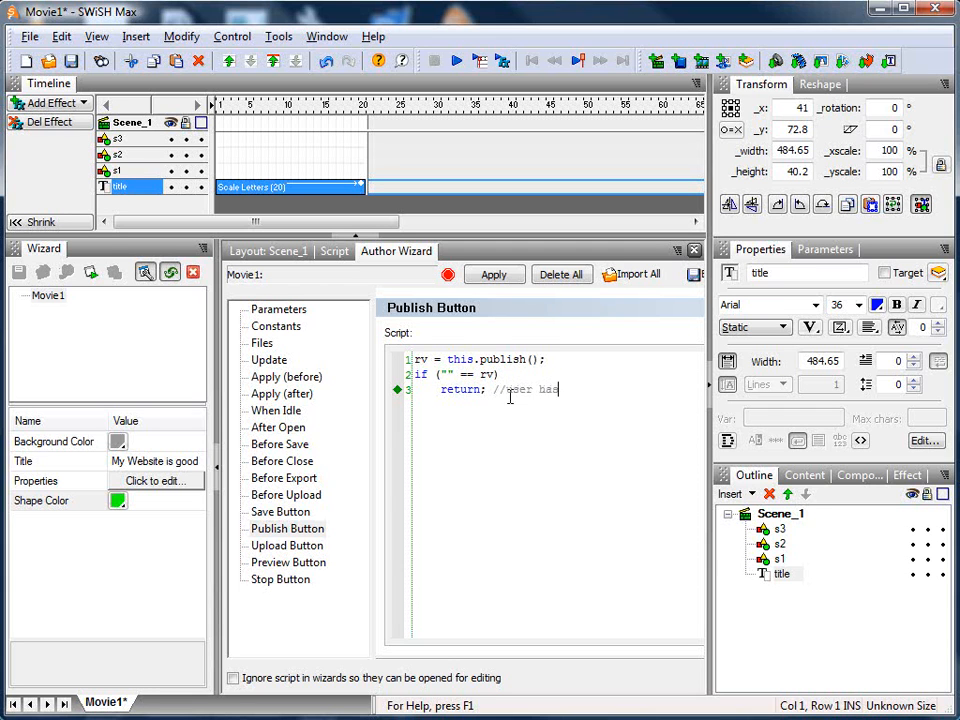
text(cancelled p)
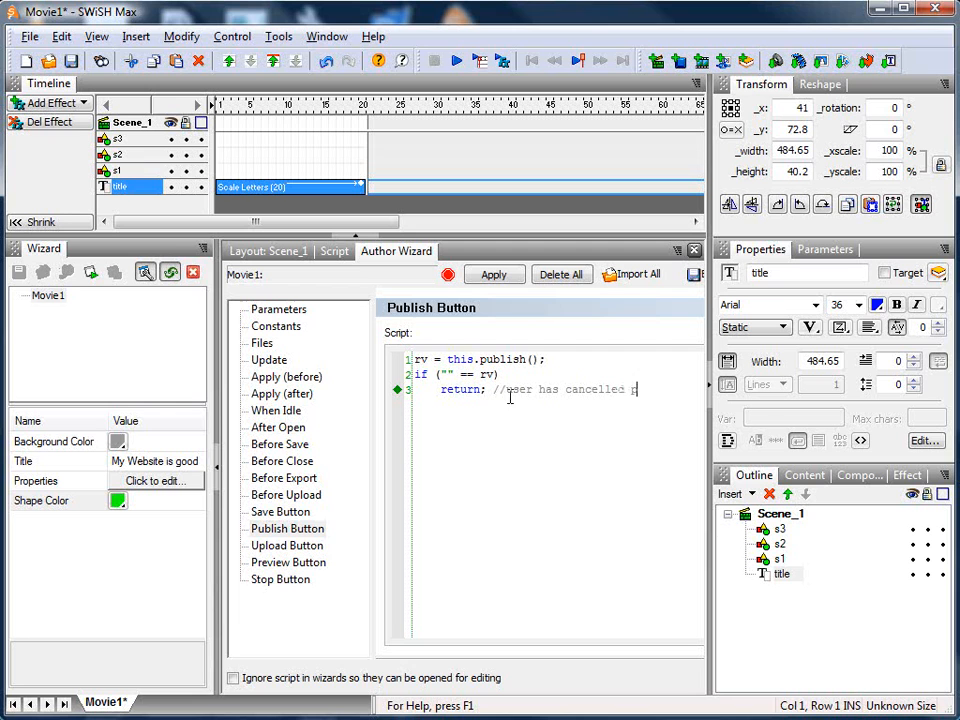
text(publies)
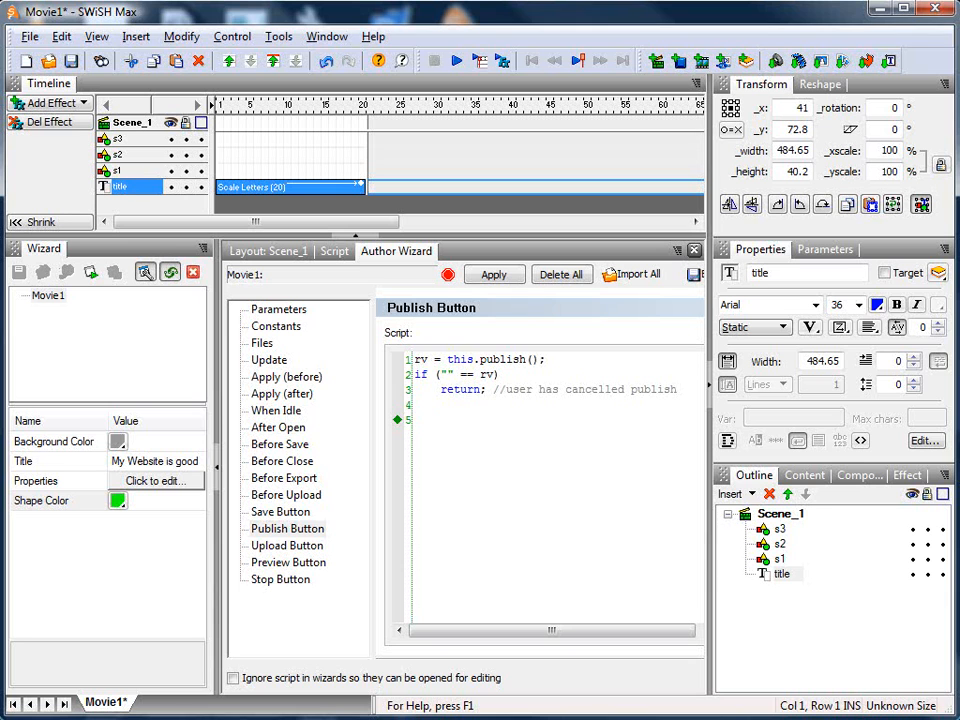
Step: Set this.baseFolders = this.basePublishFolder and call clearFTPList()
text(this.baseFo)
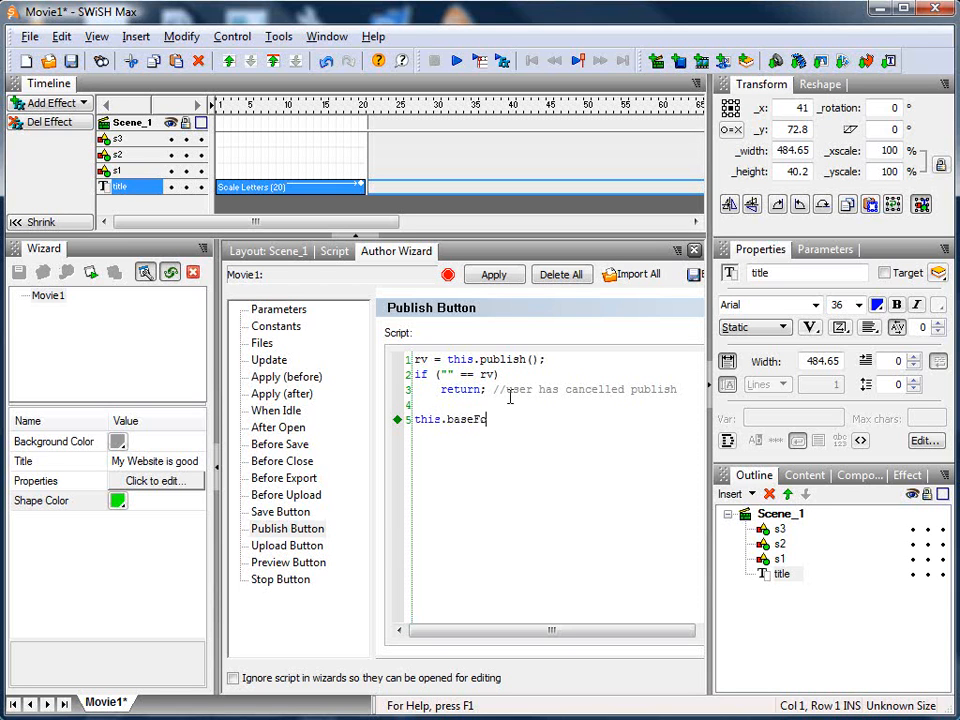
text(lders)
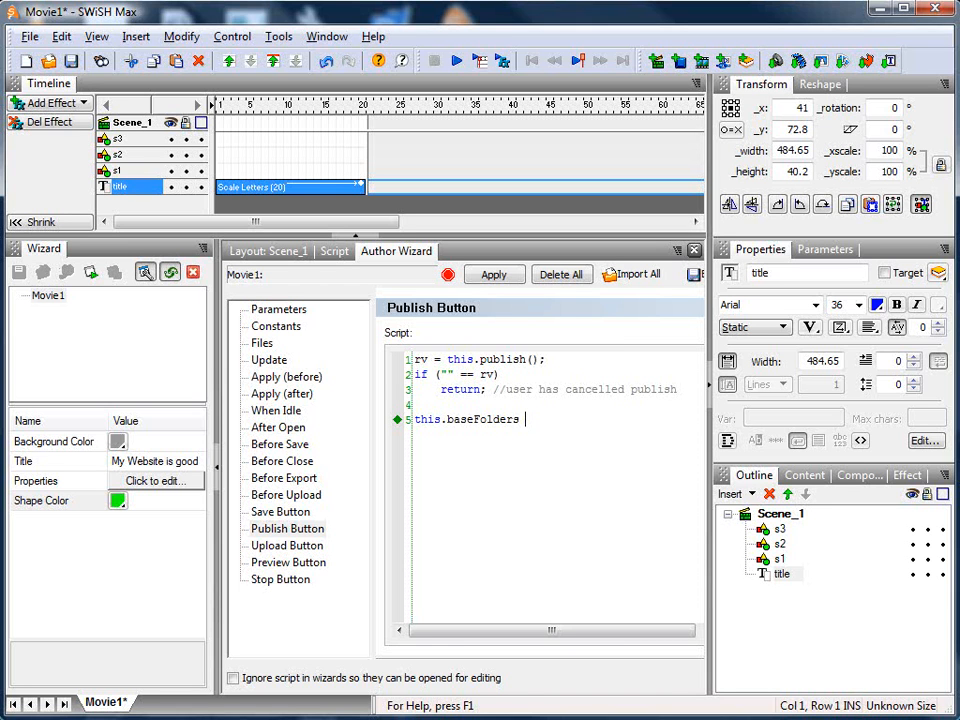
text(= this.base)
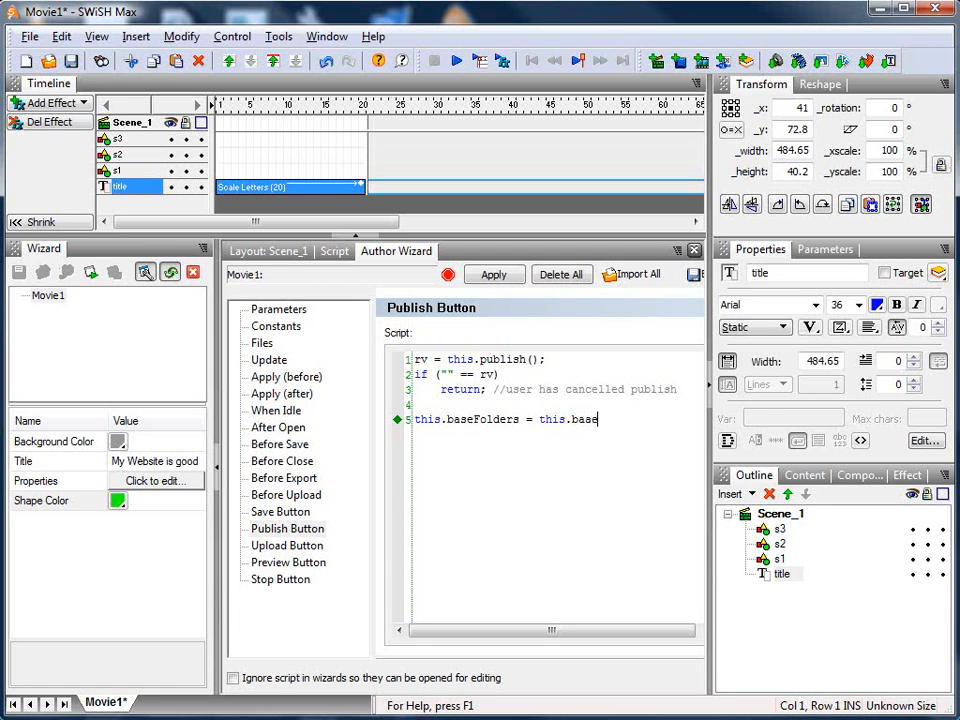
text(PublishF)
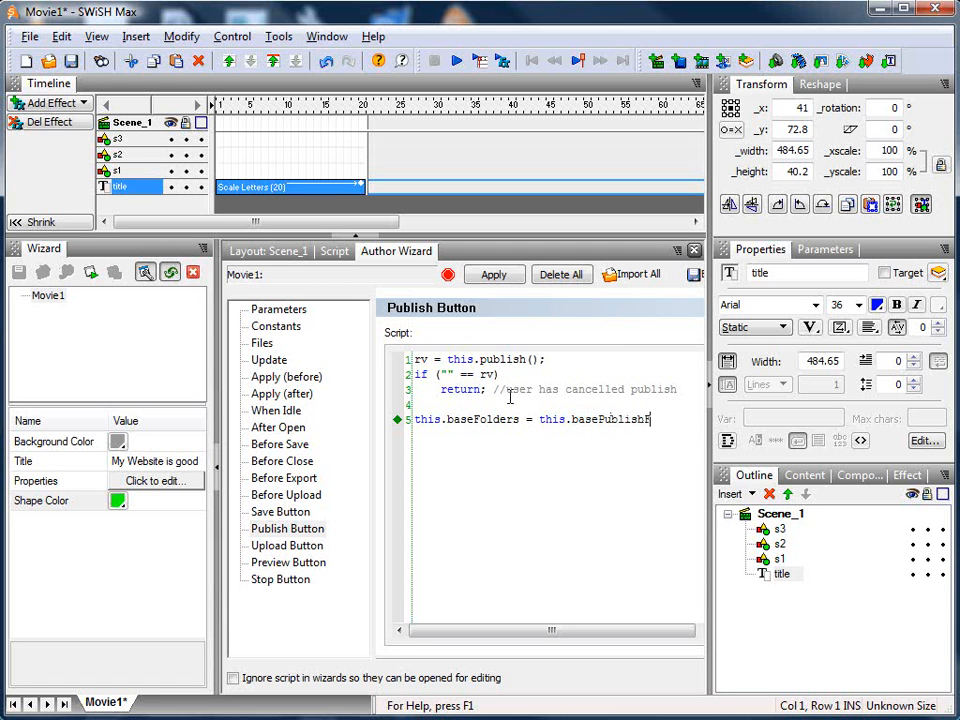
text(older;)
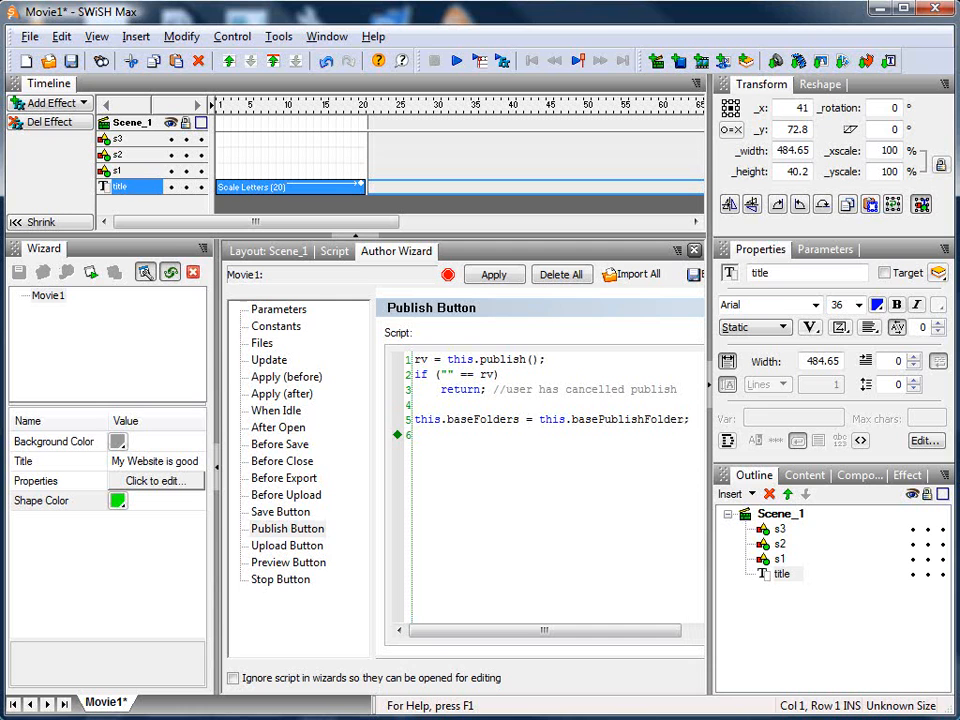
text(clear)
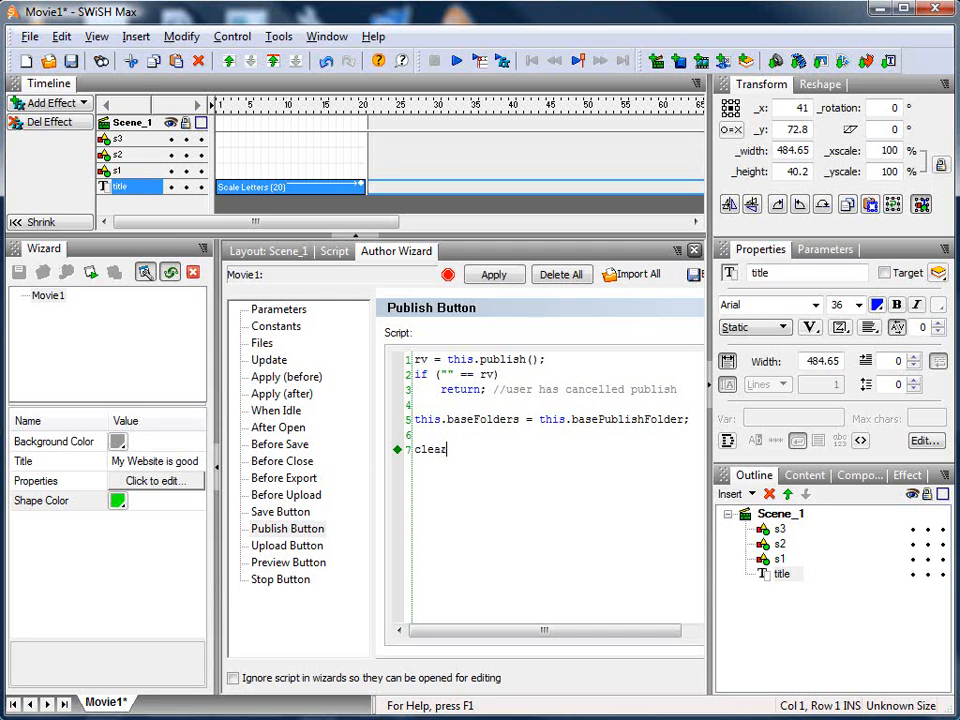
text(FTPList)
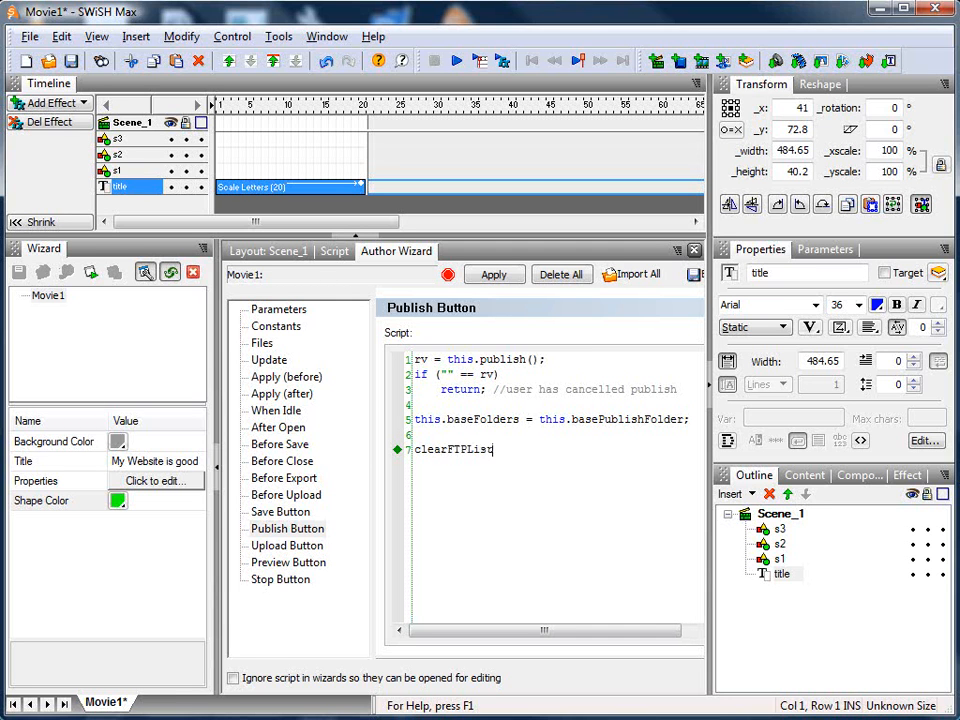
text(();)
text(addASCIIFileToFTPList)
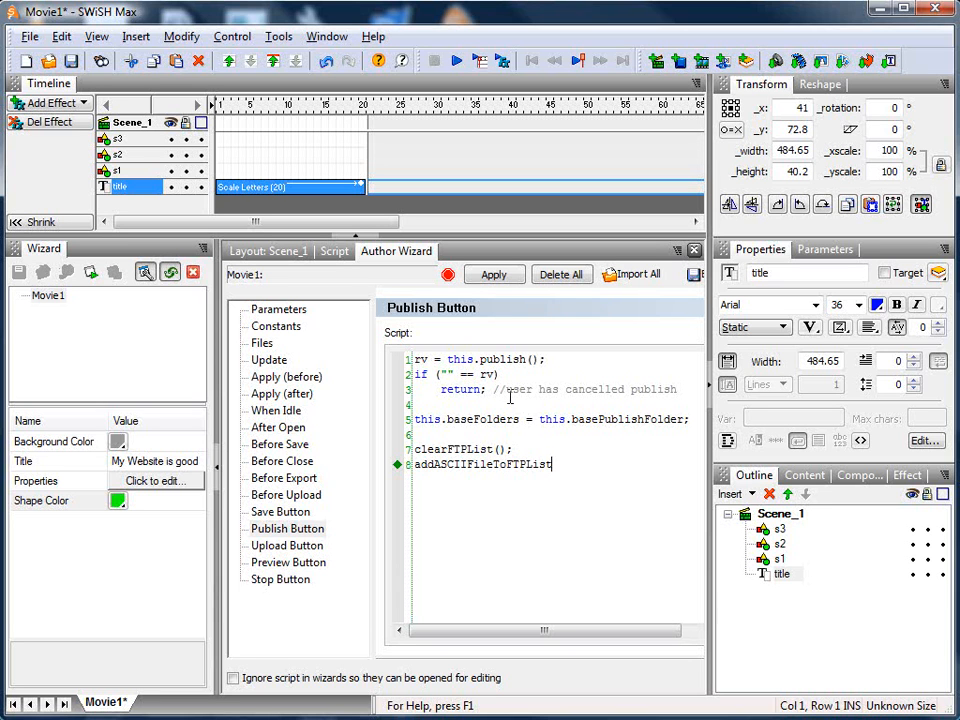
Step: Add the addFileToFTP lines that build the file list from rv and the base publish folder
text((rv,)
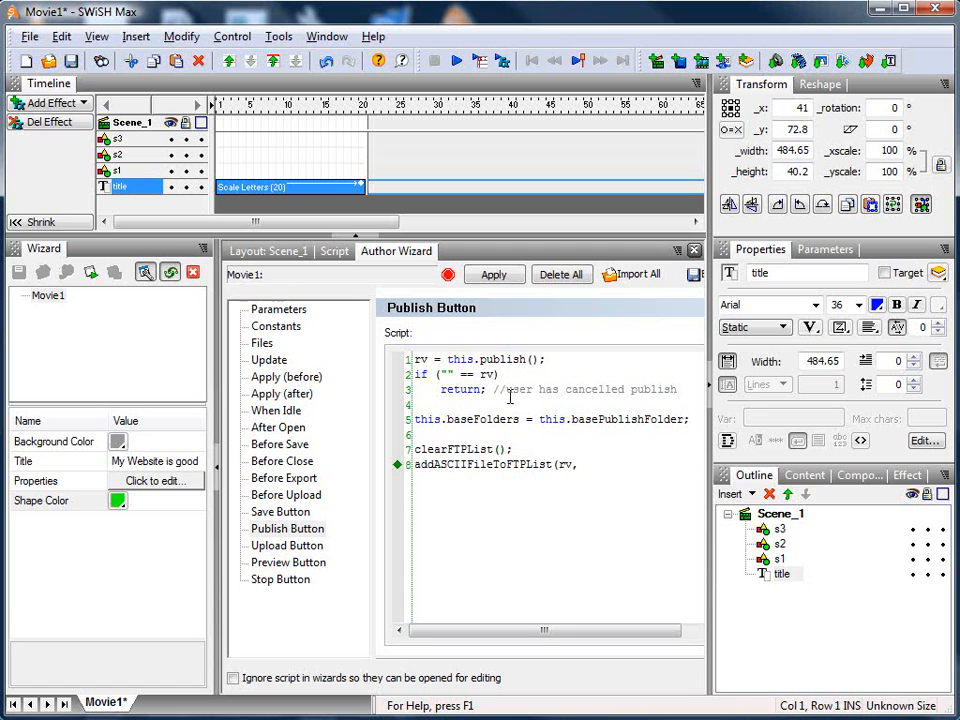
text(this.b)
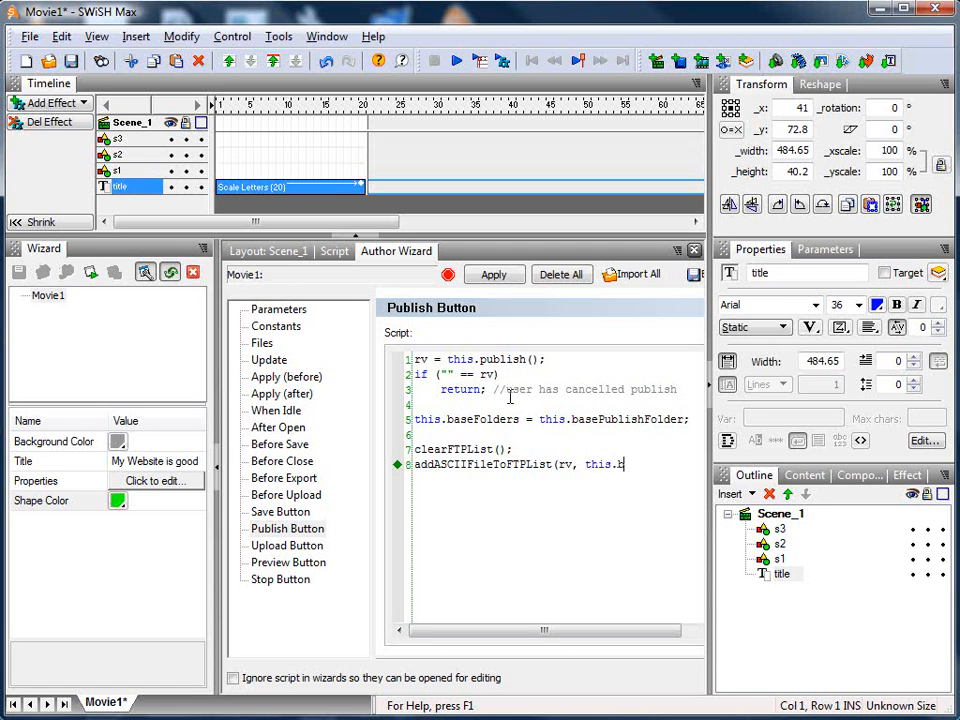
text(asePublishFo)
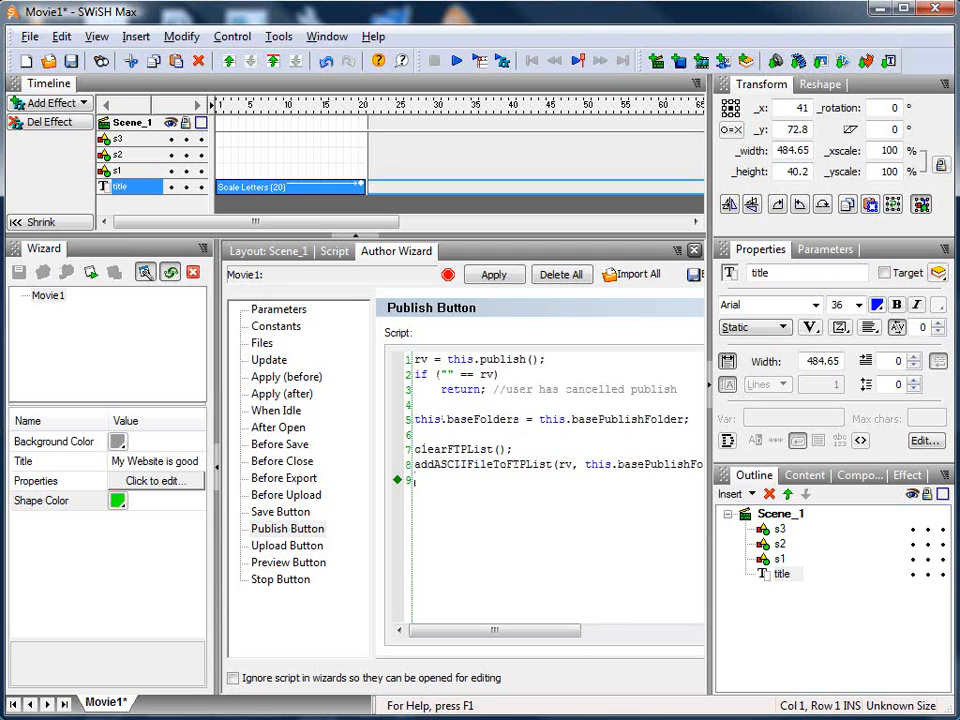
text(addFile)
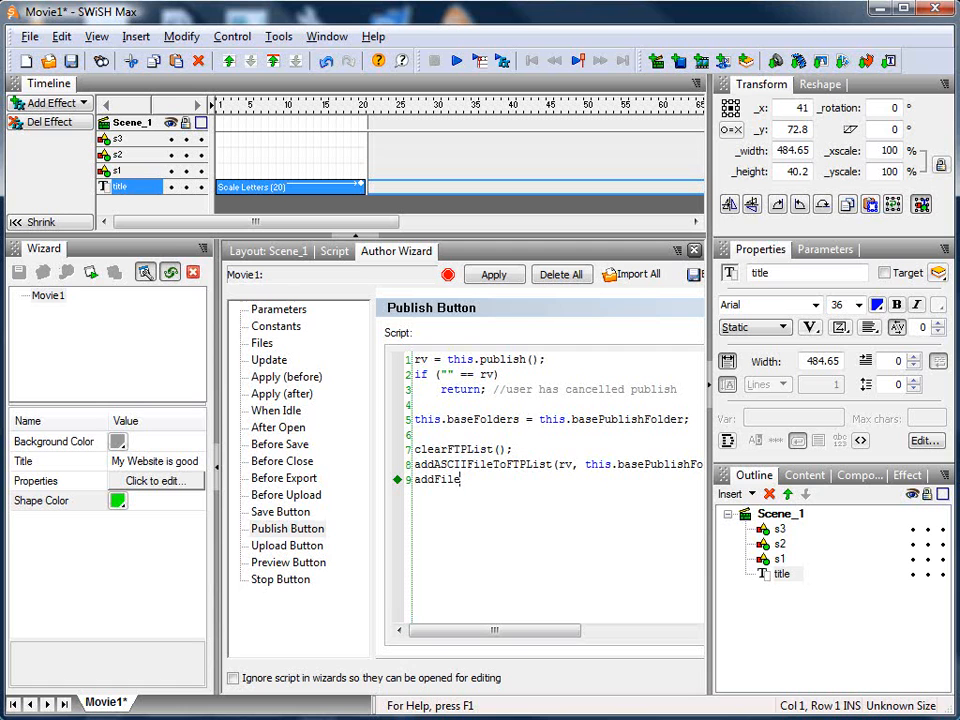
text(ToFTPList()
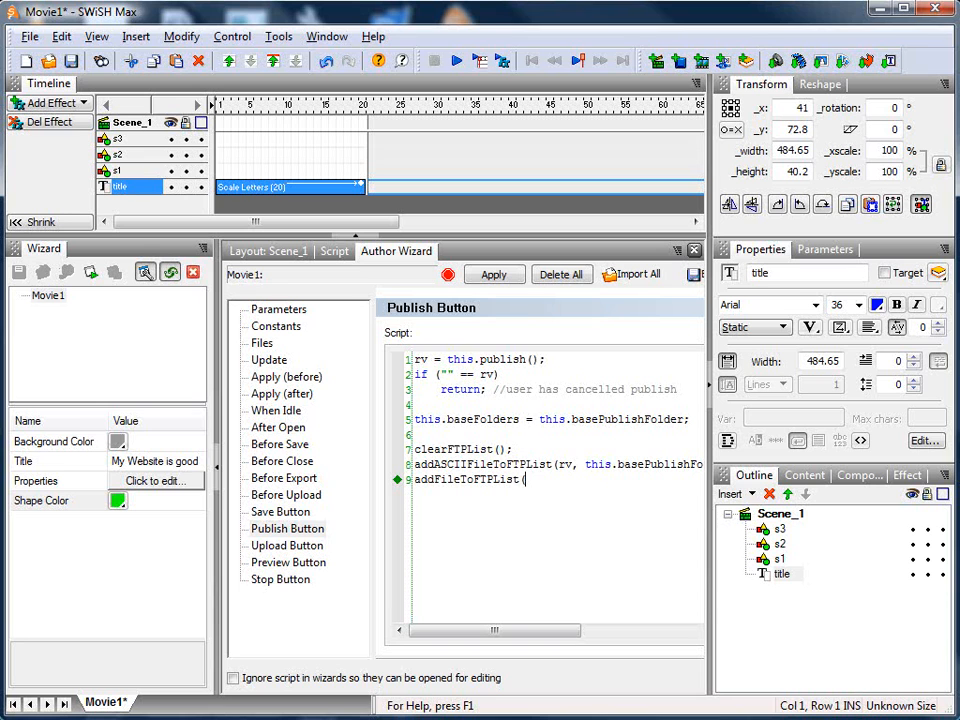
text(FileSpec.set)
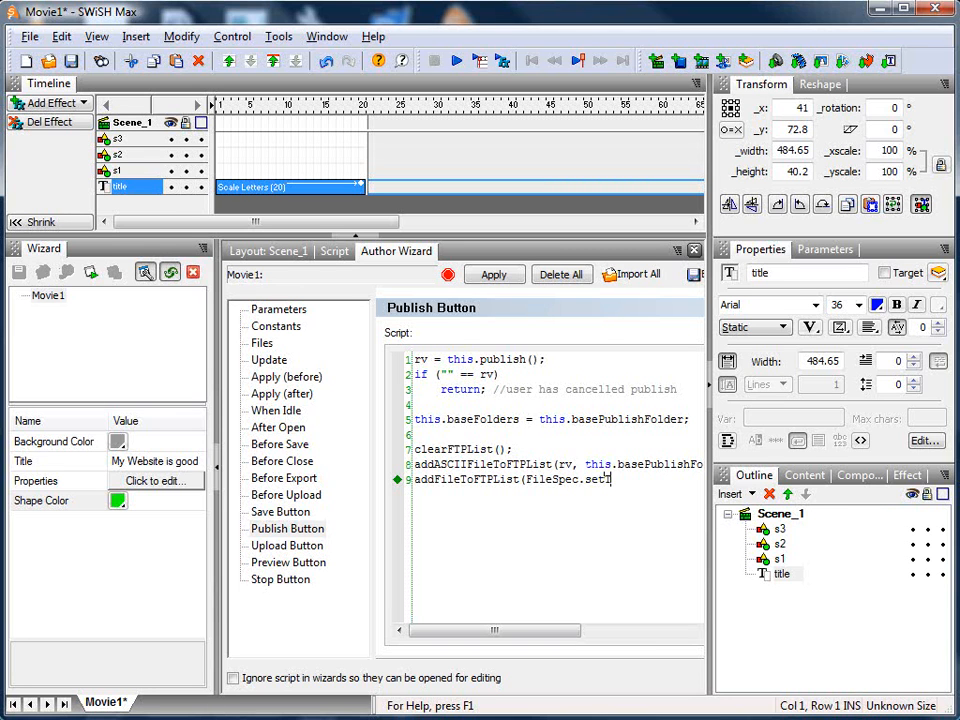
text(Extension(rv)
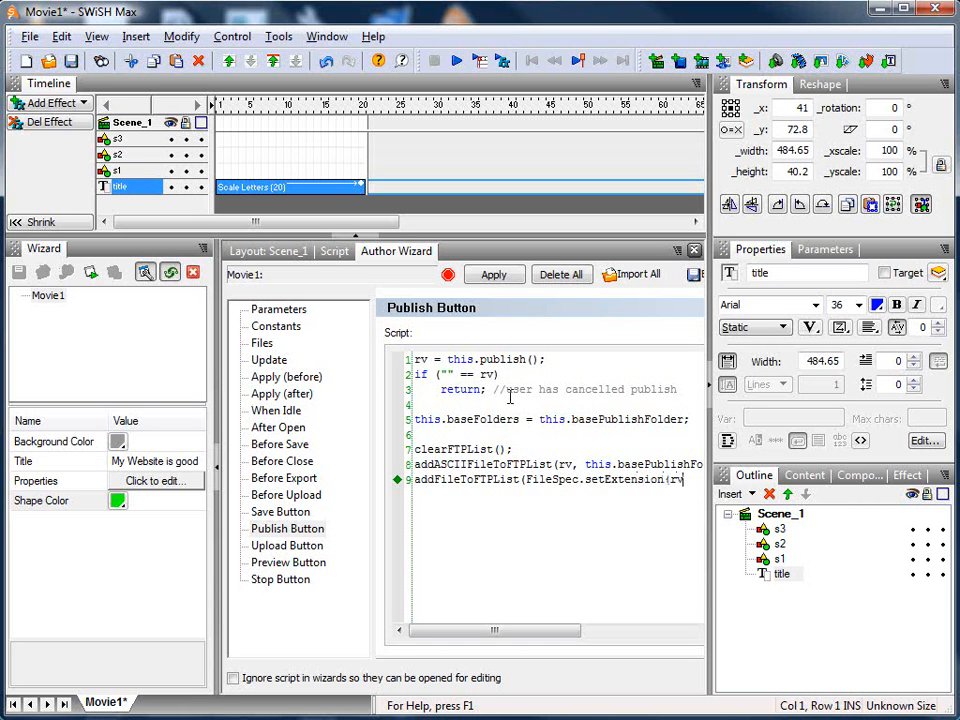
text(,)
text(openIn)
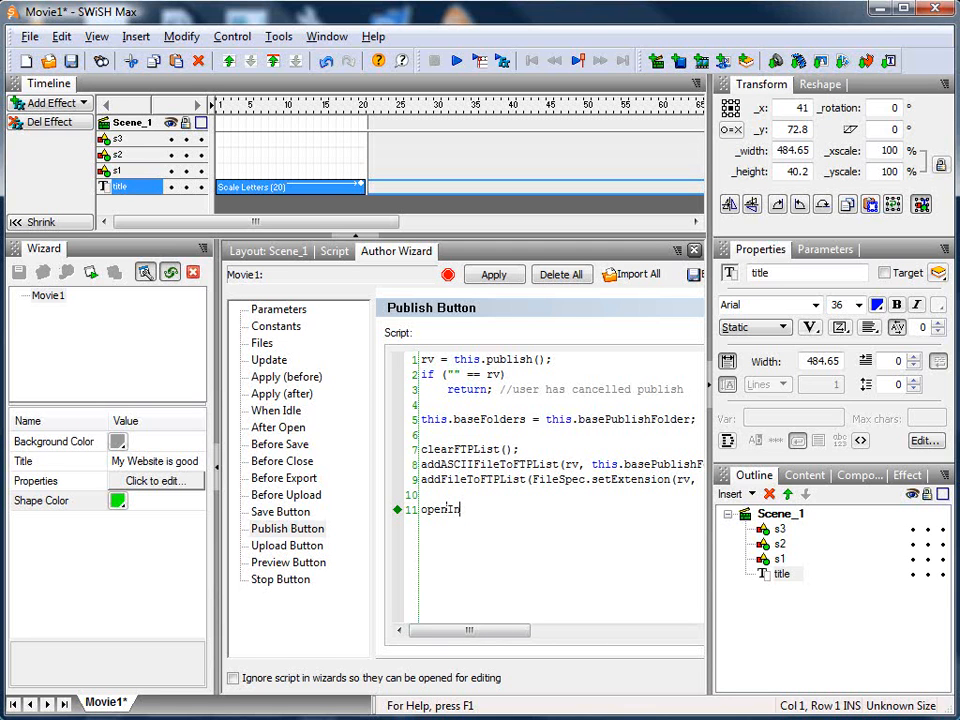
Step: End the Publish Button script with openInBrowser(rv); and move on to the Upload Button
text(Browser)
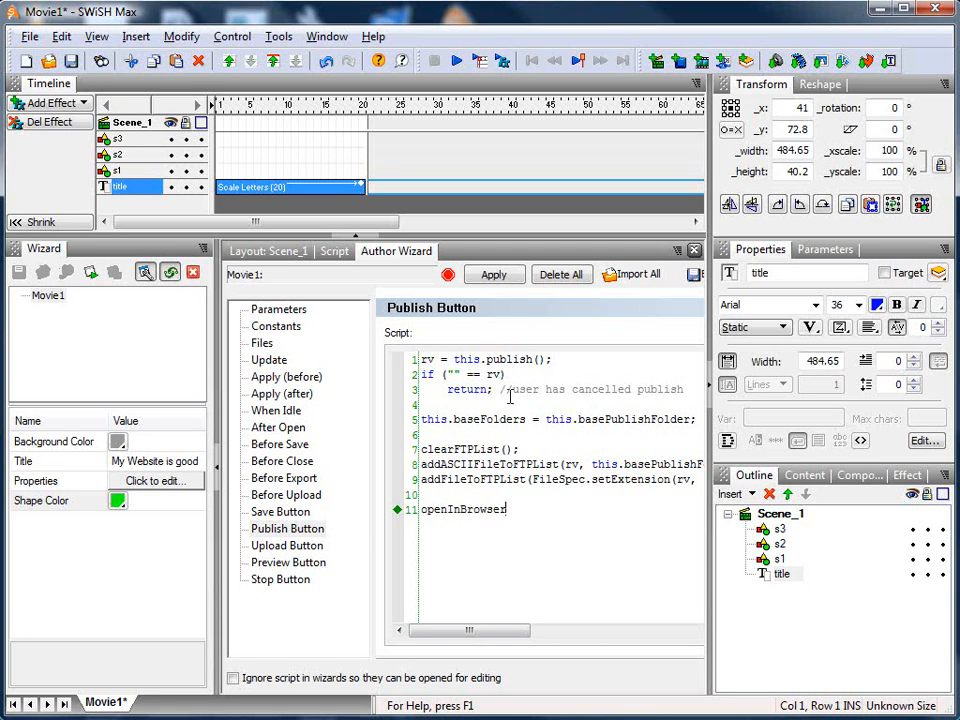
text((rv);)
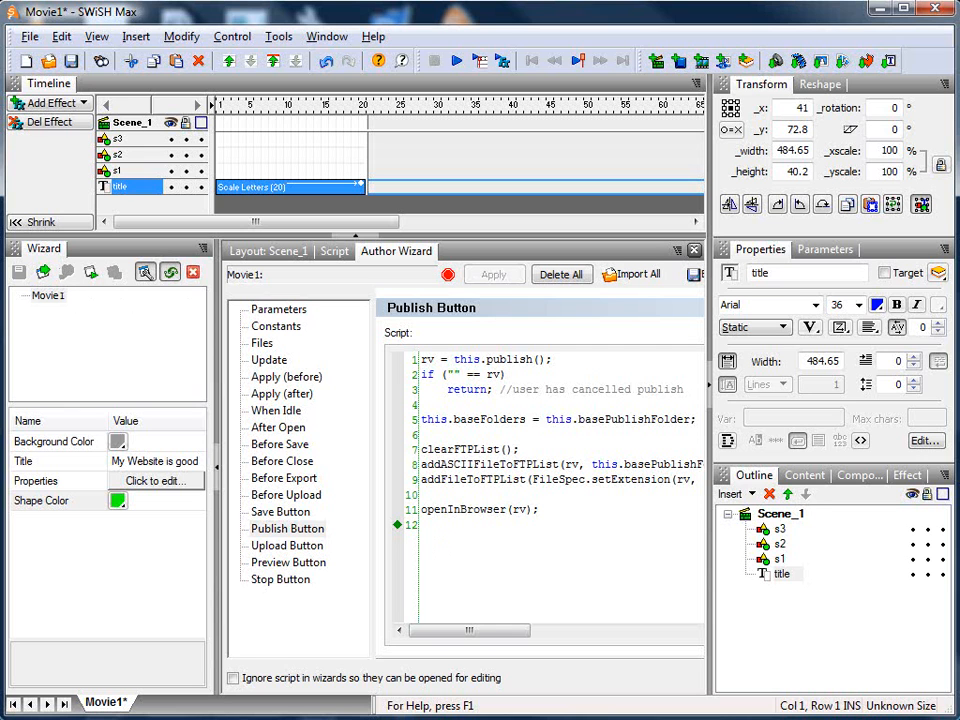
click(288, 544)
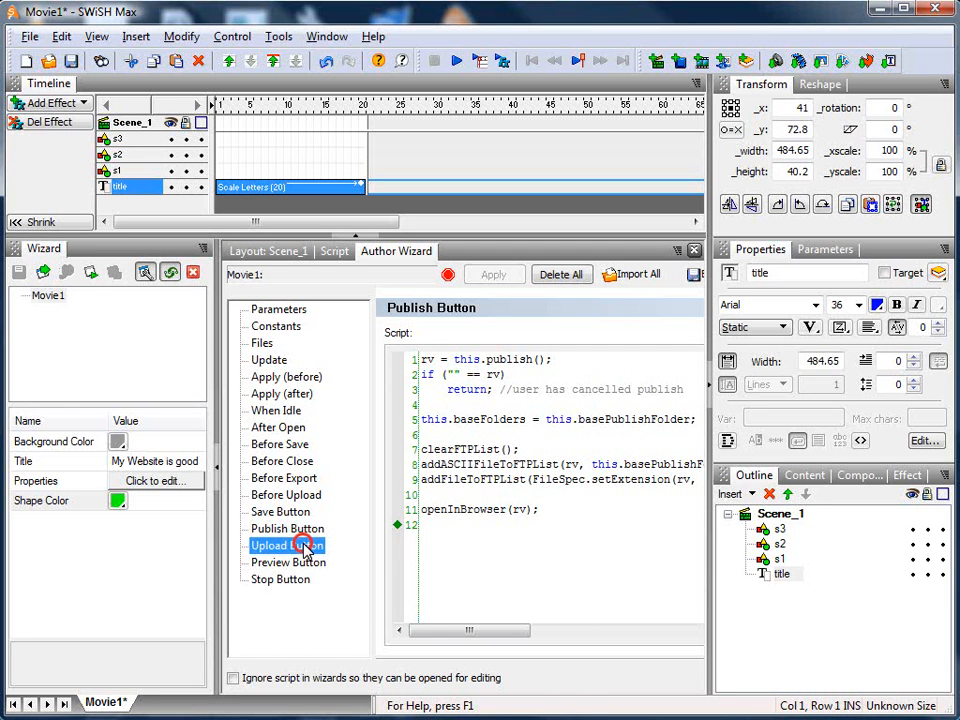
Step: Write enqueueFTPList(); and _app.showFTPDialog(); as the Upload Button script
click(288, 544)
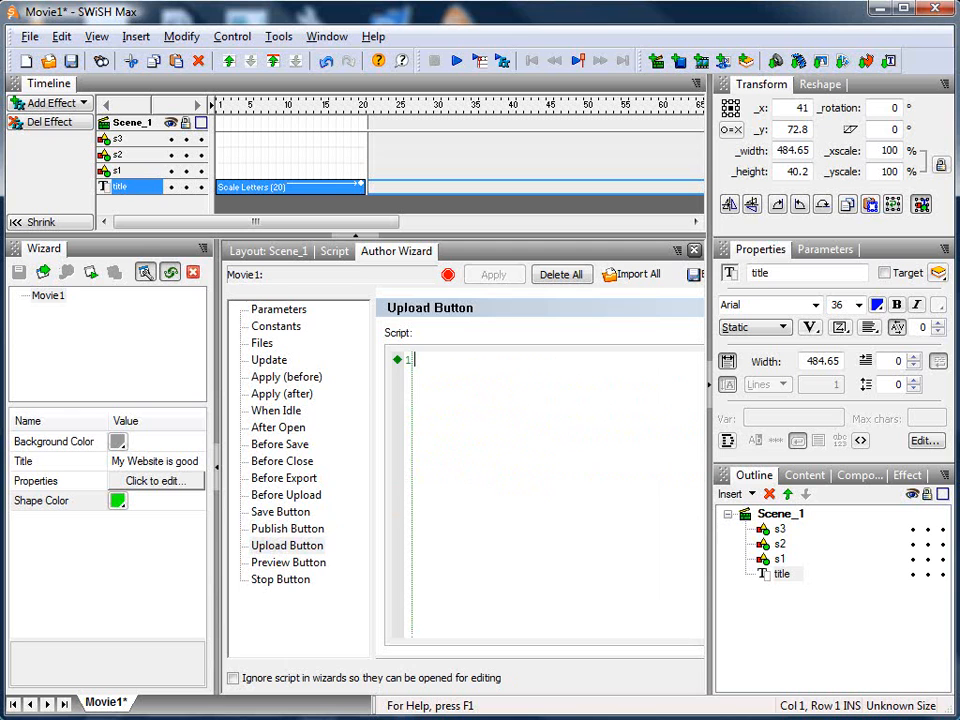
text(end)
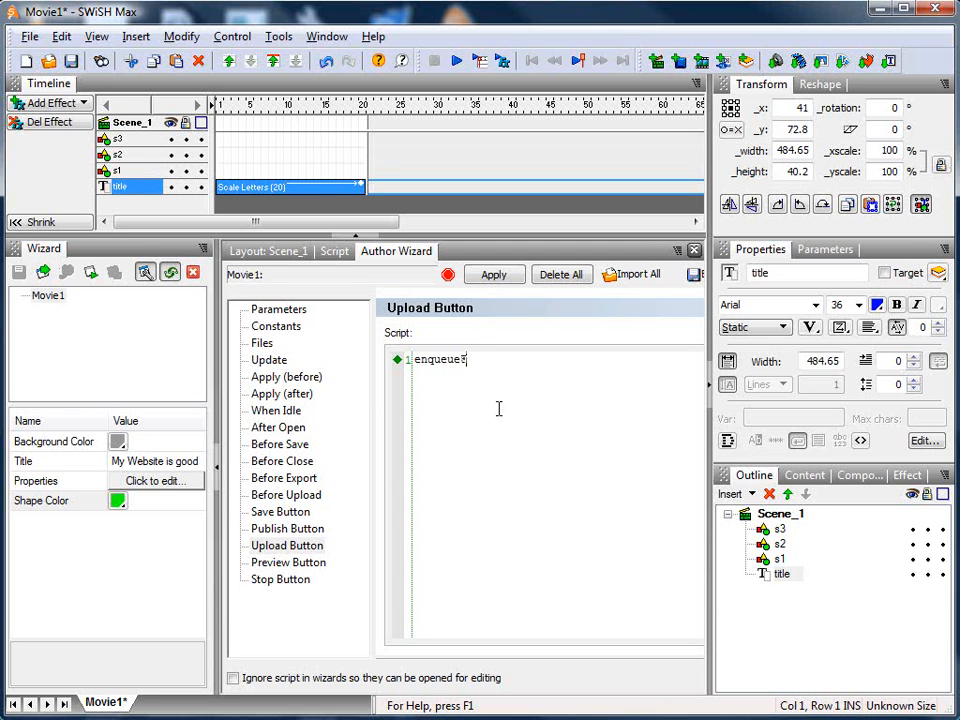
text(FTPList();)
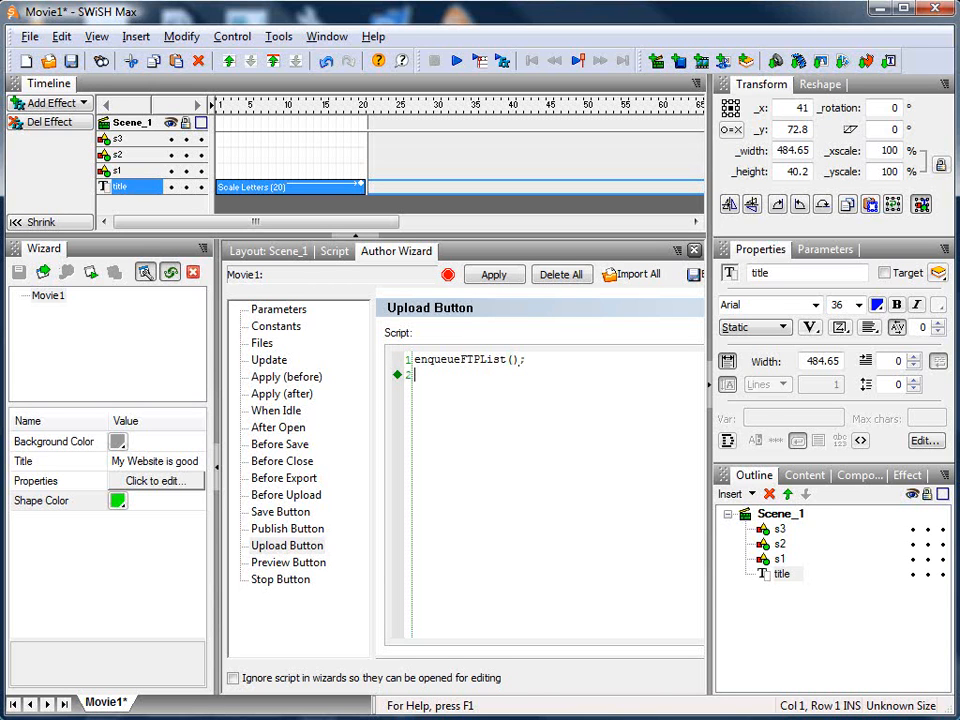
text(_app.showFTPDis)
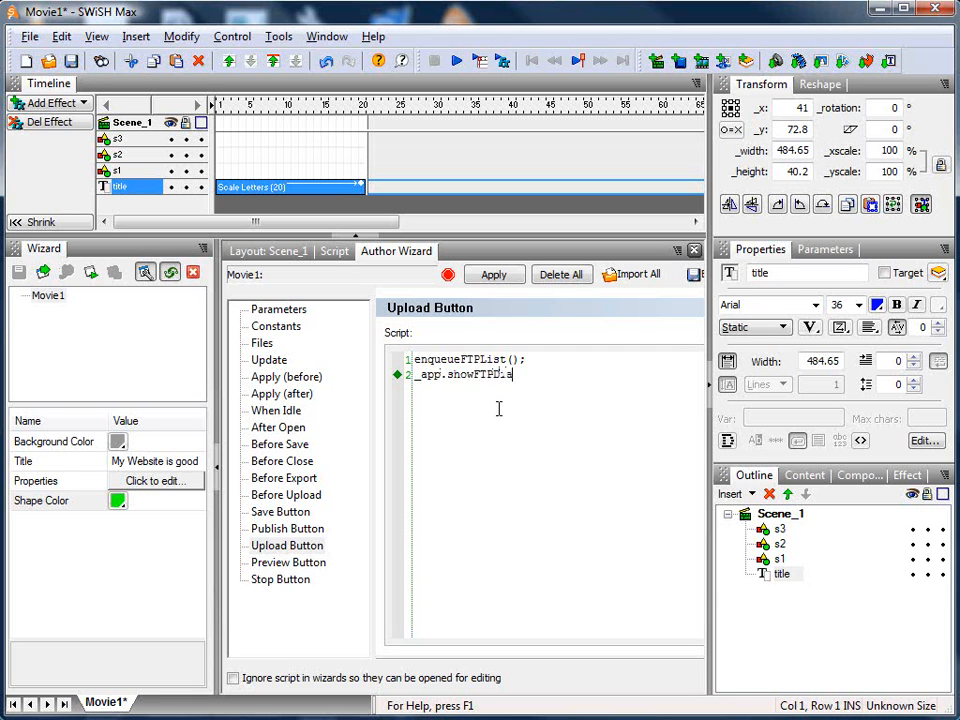
text(Dialog();)
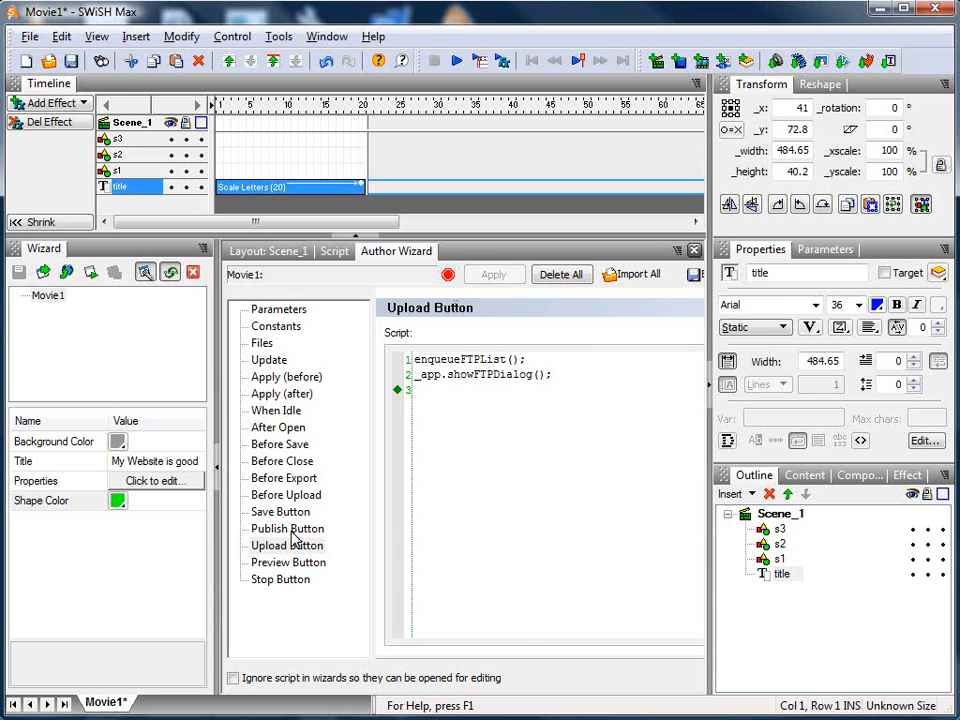
click(280, 512)
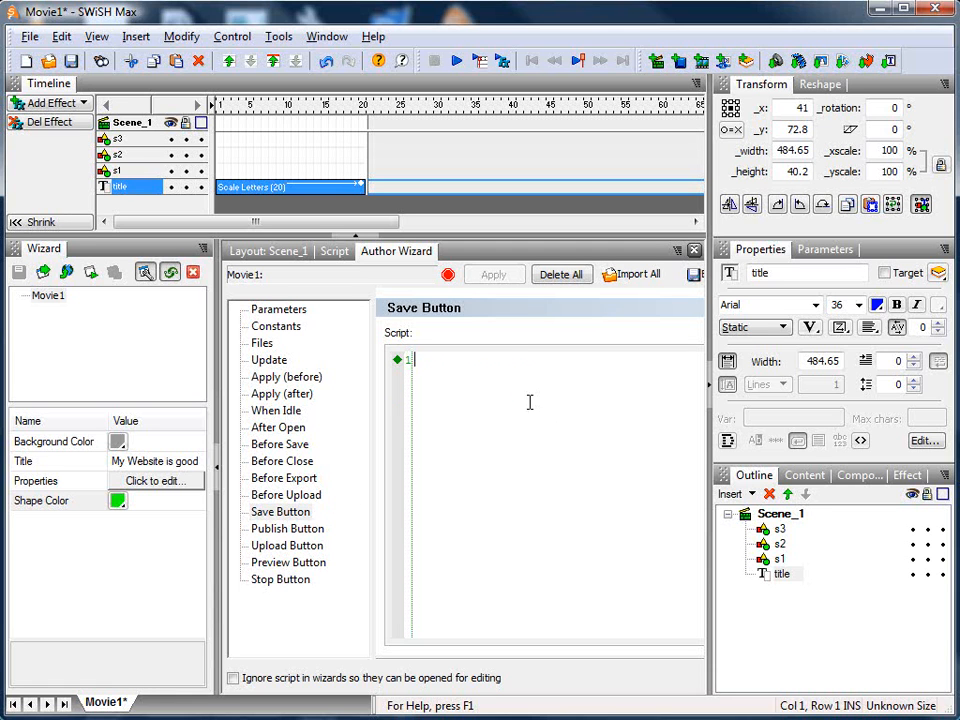
Step: Enter save(); as the Save Button script
text(save())
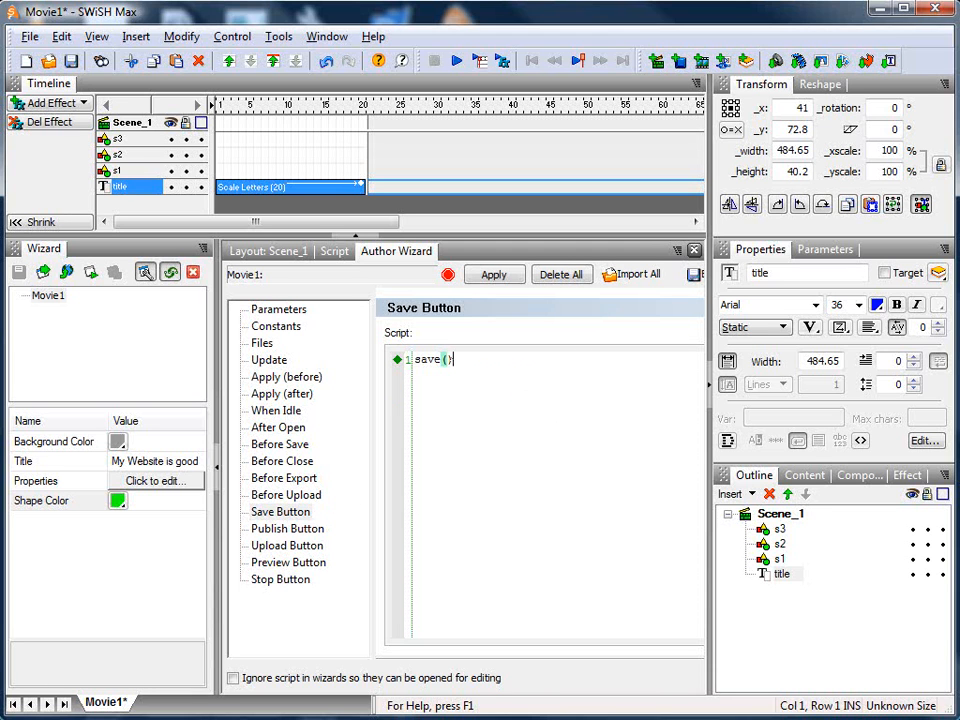
text(;)
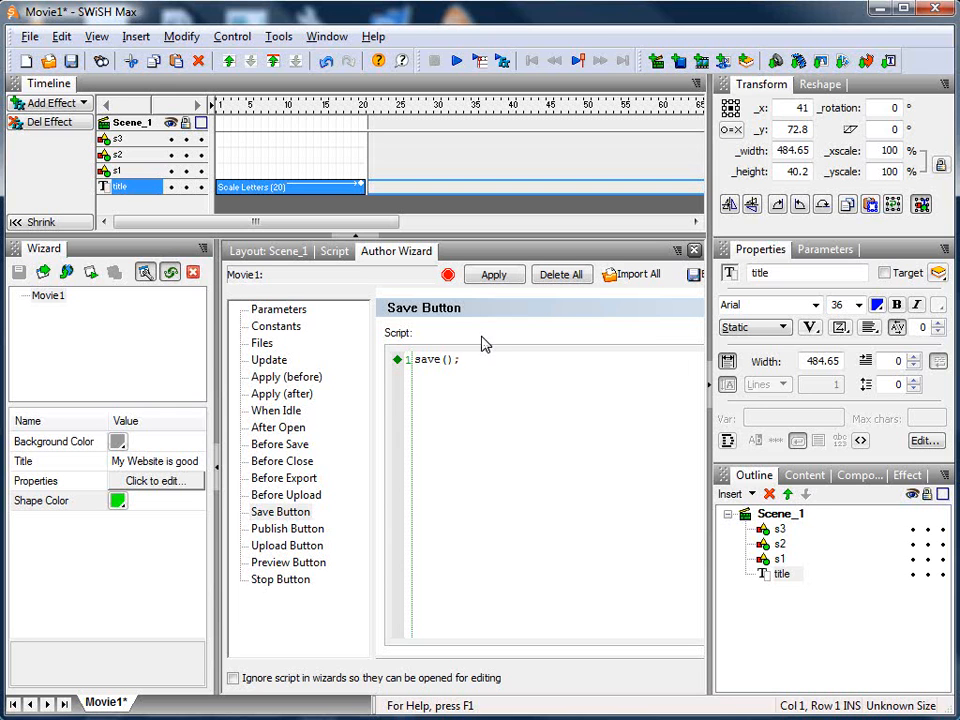
click(276, 428)
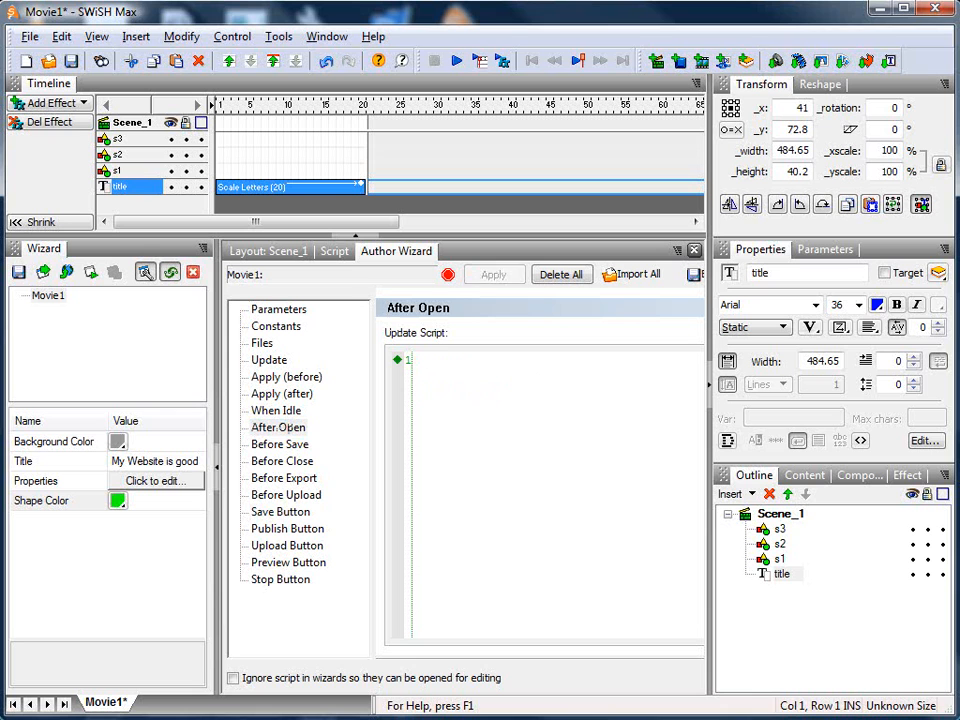
Step: Type an _app.allowManualEditing line into the After Open script
text(_app.m1)
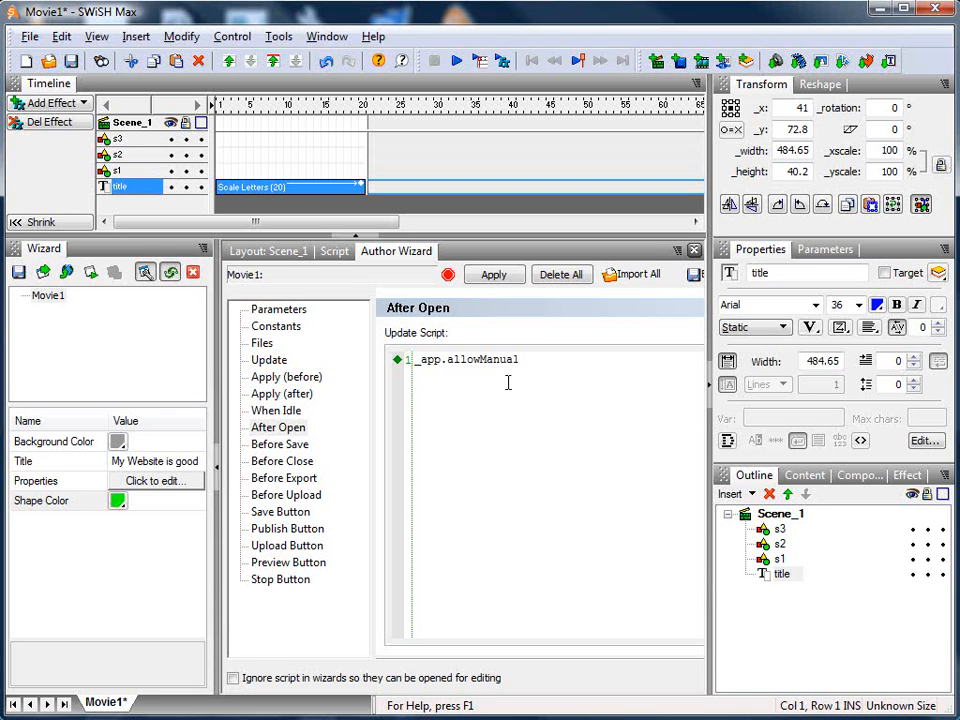
text(Editing)
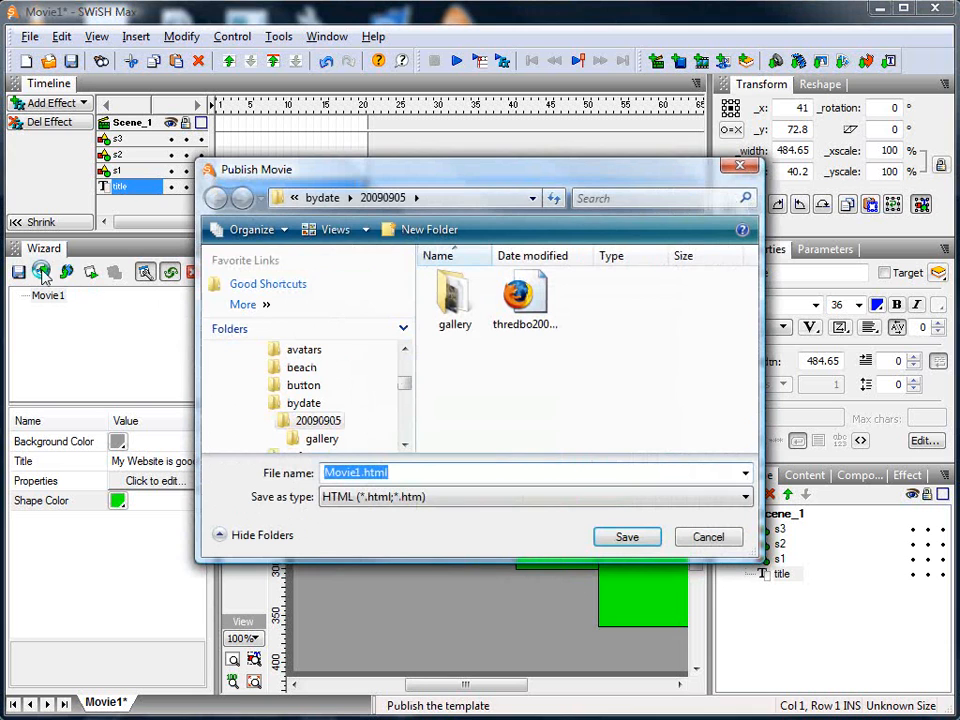
mouse_move(510, 424)
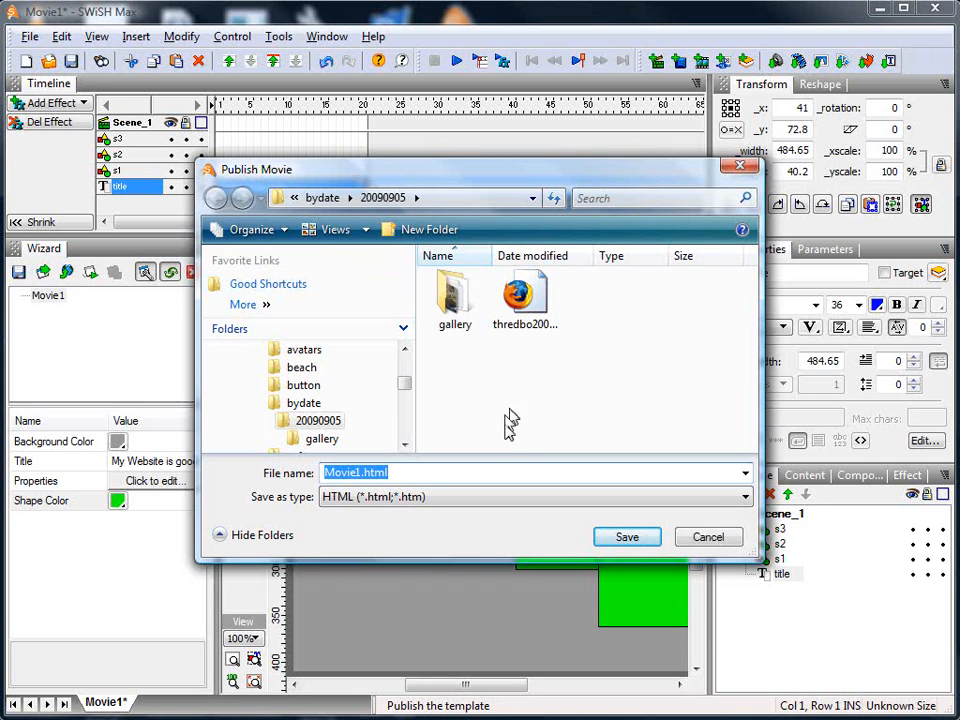
Step: Publish the movie as Movie1.html, view it in Internet Explorer, then close the browser
click(628, 536)
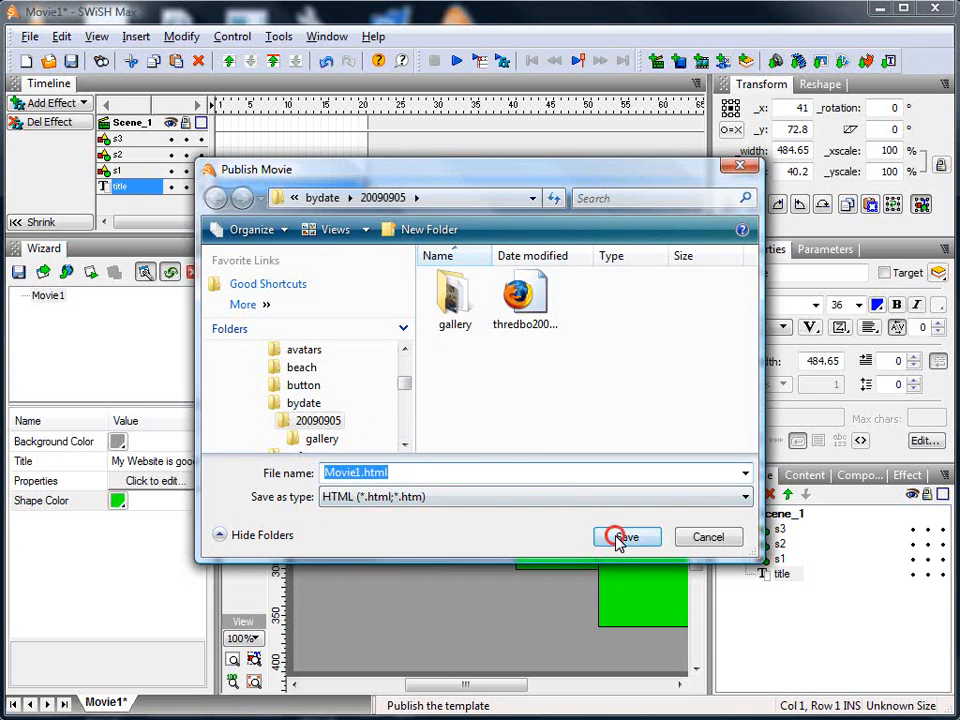
click(626, 536)
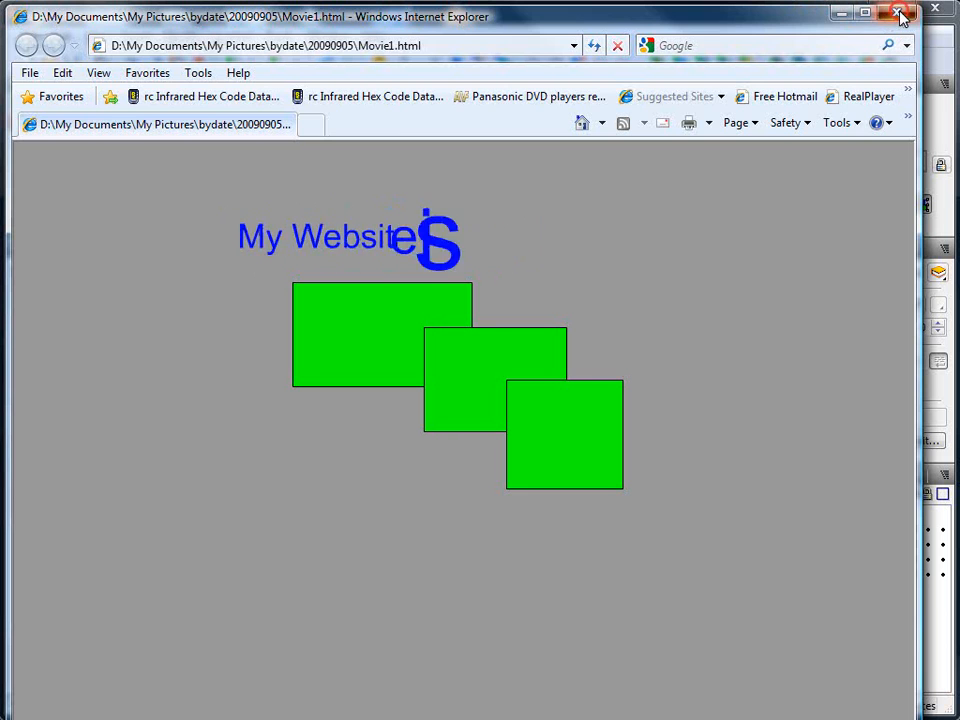
click(898, 16)
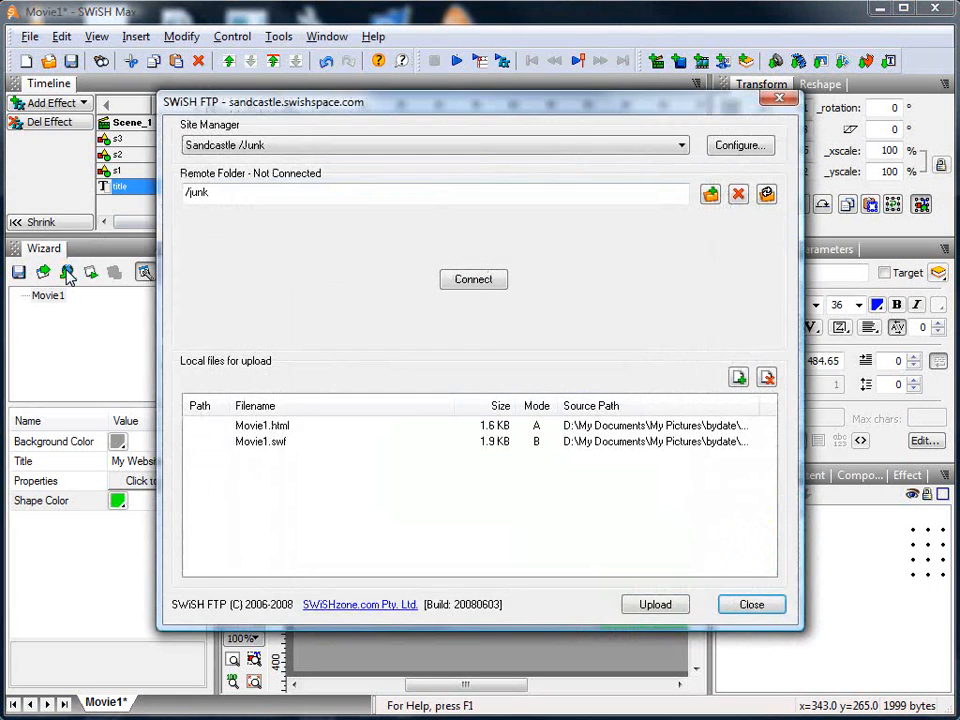
mouse_move(700, 424)
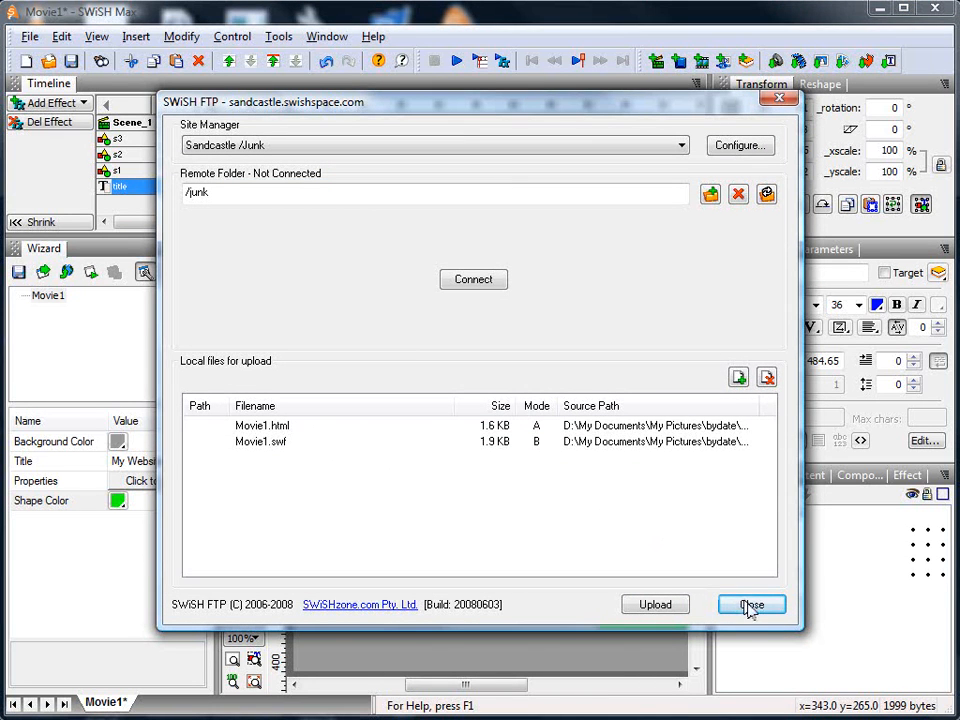
Step: Close the SWiSH FTP window listing Movie1.html and Movie1.swf without uploading
click(752, 604)
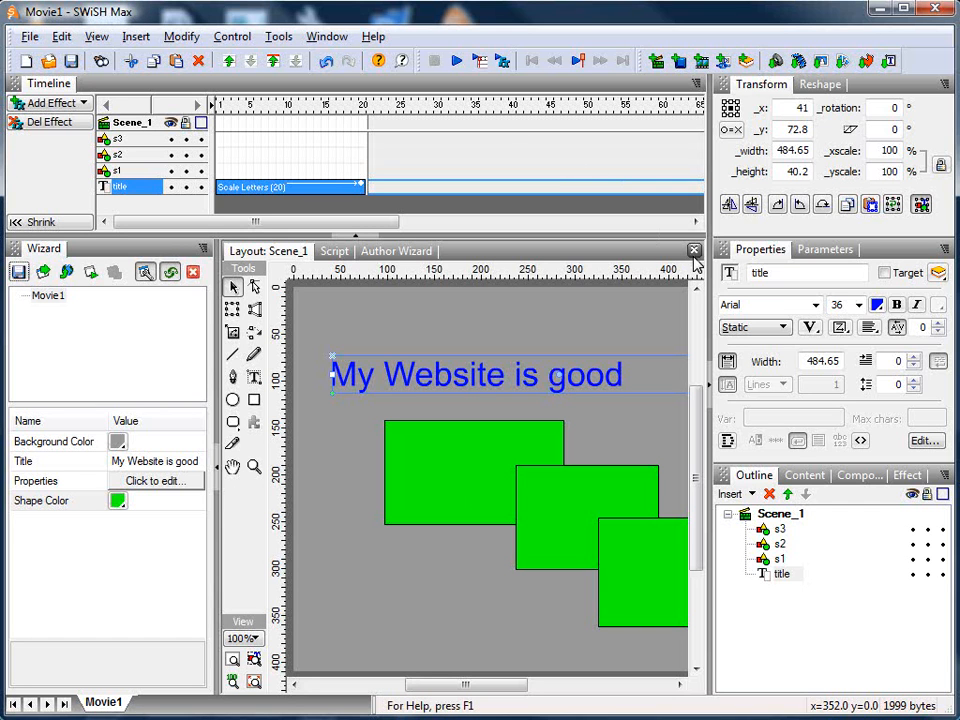
Step: Close the movie and reopen Movie1.swf from the recent movies on the start page
click(694, 250)
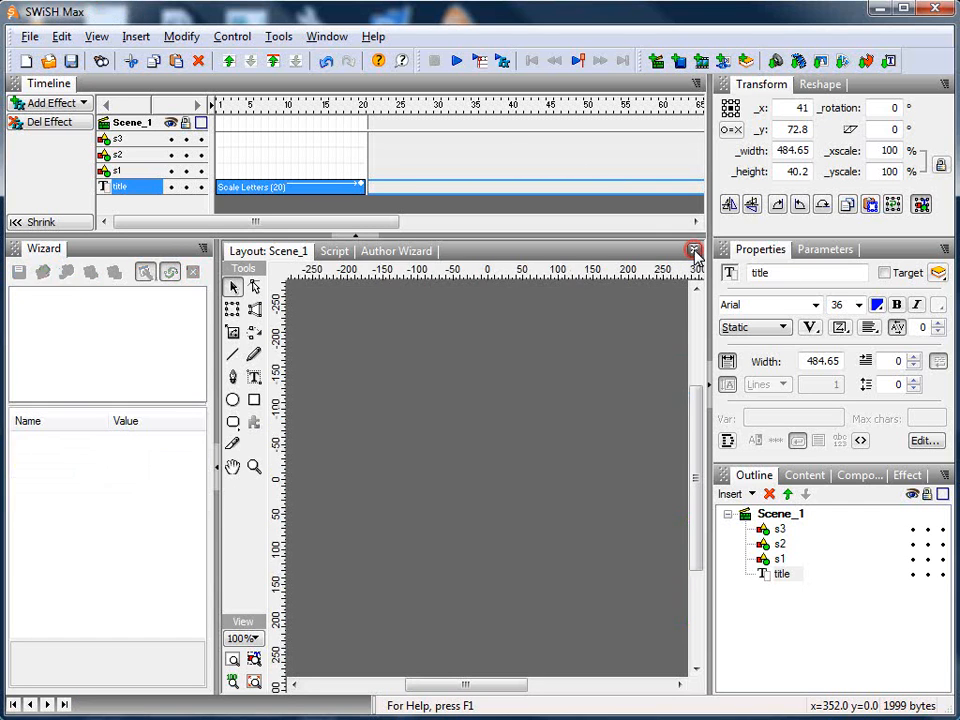
click(694, 252)
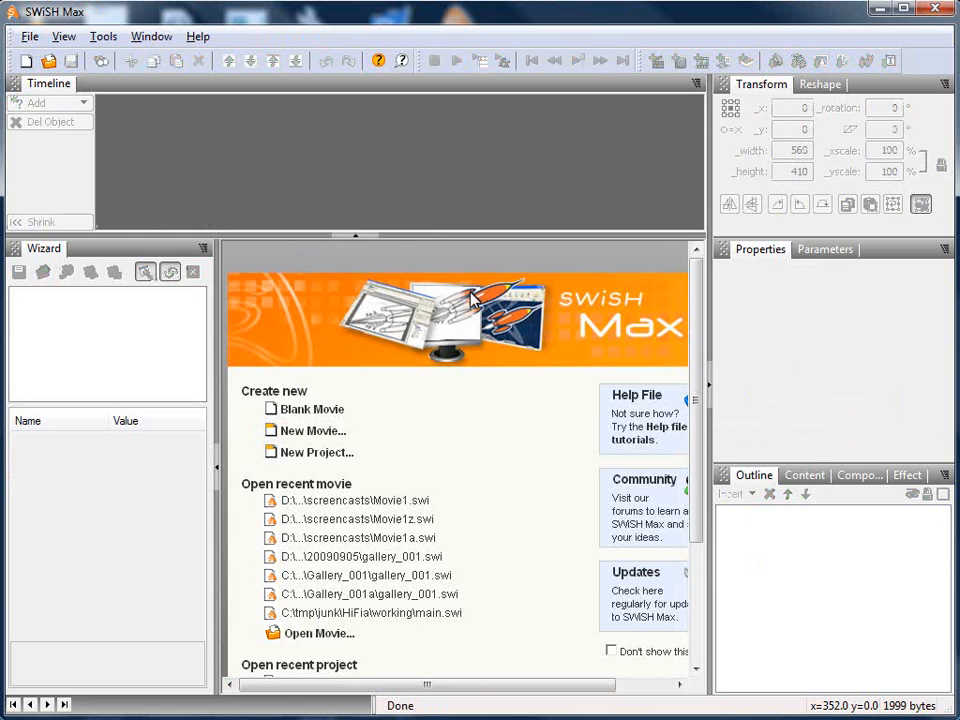
mouse_move(344, 504)
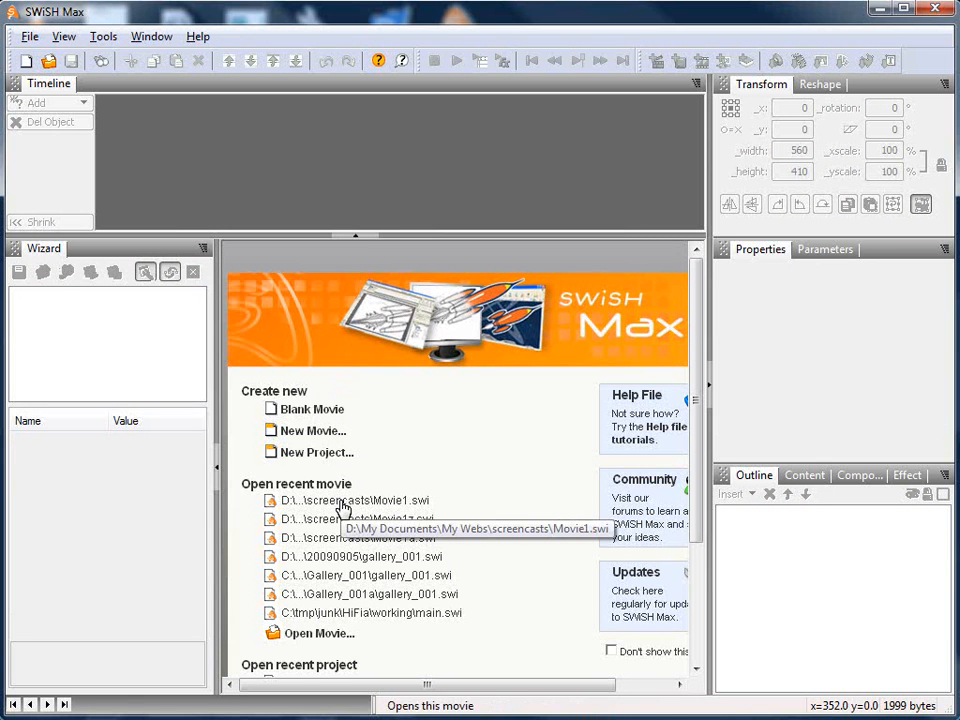
click(356, 500)
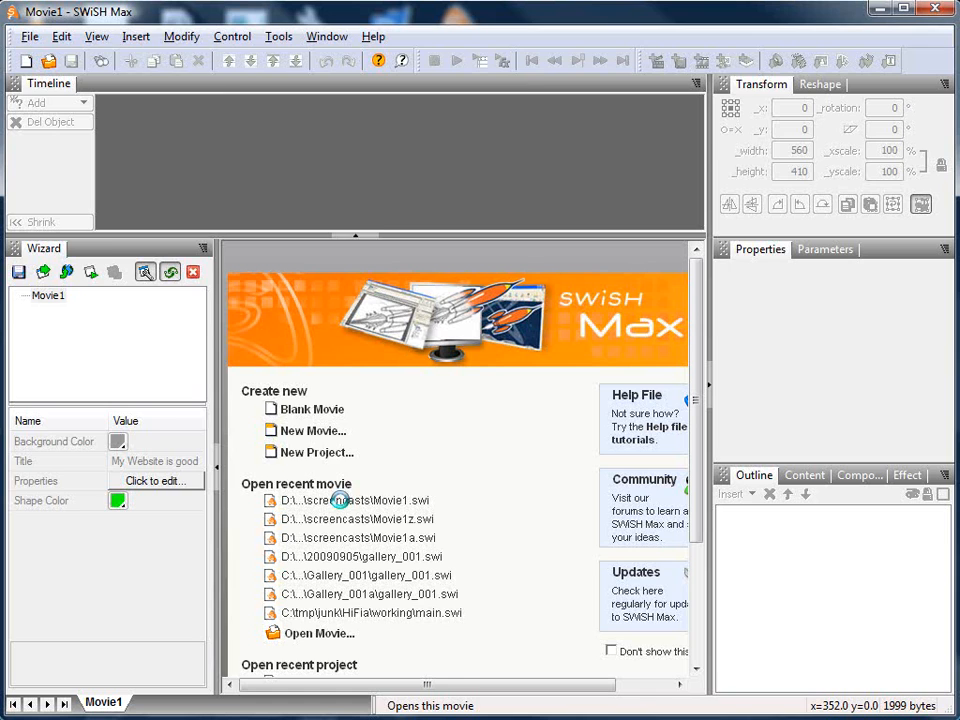
double_click(356, 500)
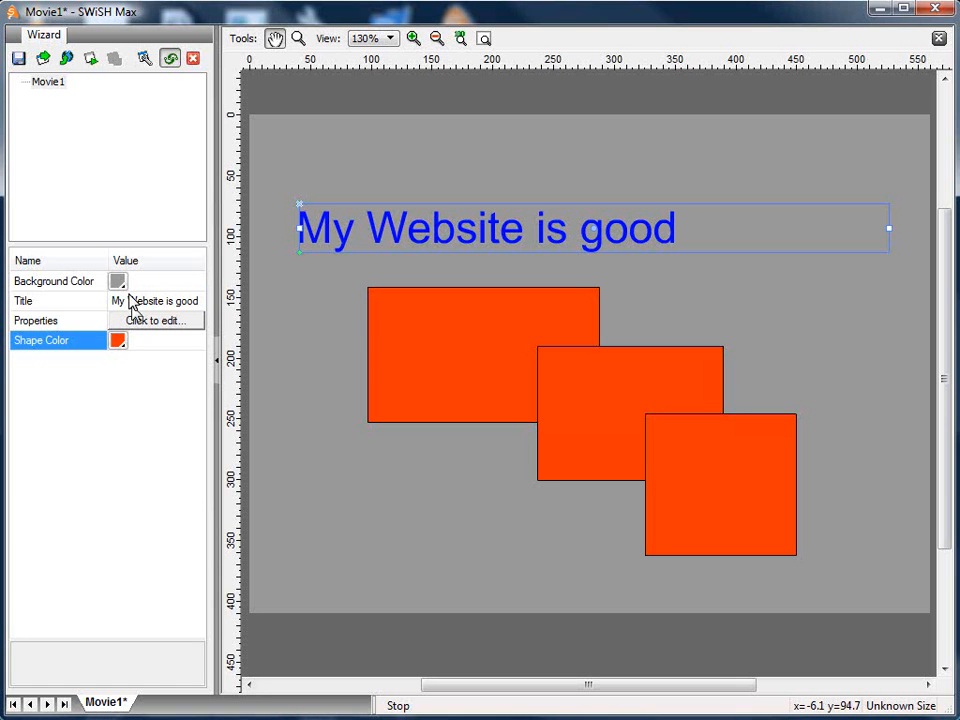
Step: Set the wizard's Background Color to purple and close the wizard, raising the save-changes prompt
click(116, 280)
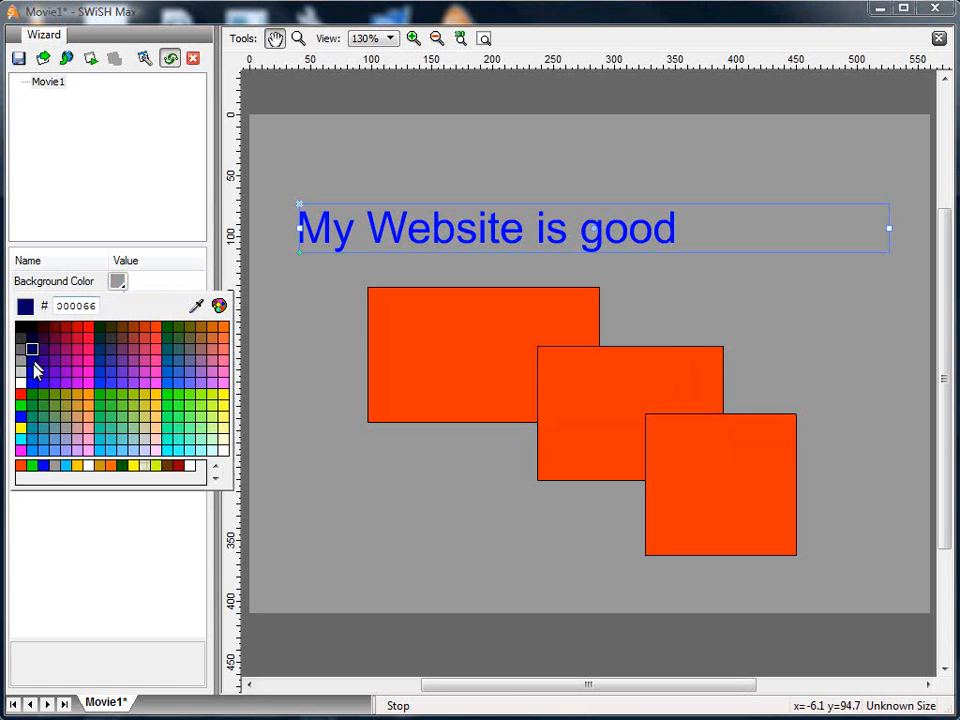
click(32, 382)
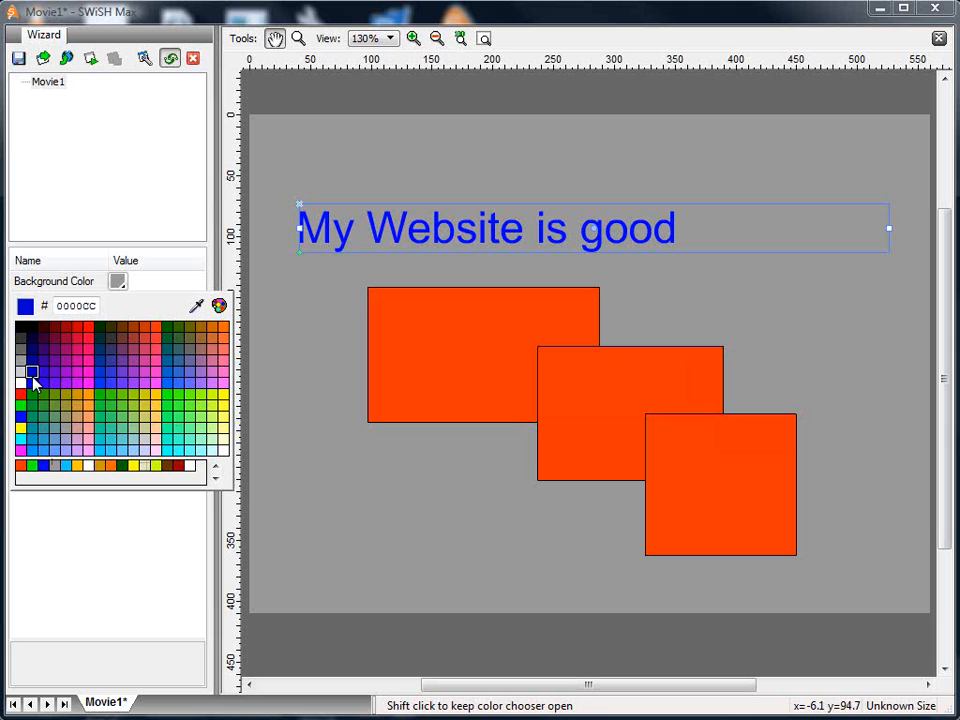
click(32, 384)
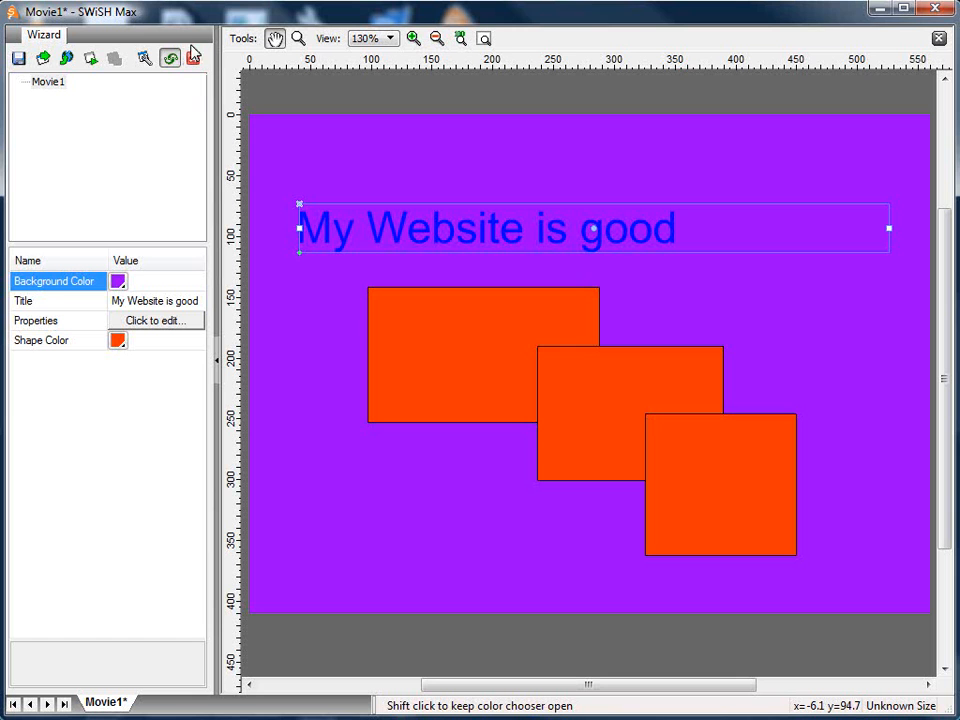
click(192, 56)
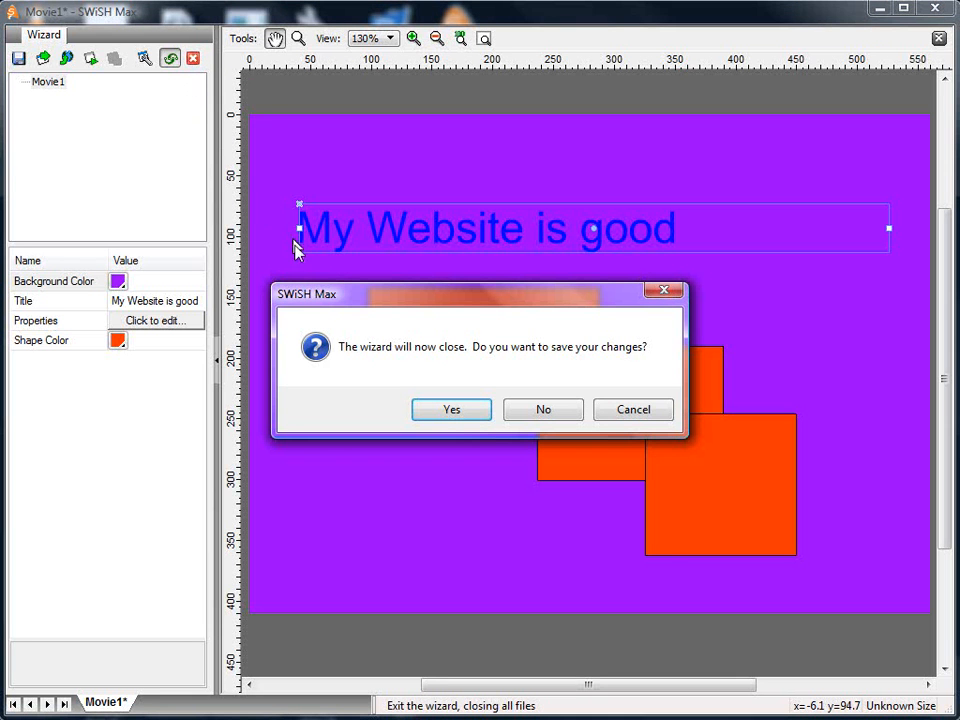